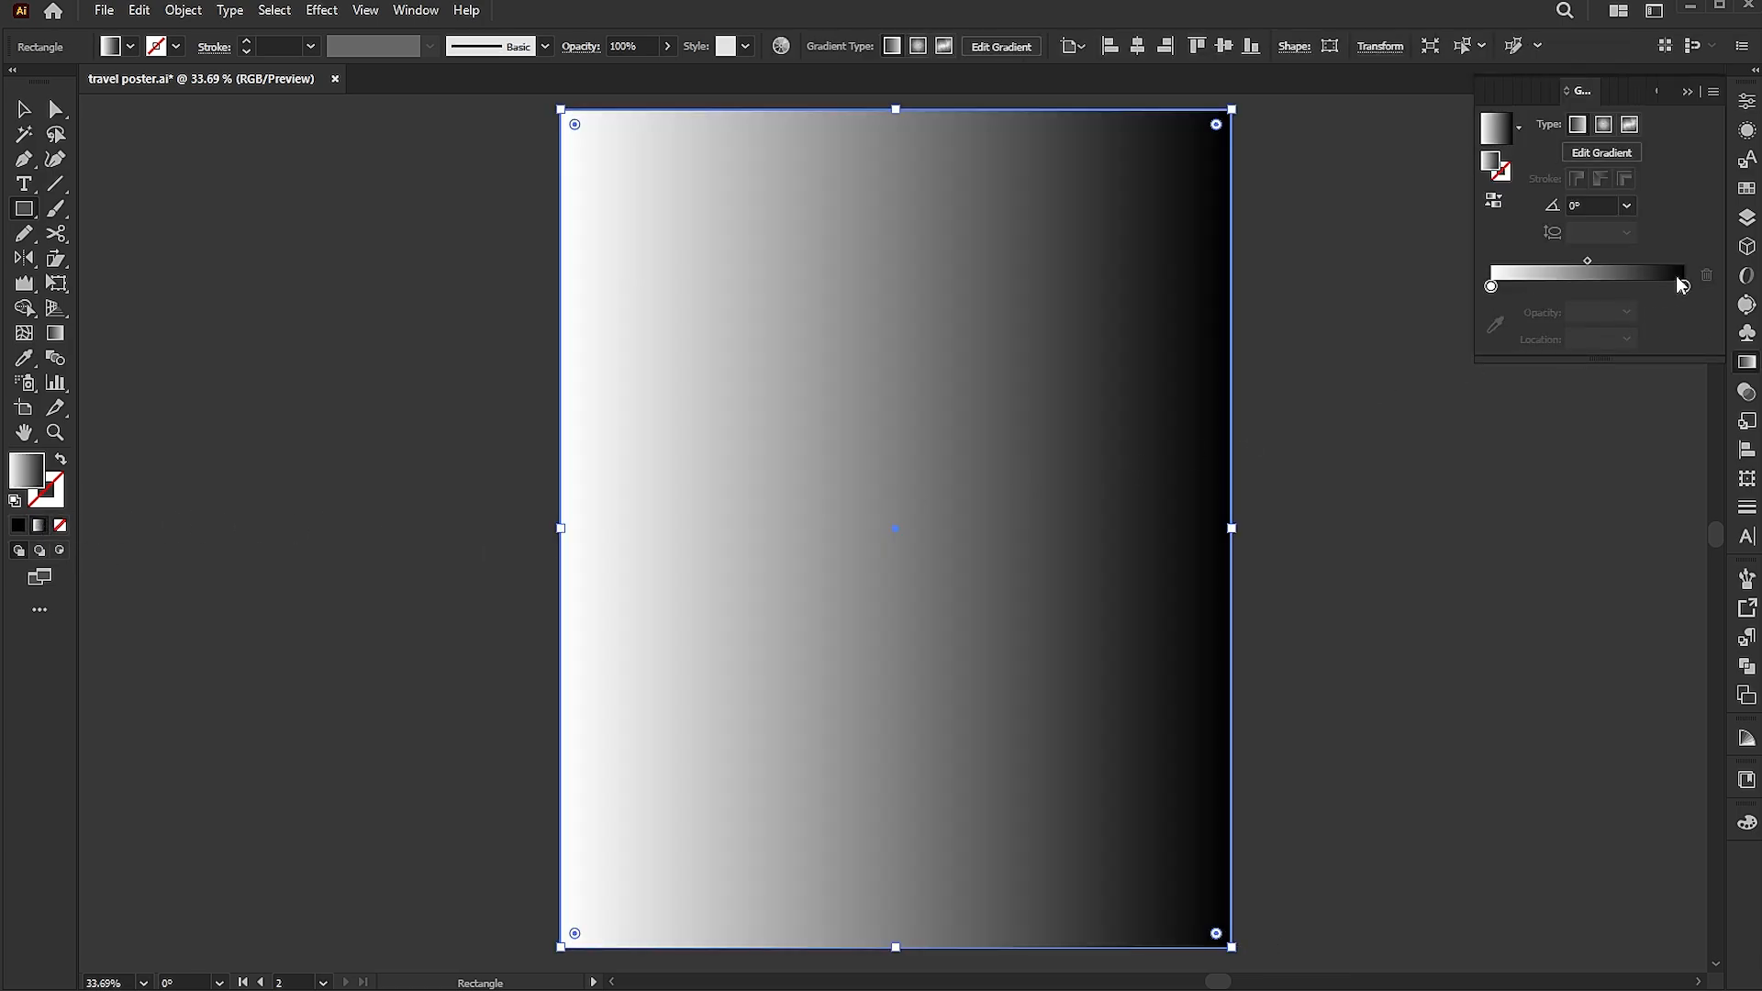
- Make the background a white-to-light-grey radial gradient and deselect the rectangle
left_click(1683, 287)
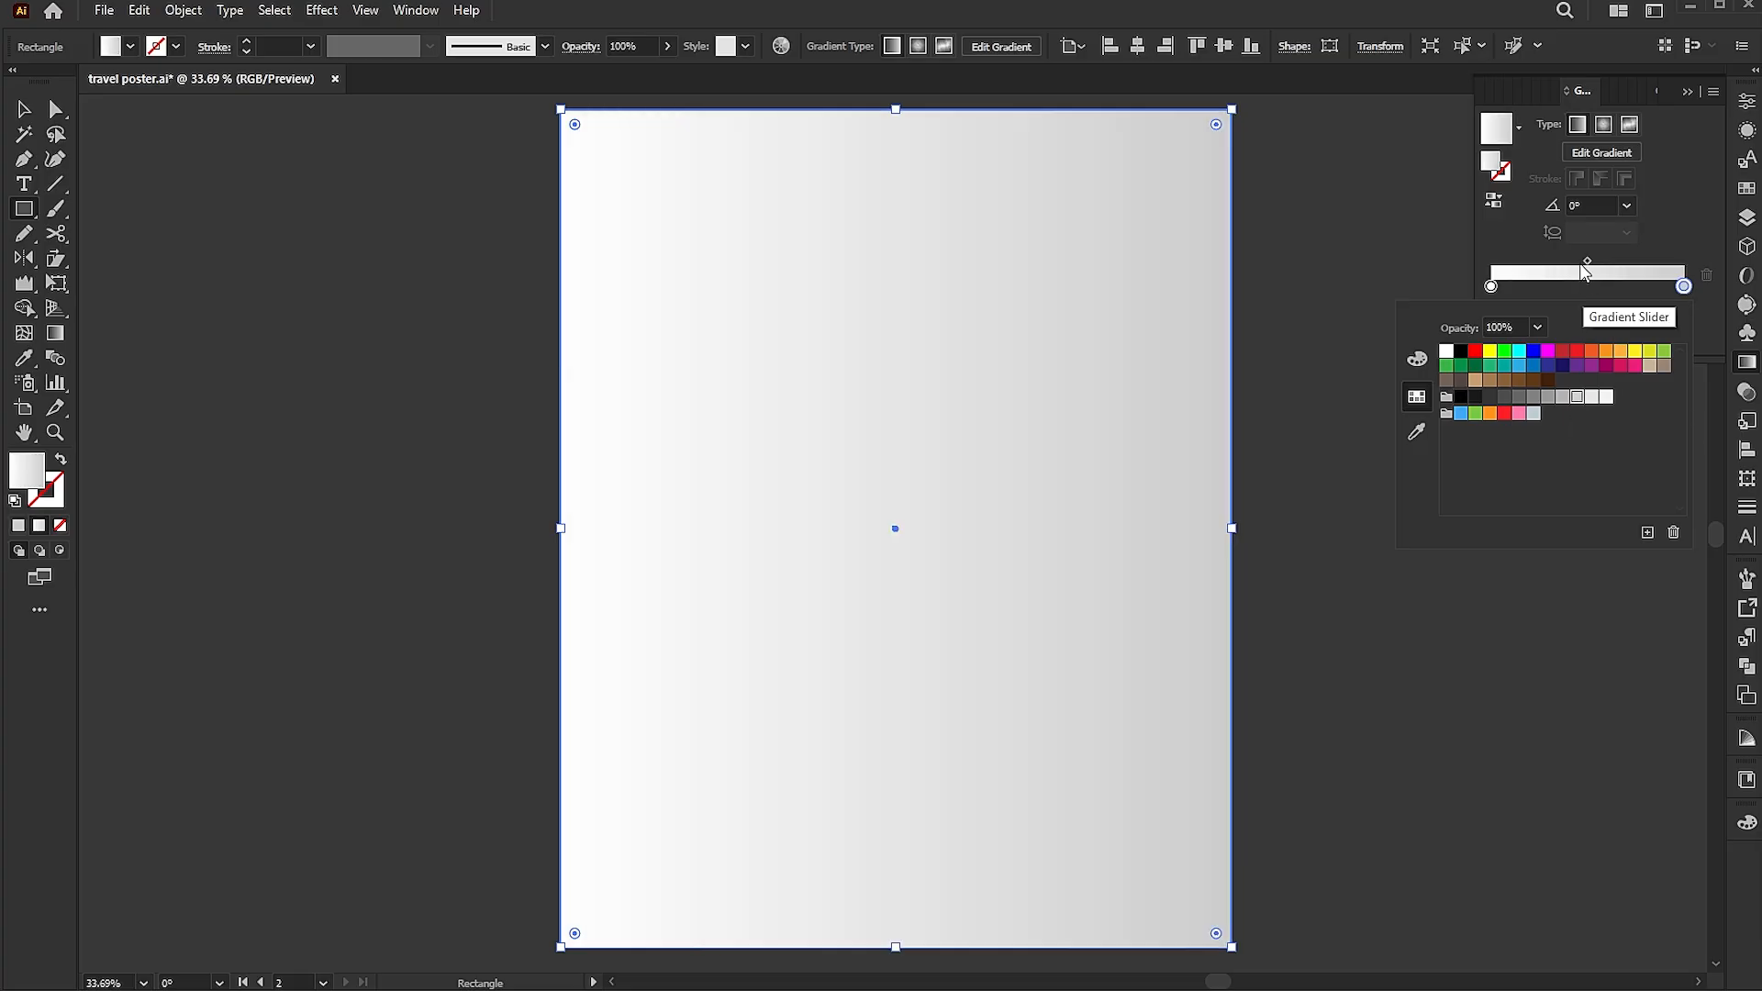
left_click(1602, 125)
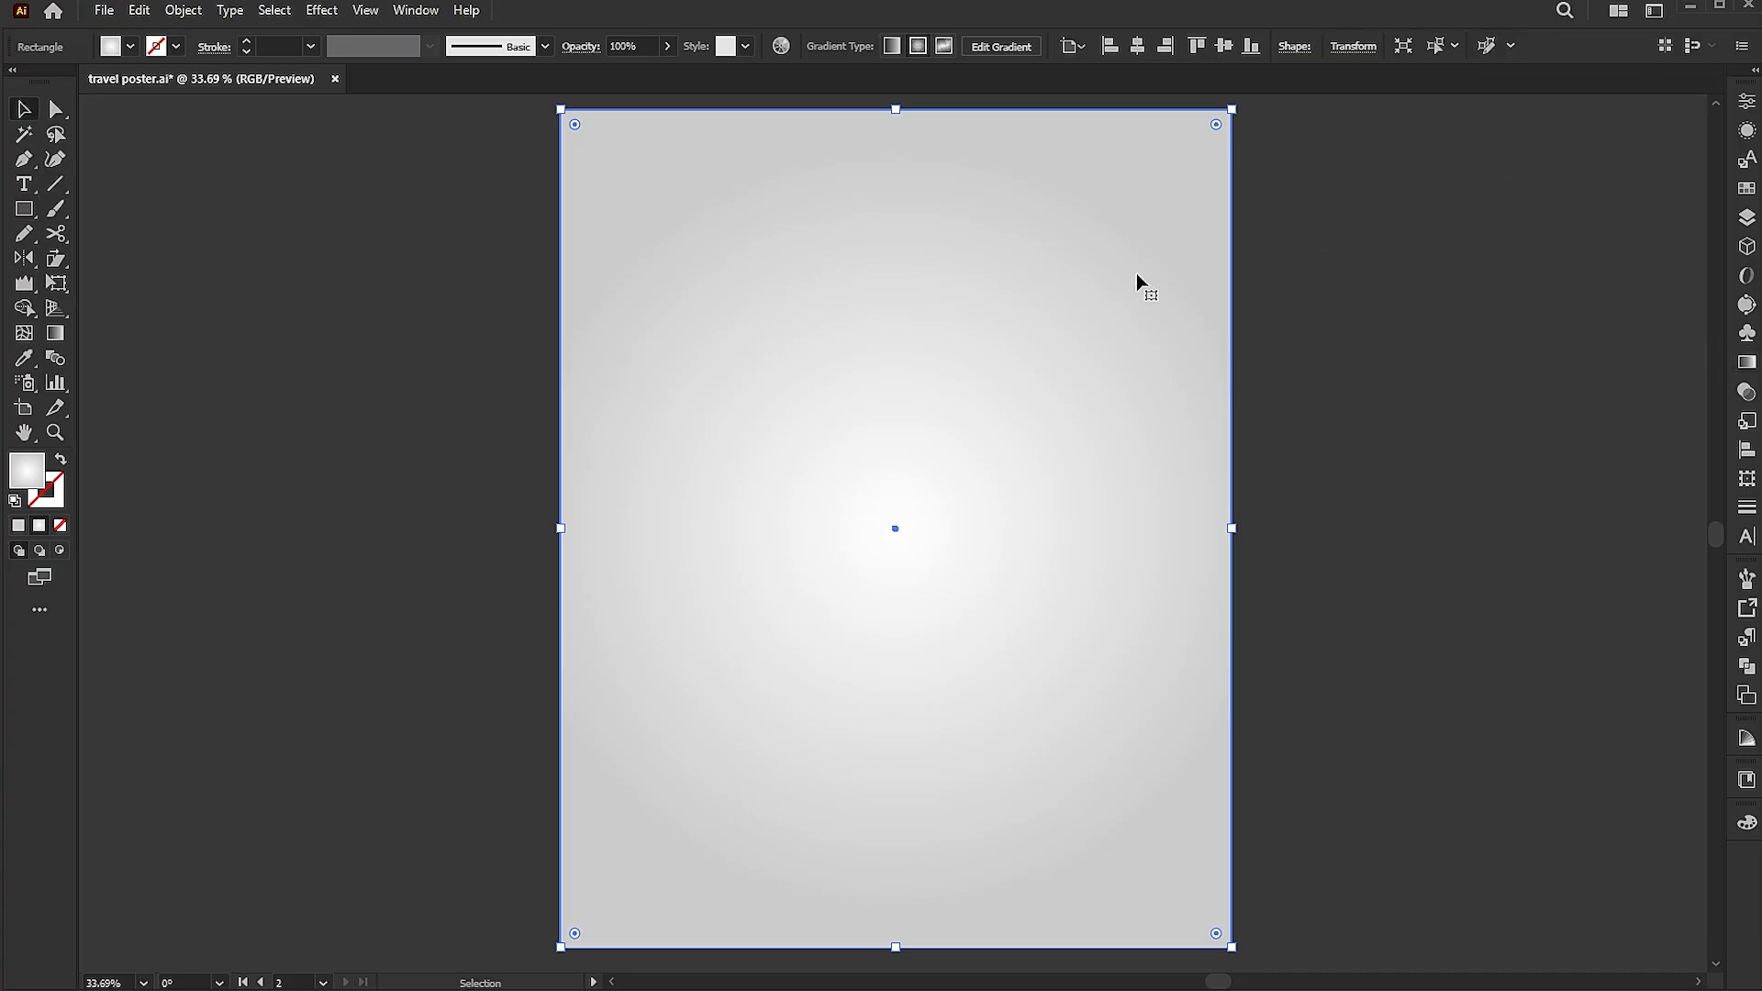
left_click(182, 11)
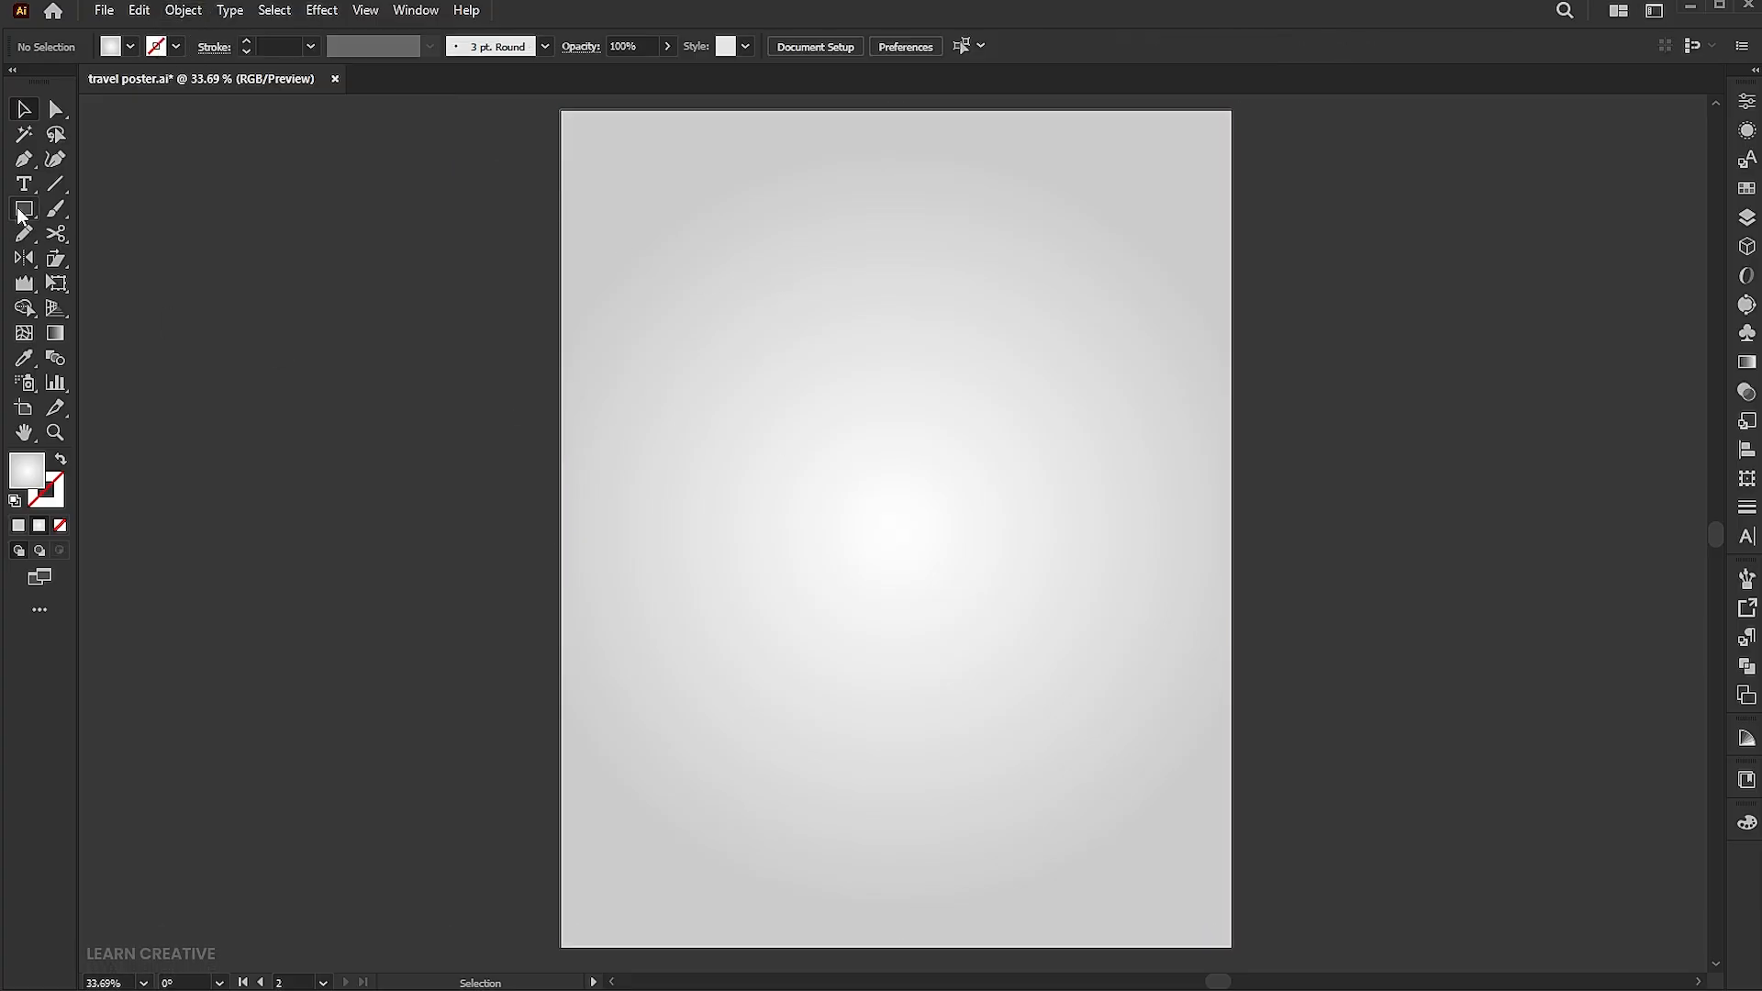
- Draw a 410 by 410 px ellipse, centre it on the poster and fill it black
left_click(22, 209)
type("410")
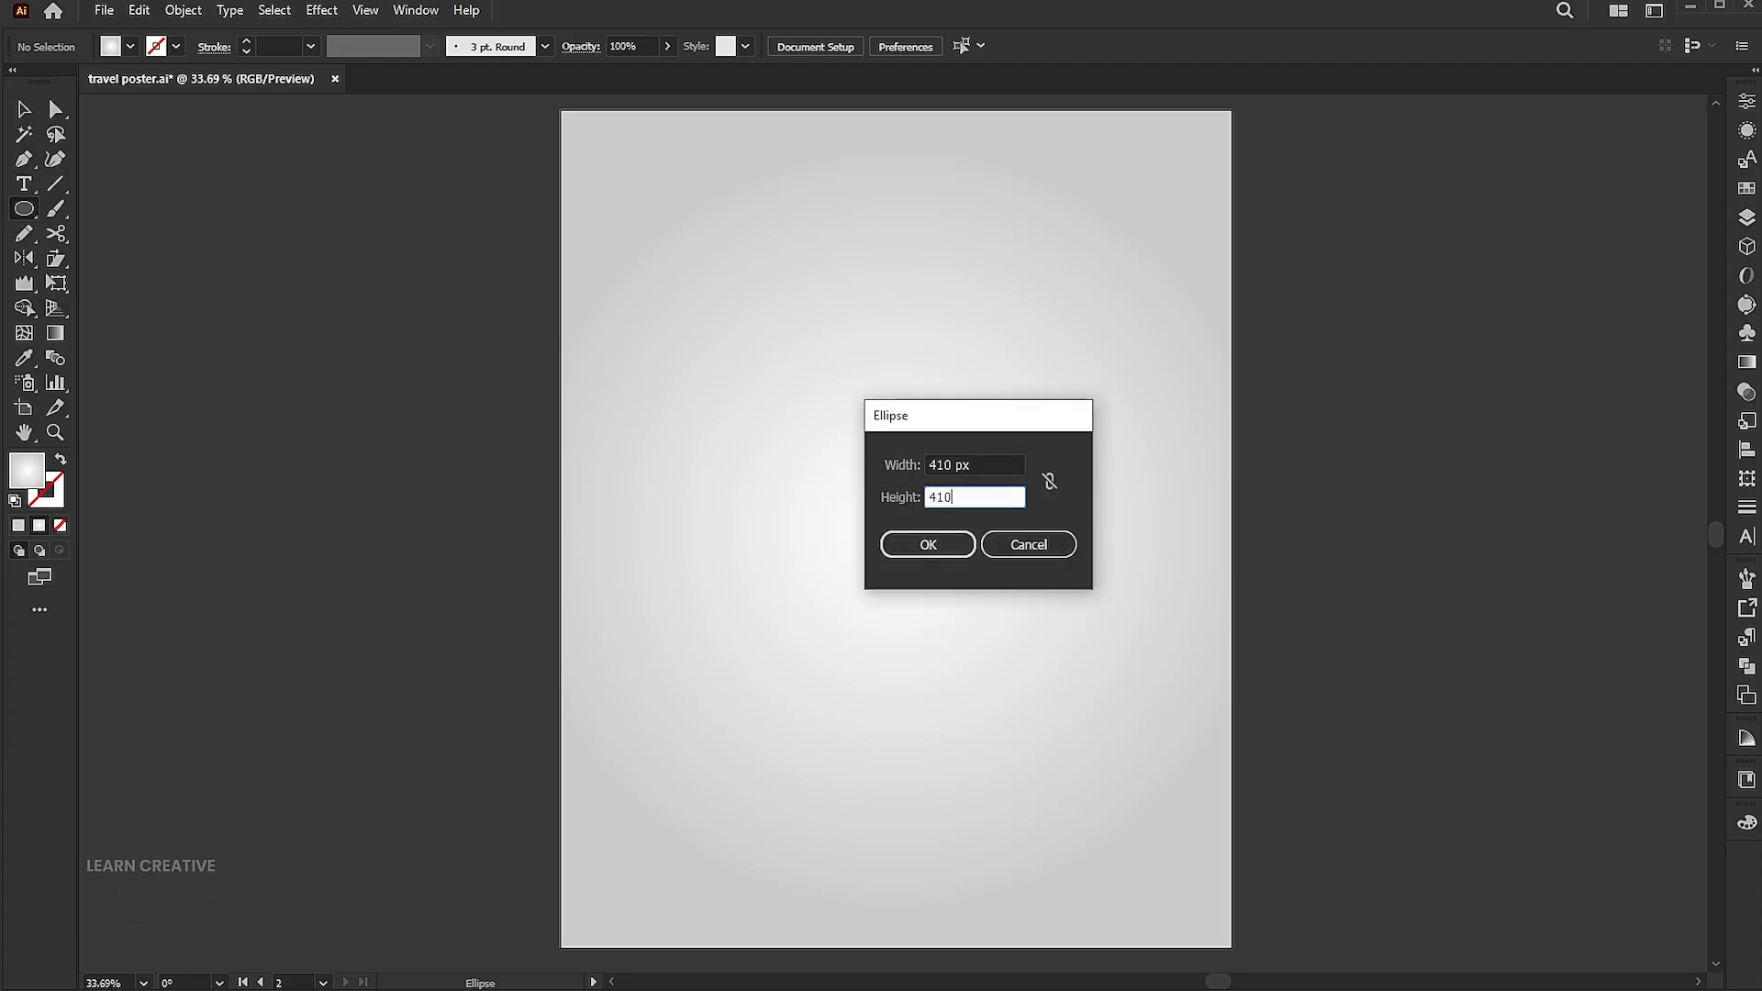
left_click(925, 543)
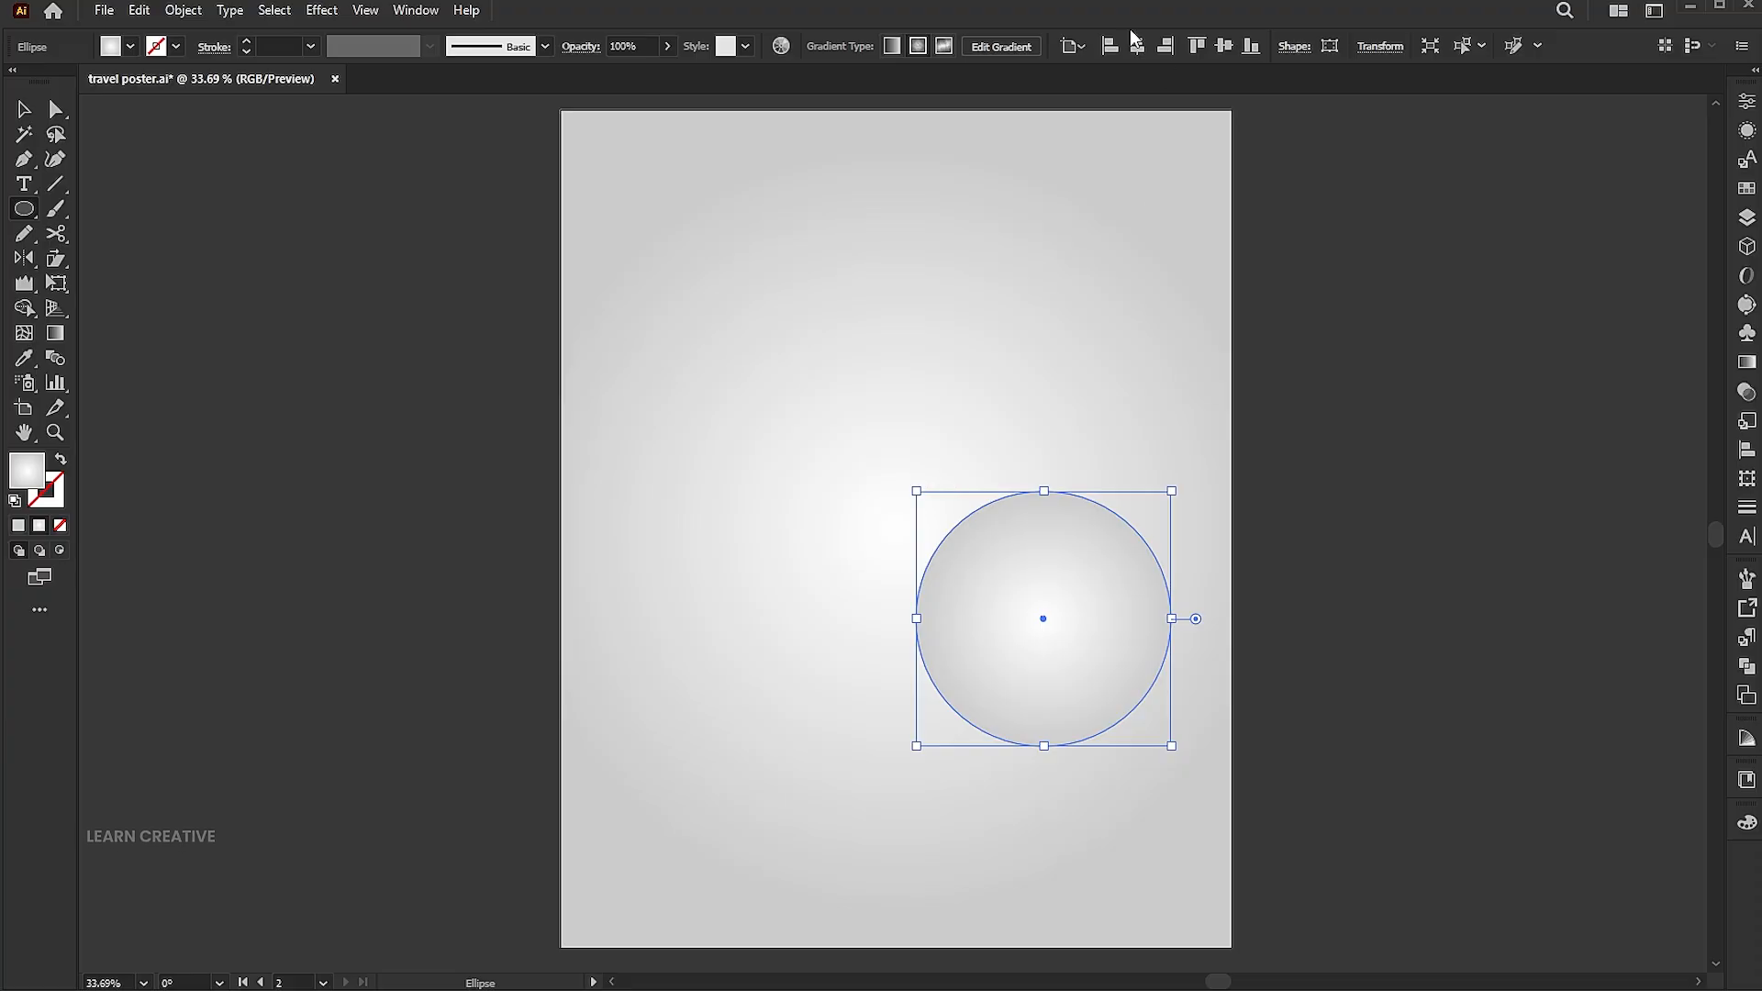
left_click_drag(1043, 618, 896, 529)
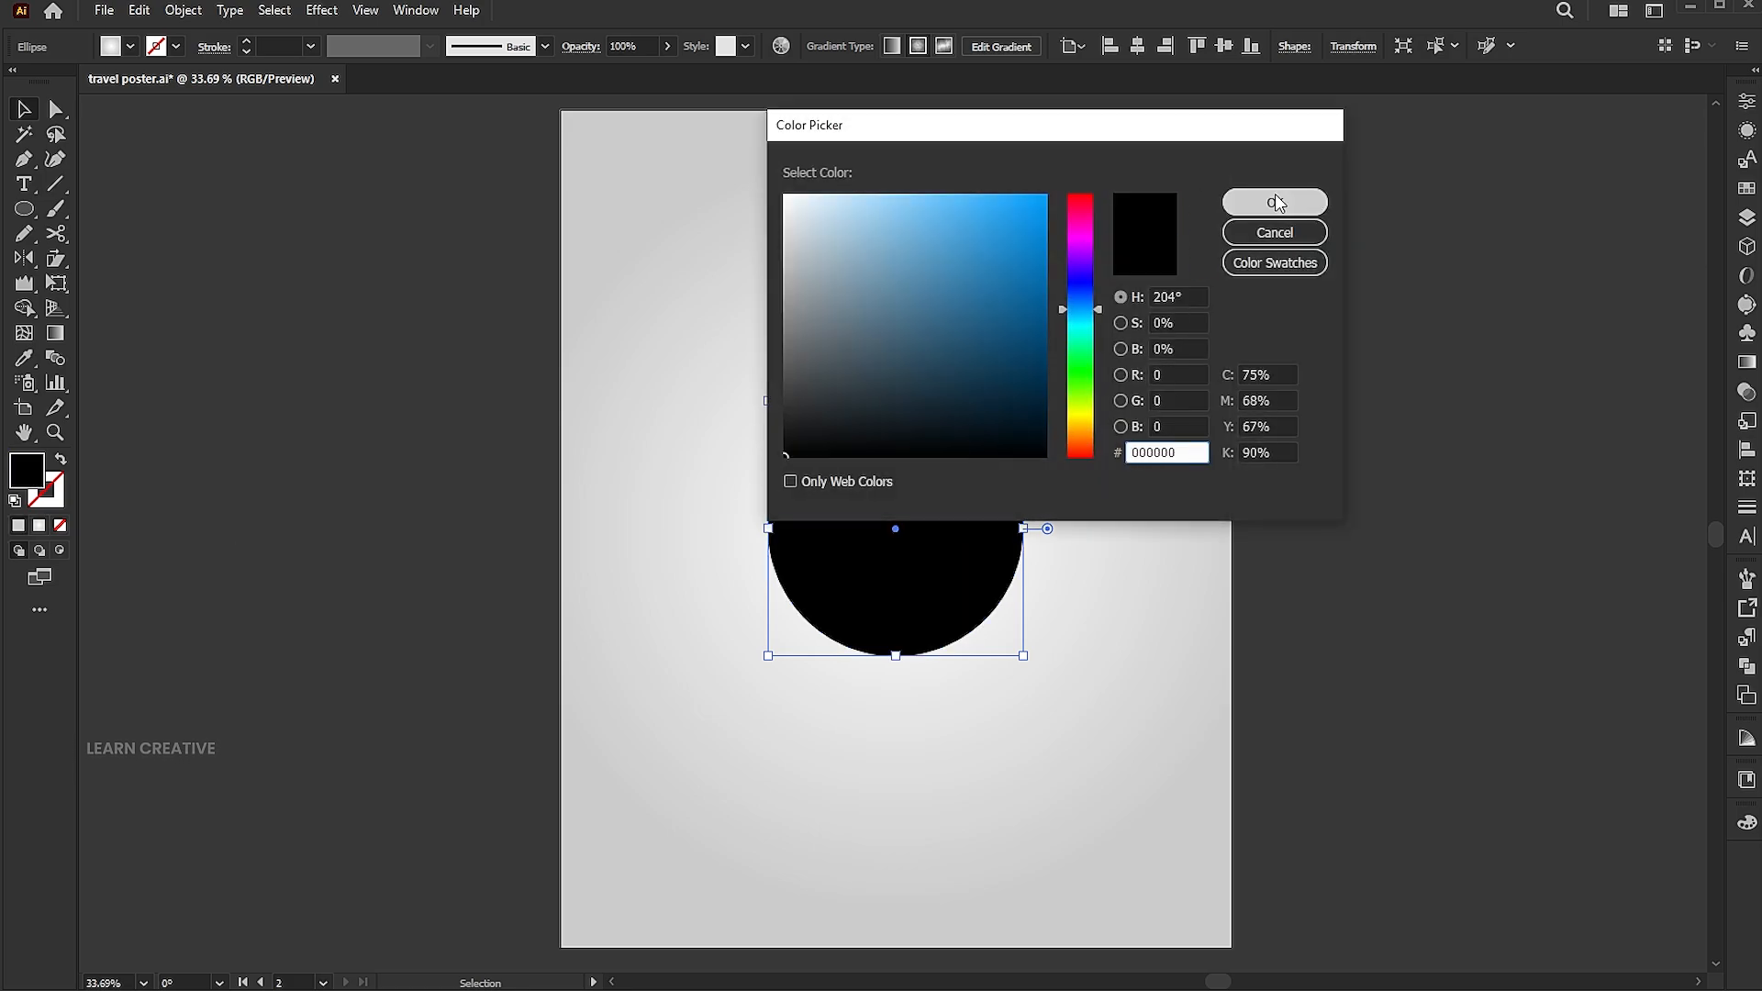
left_click(1274, 202)
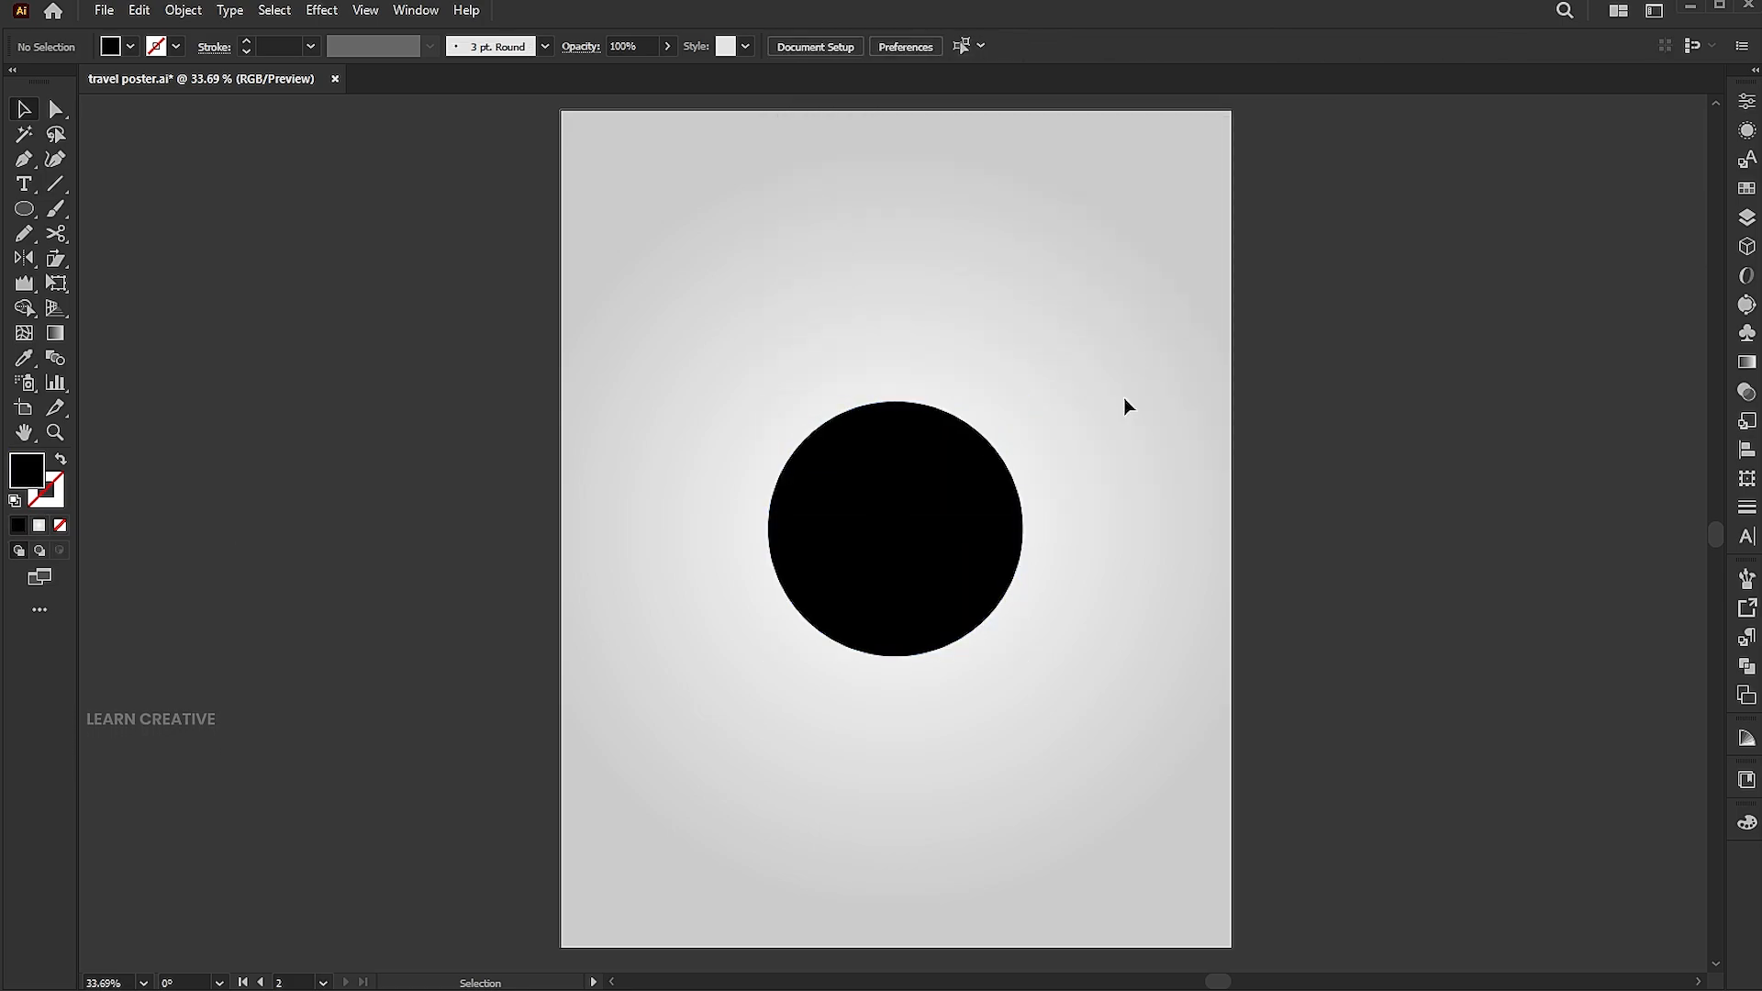
- Copy the black circle into a large outer circle and paste another copy for the inner ring
left_click(137, 11)
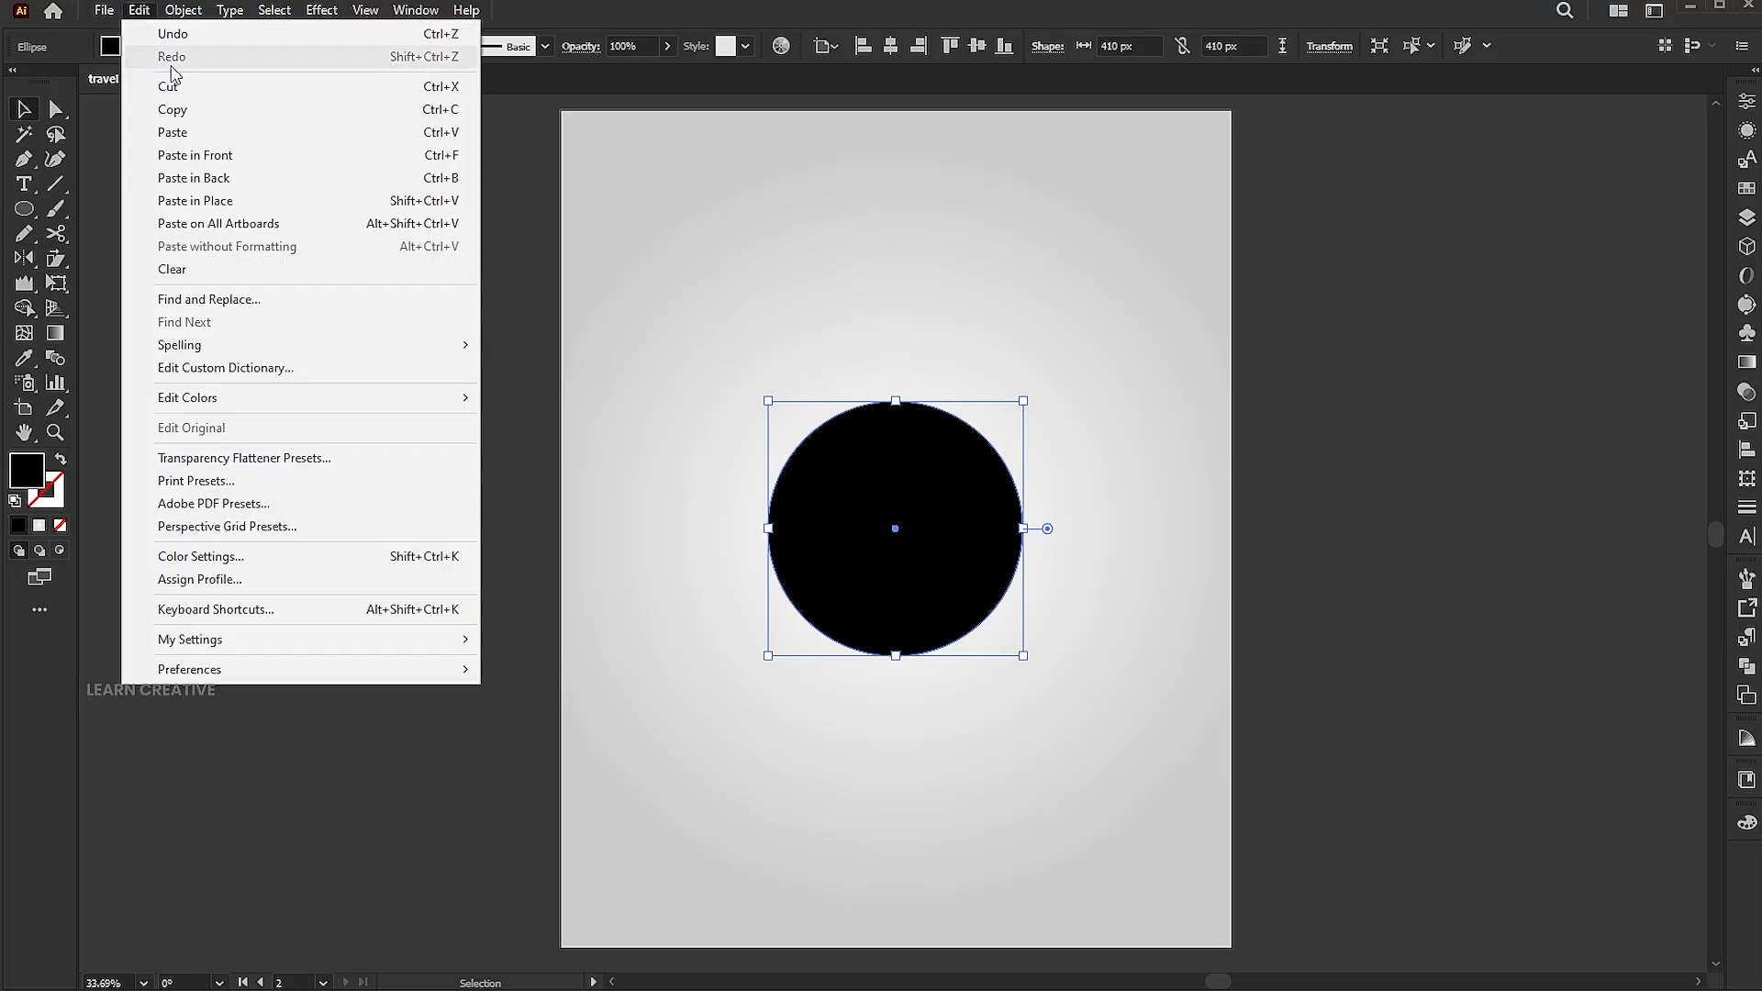
left_click(140, 11)
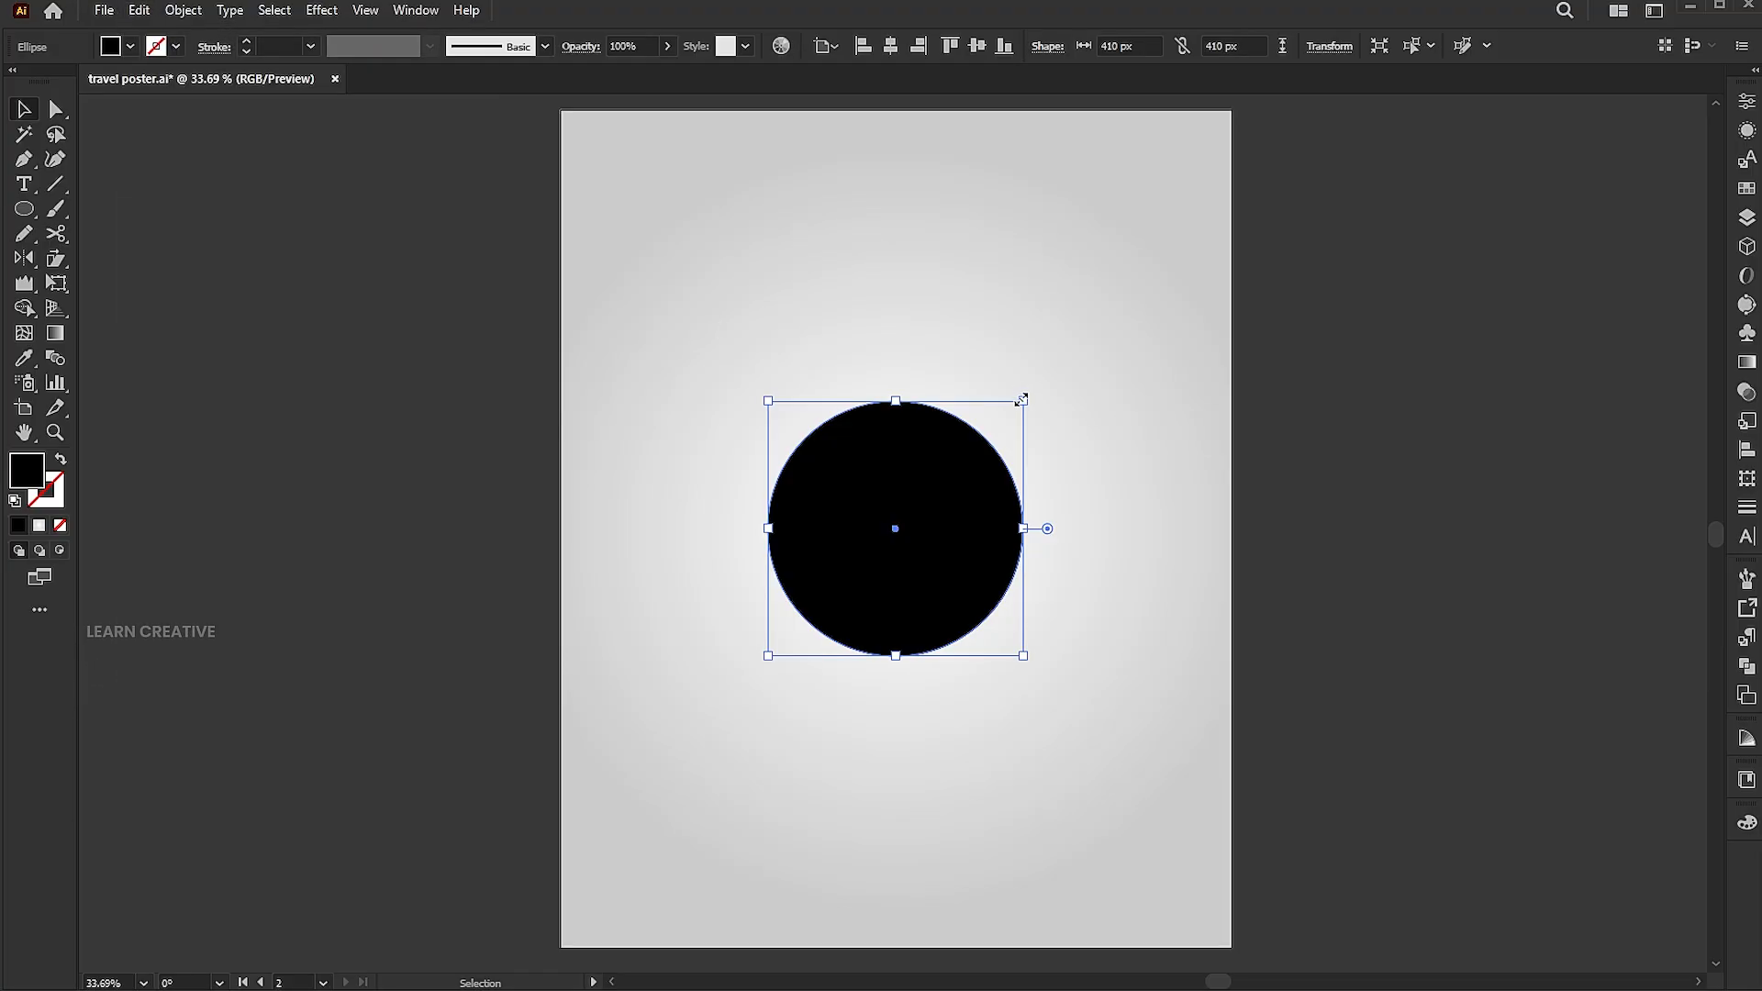
left_click_drag(1023, 398, 1242, 213)
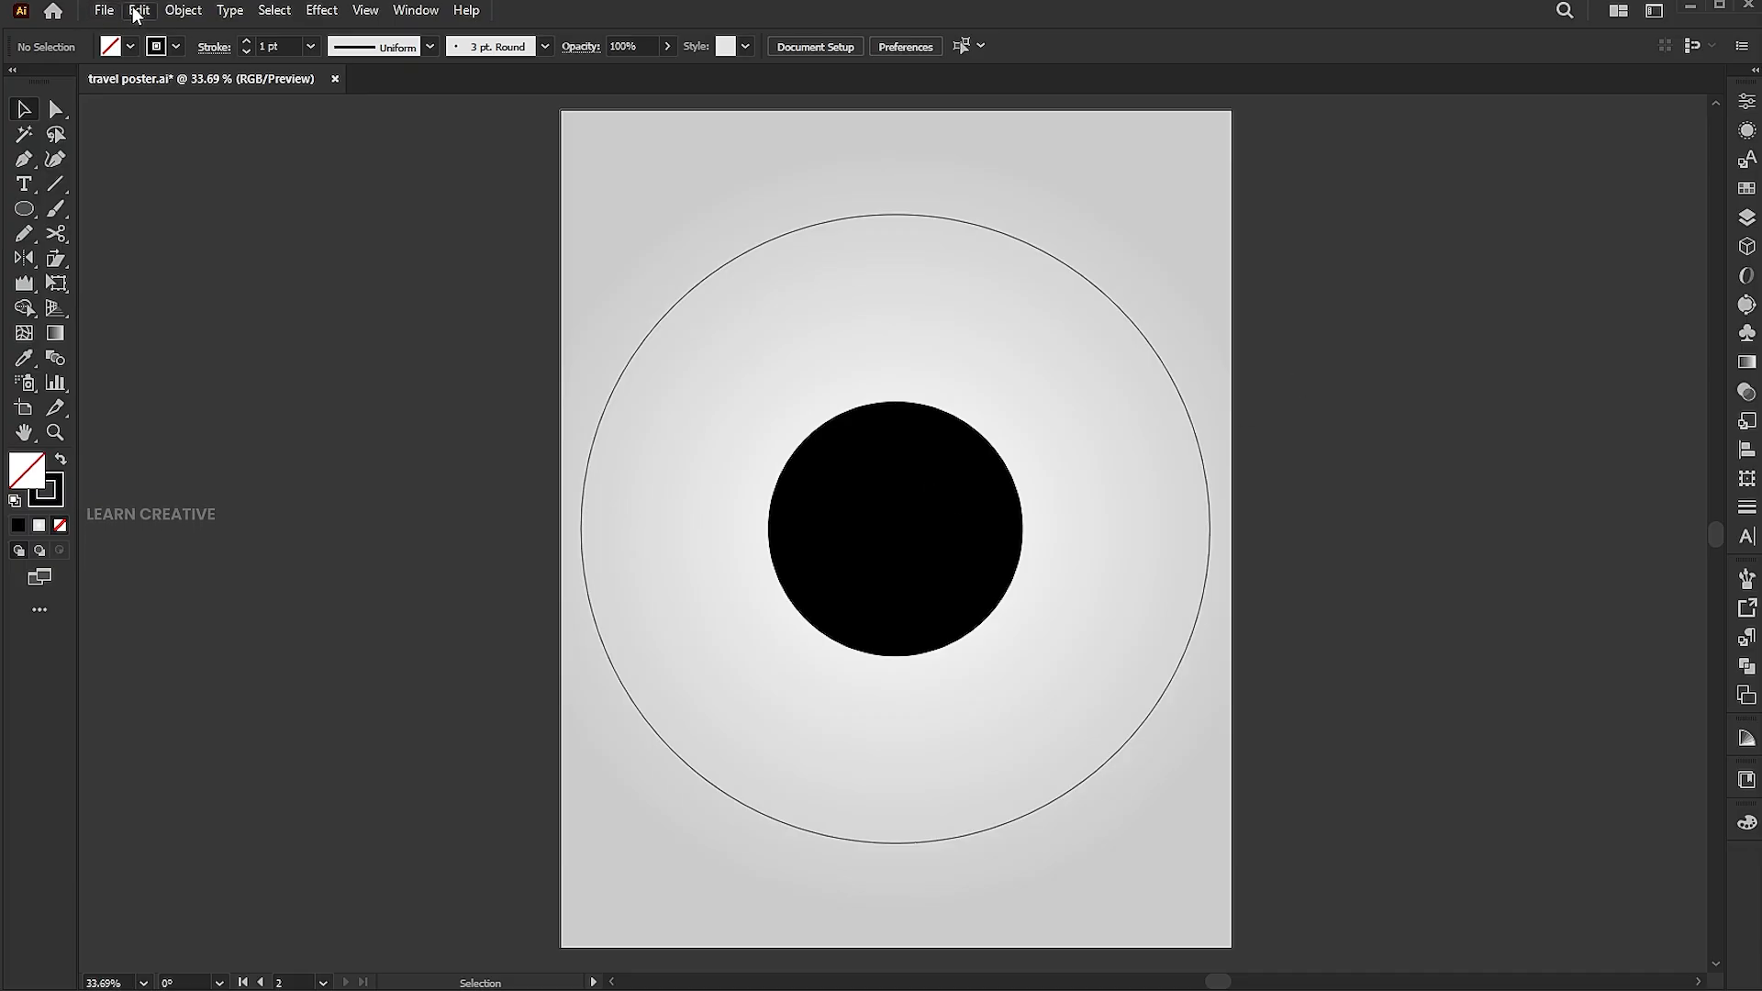
left_click(896, 529)
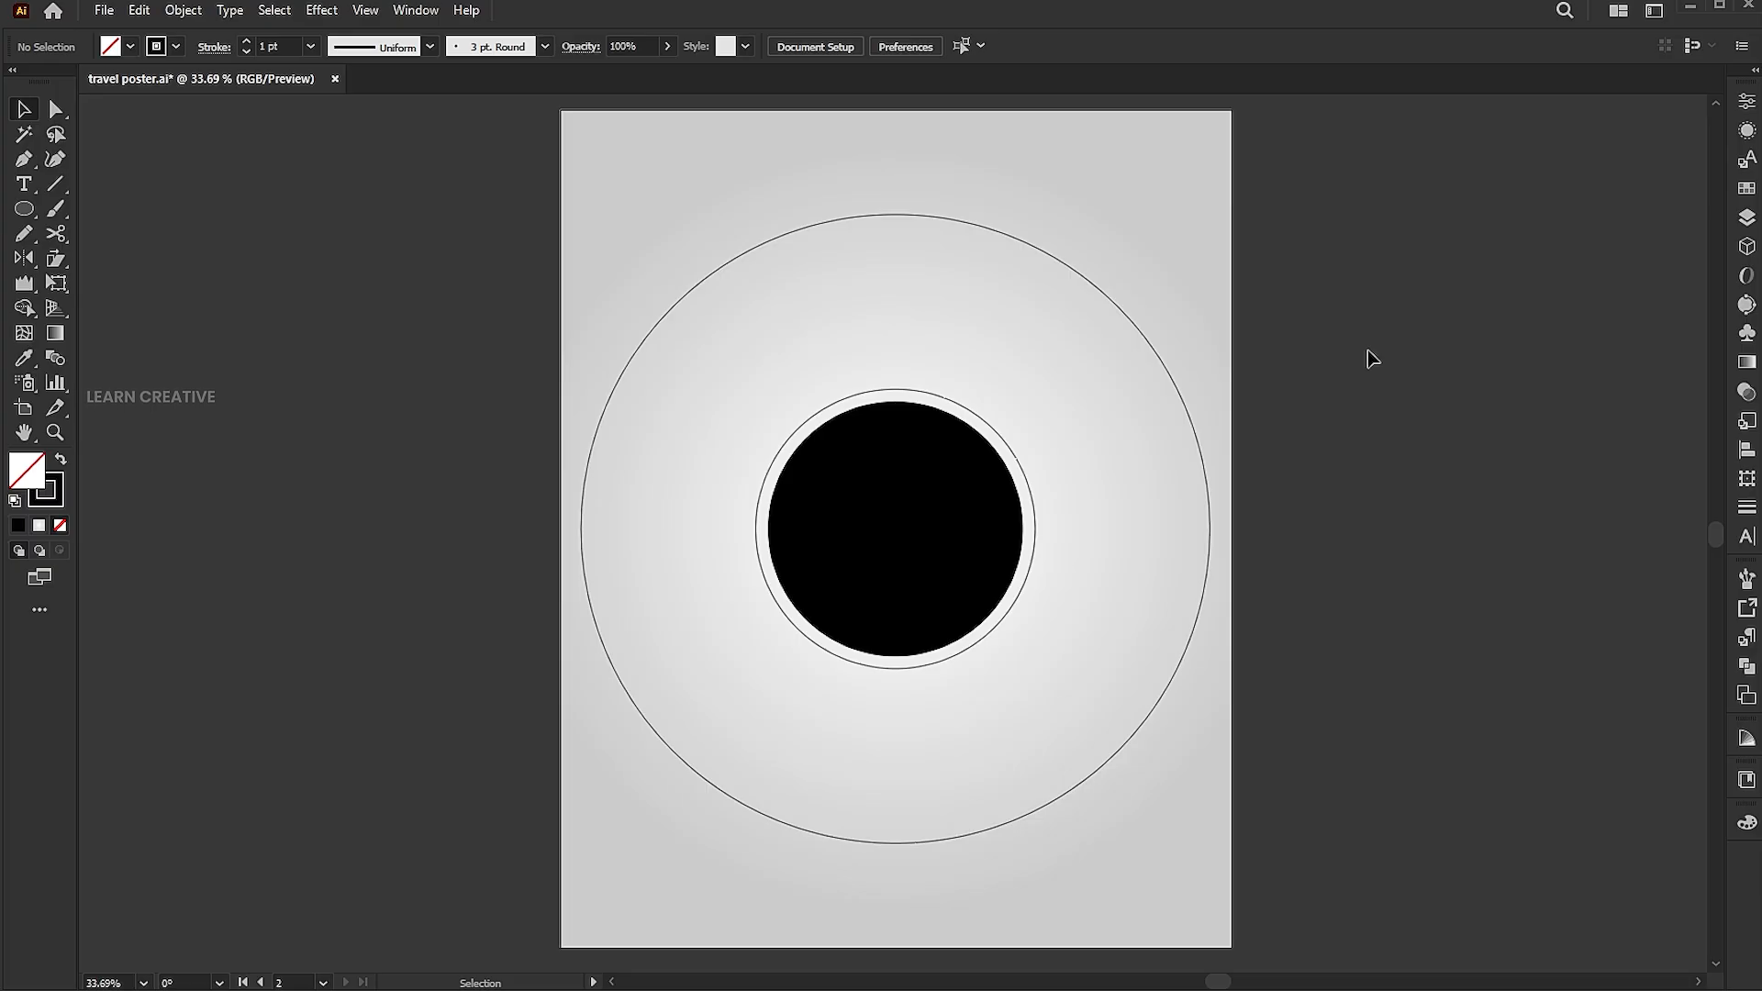
- Draw a vertical line through the centre and make rotated copies at 360/8 intervals
left_click(55, 184)
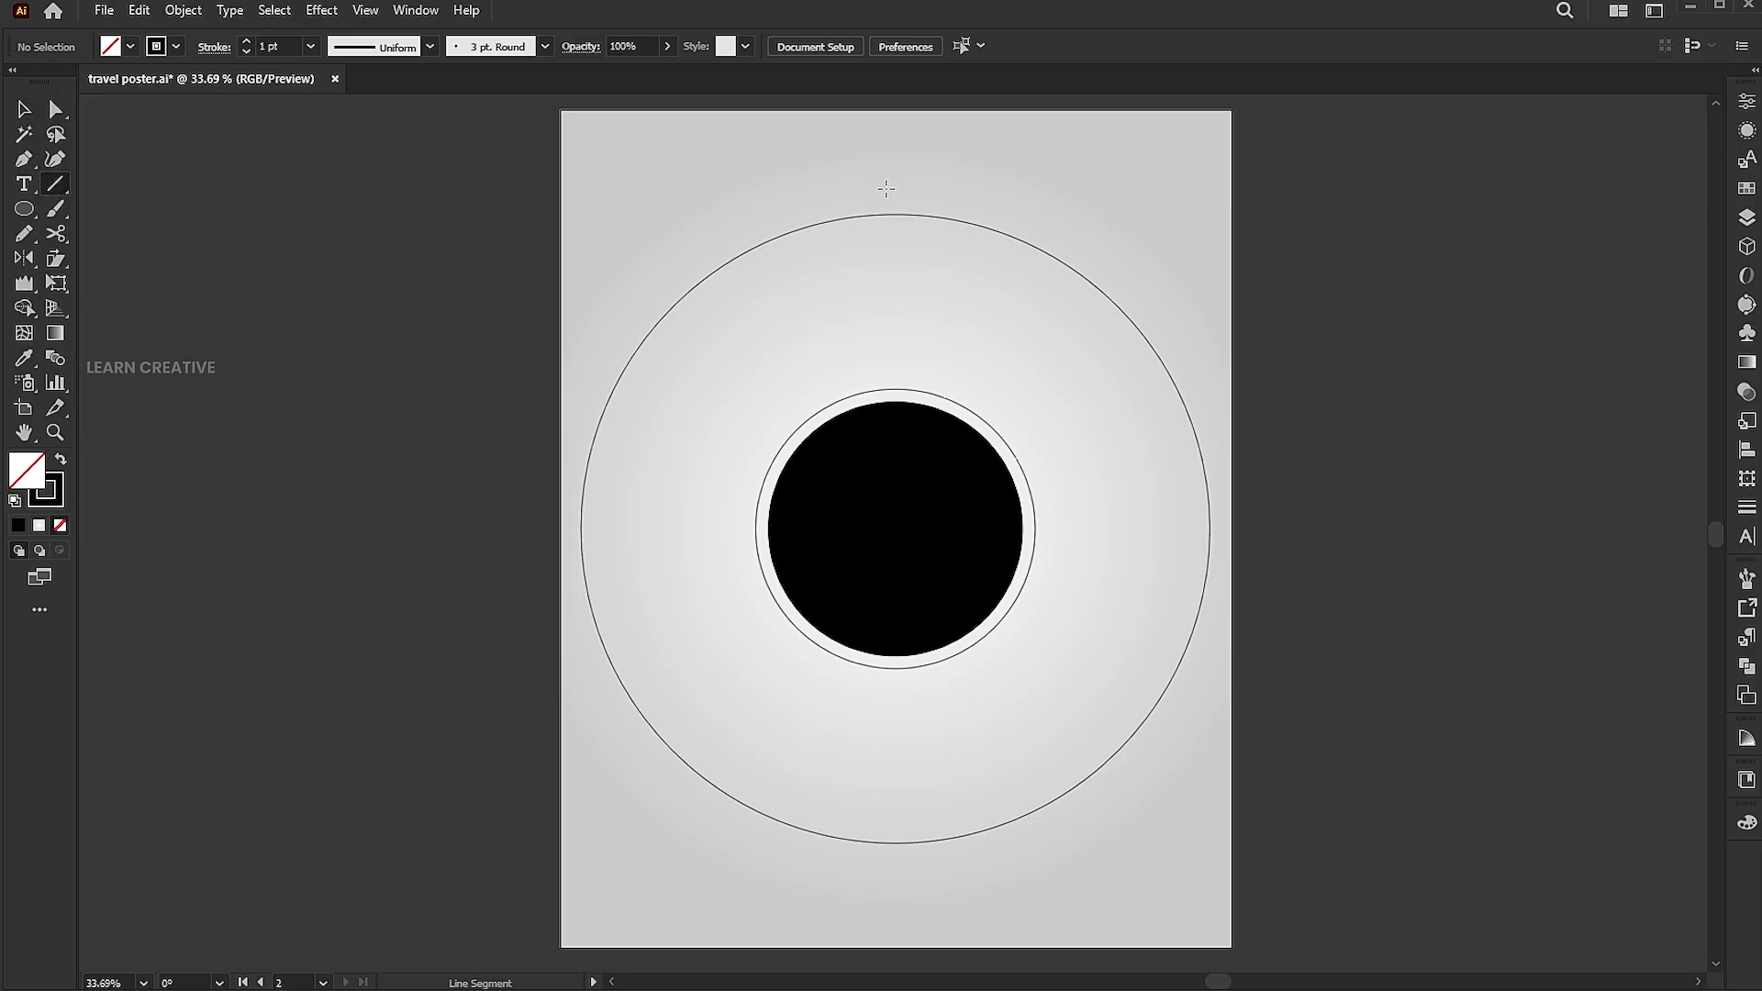
left_click_drag(893, 187, 894, 829)
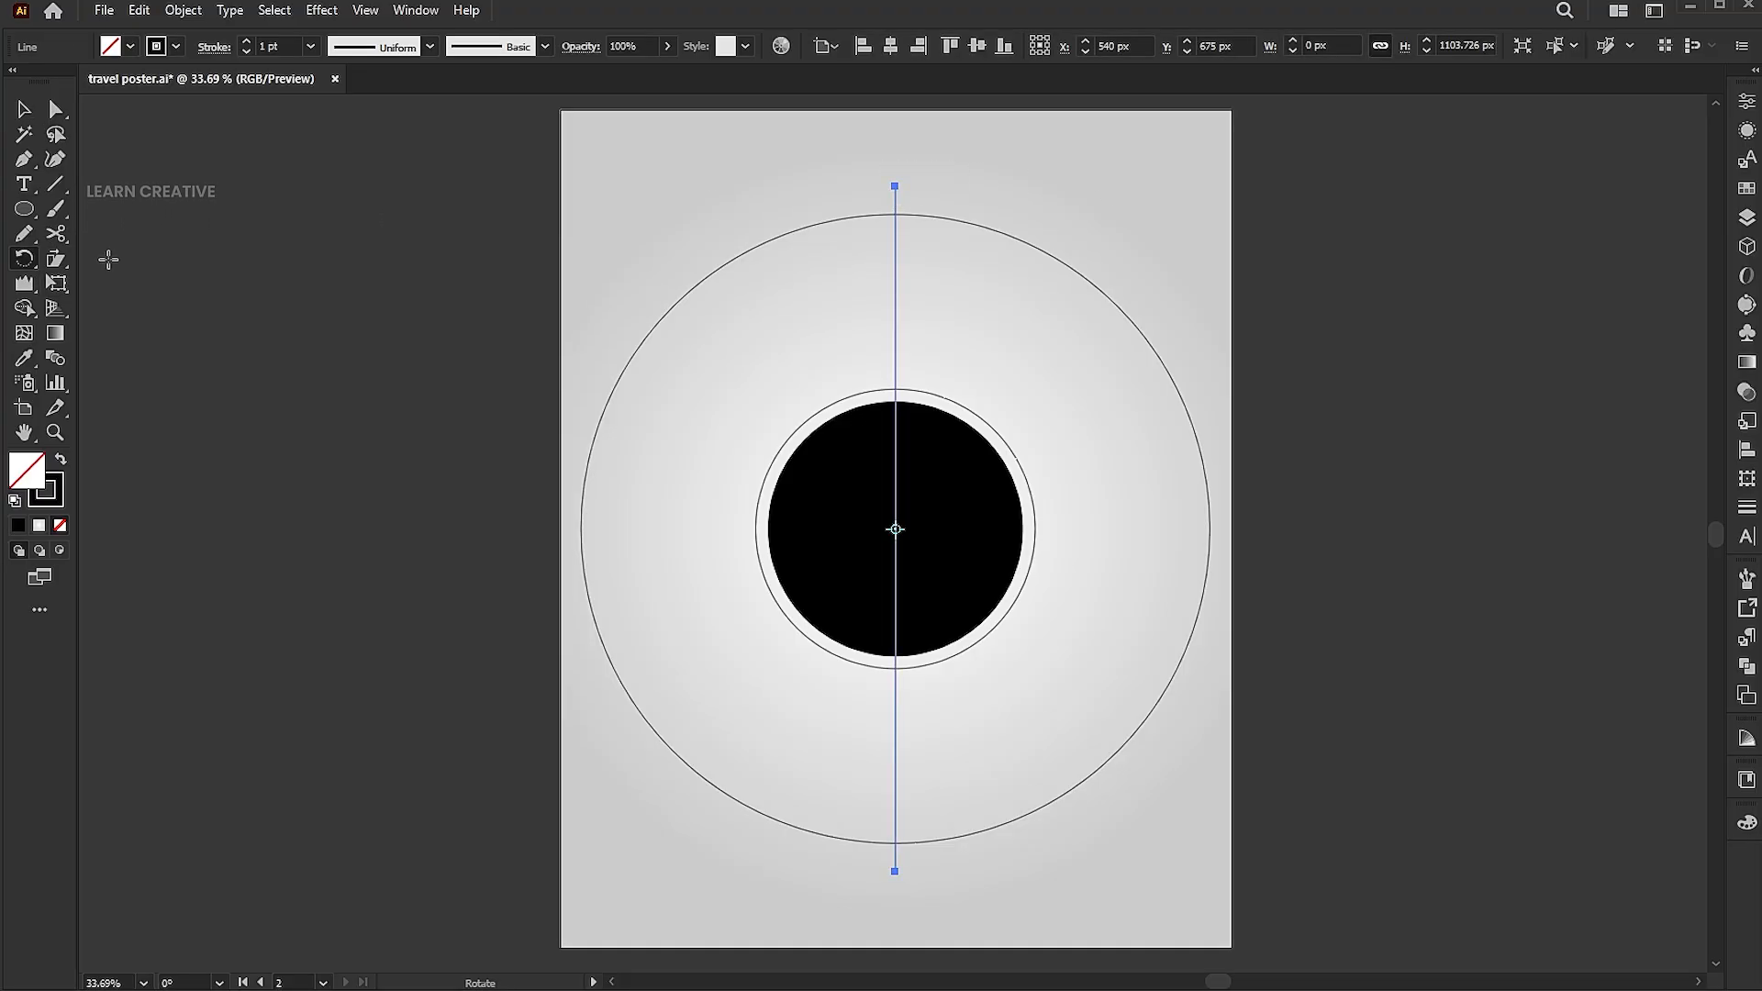
left_click(182, 11)
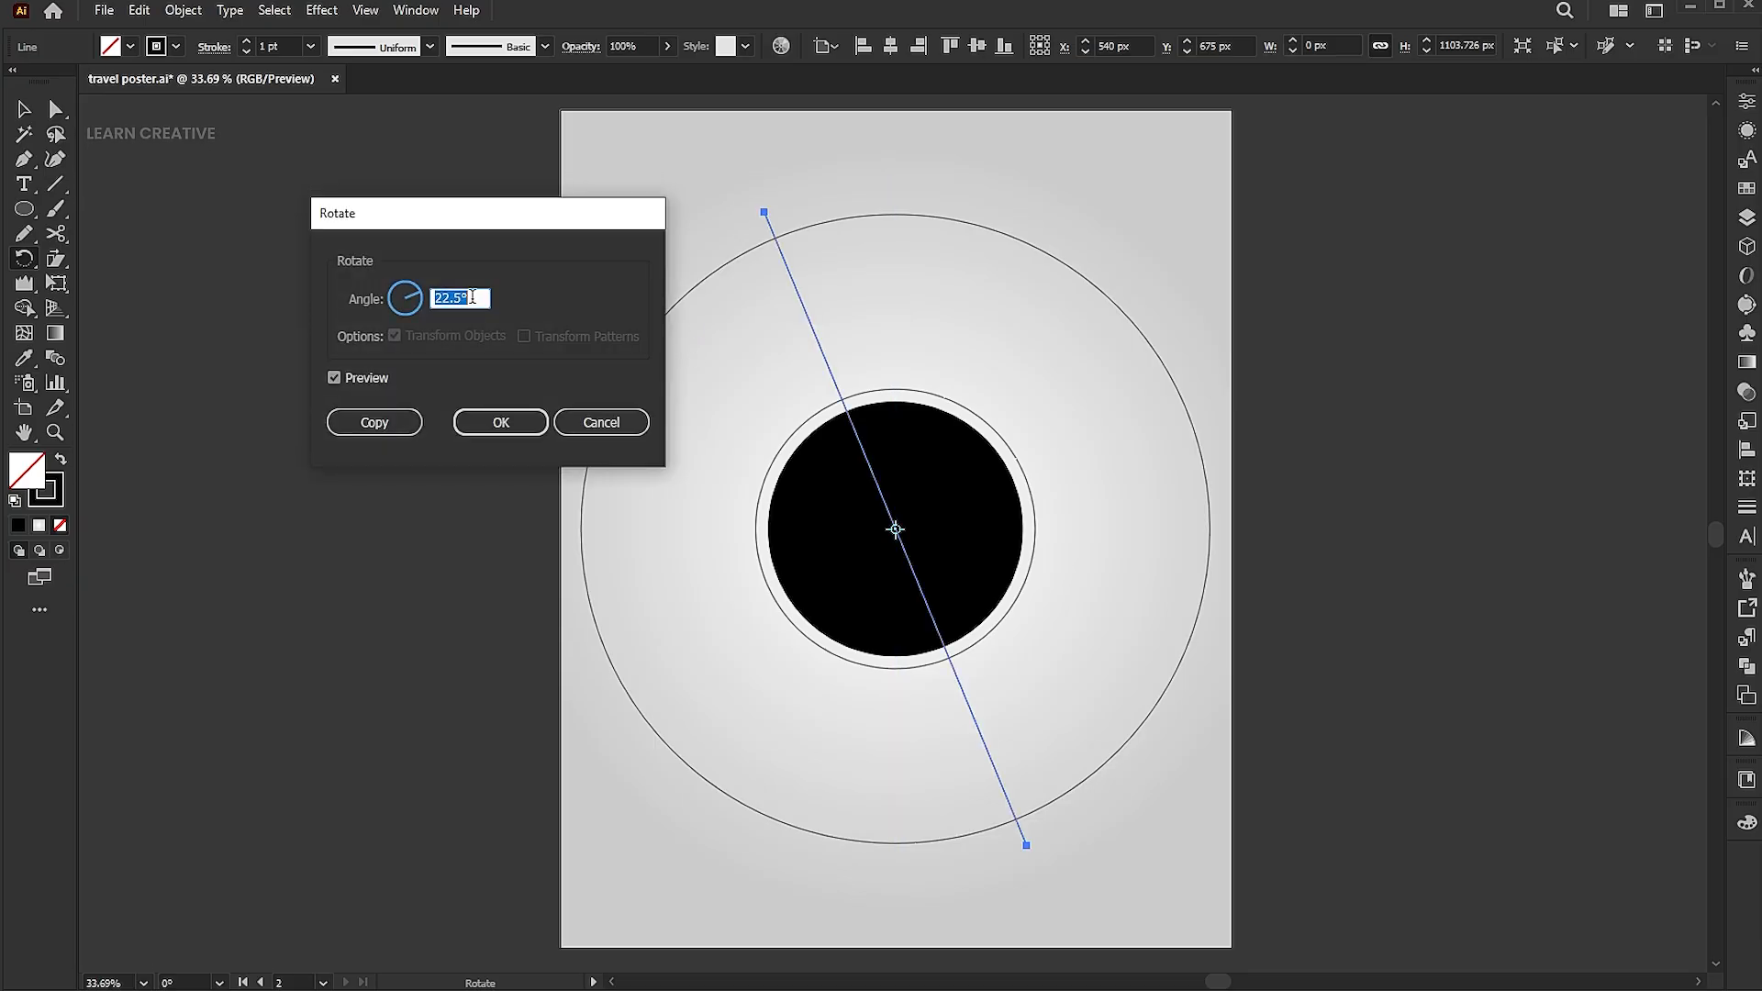
type("360/8")
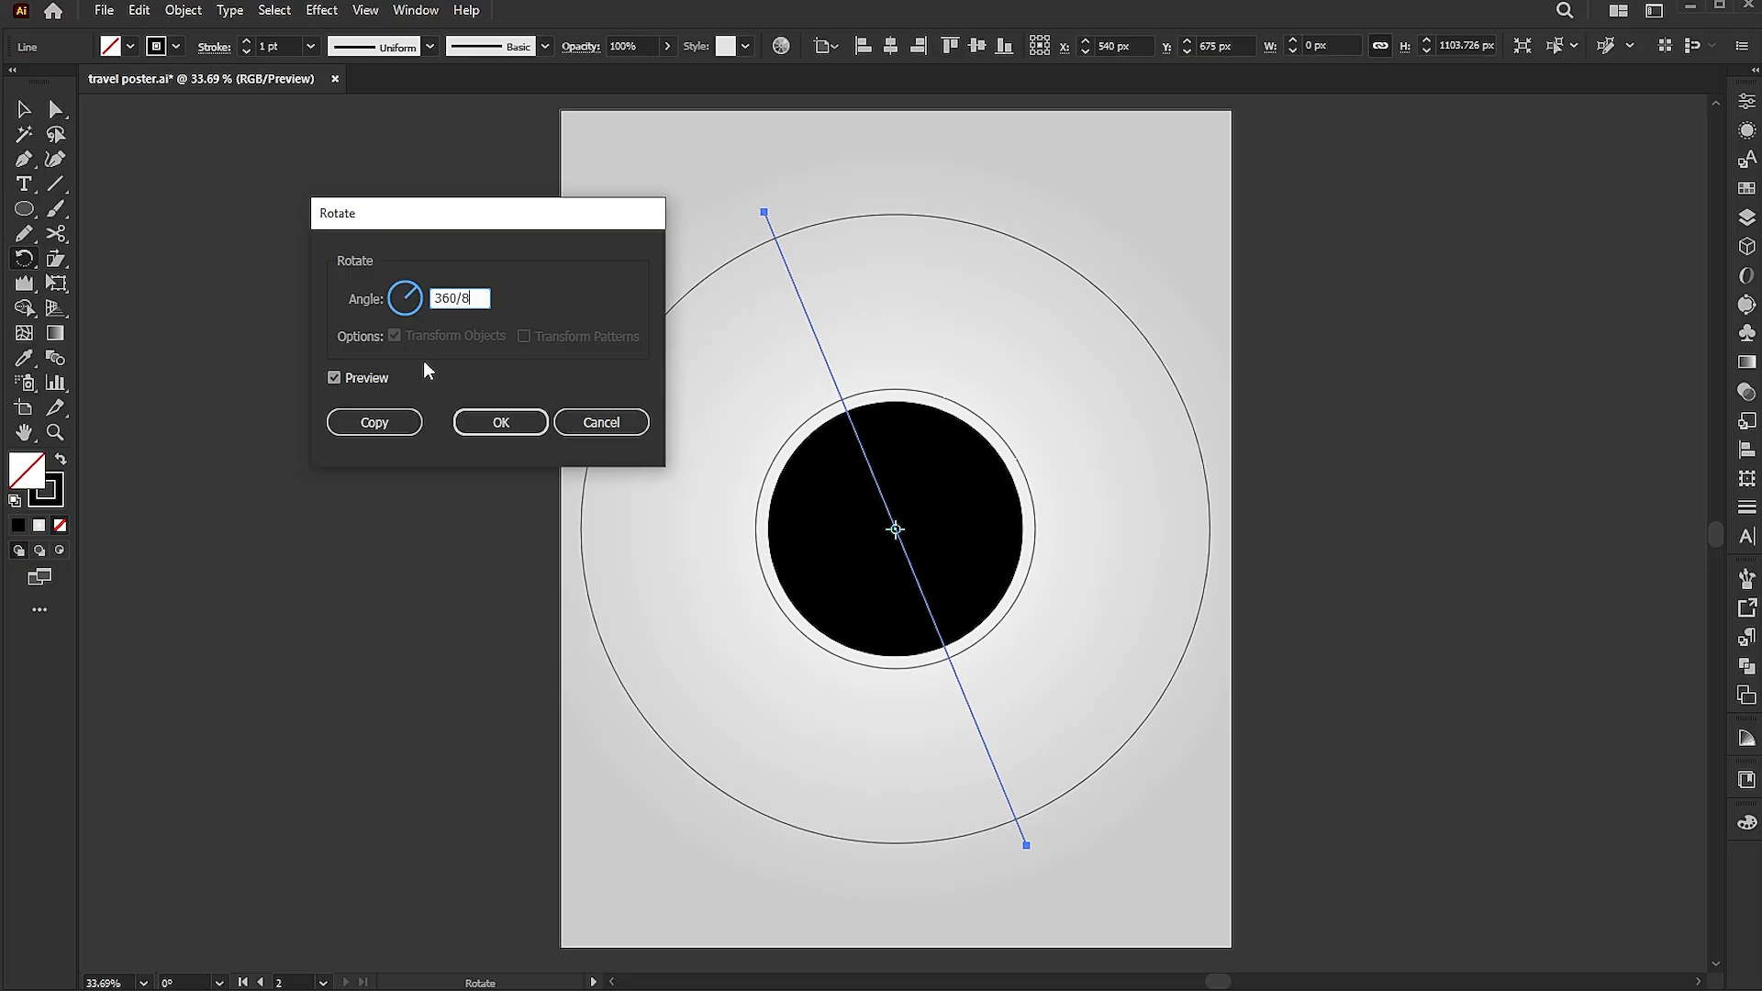
left_click(499, 422)
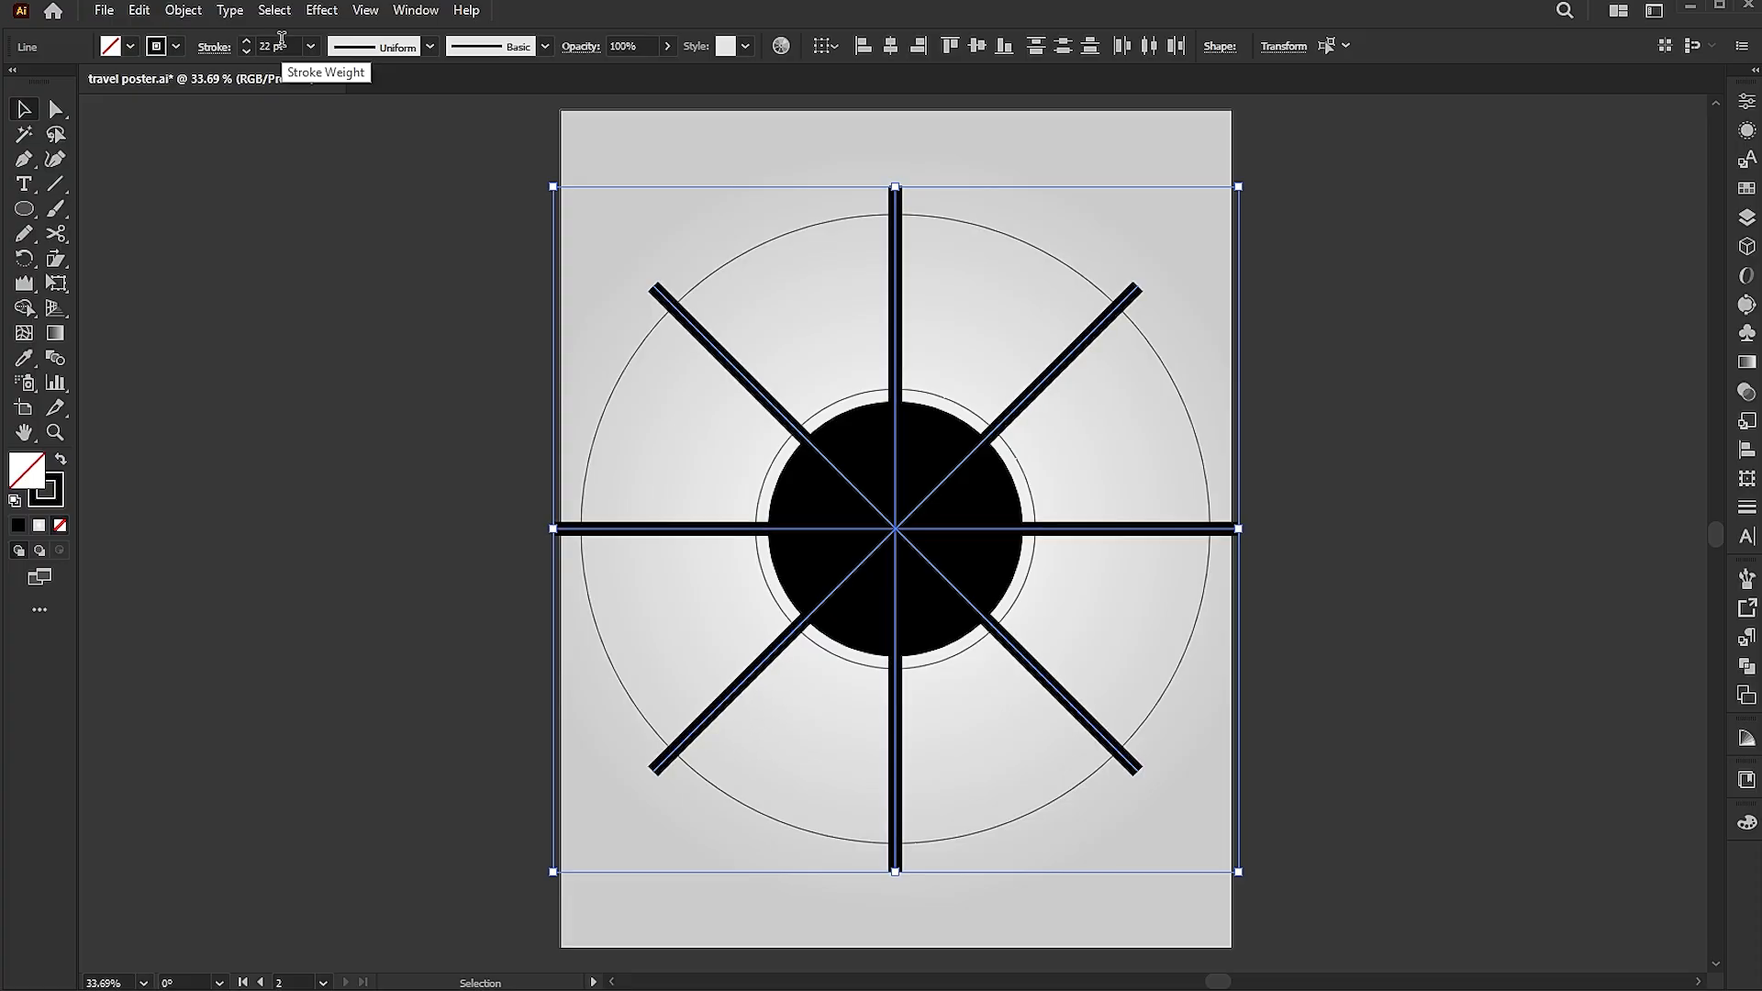
- Thicken the spoke lines and expand them into filled shapes via Object > Expand
left_click(246, 43)
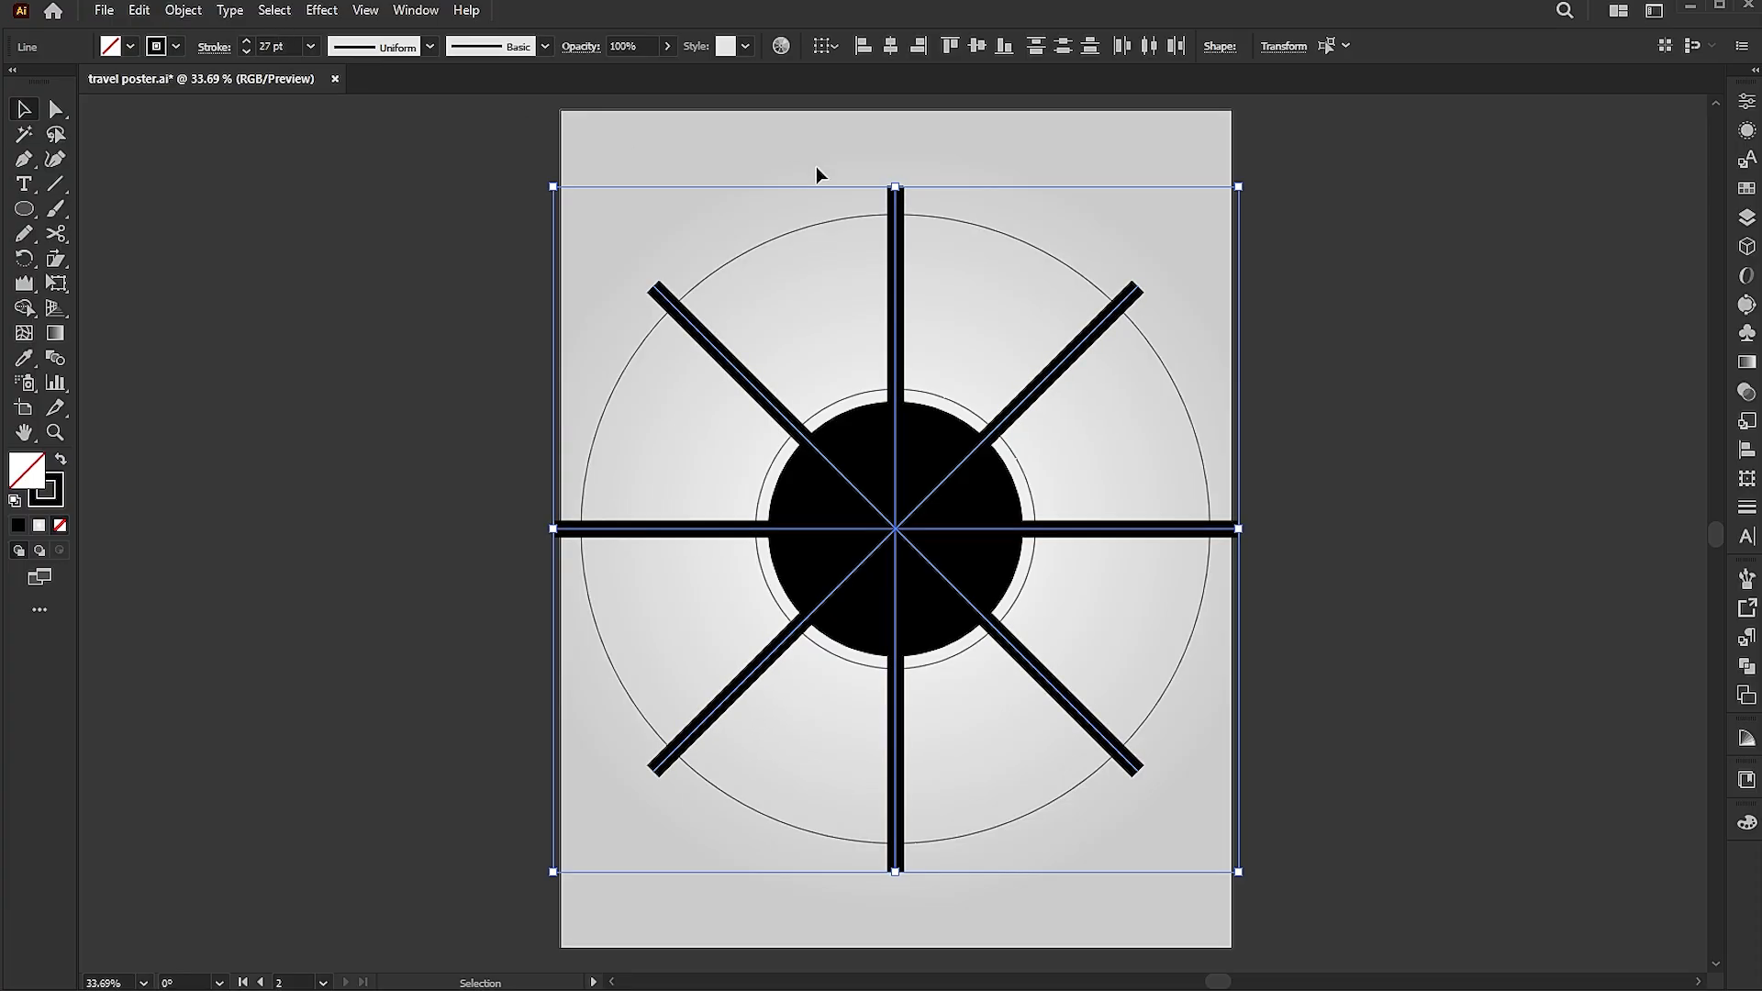
left_click(182, 11)
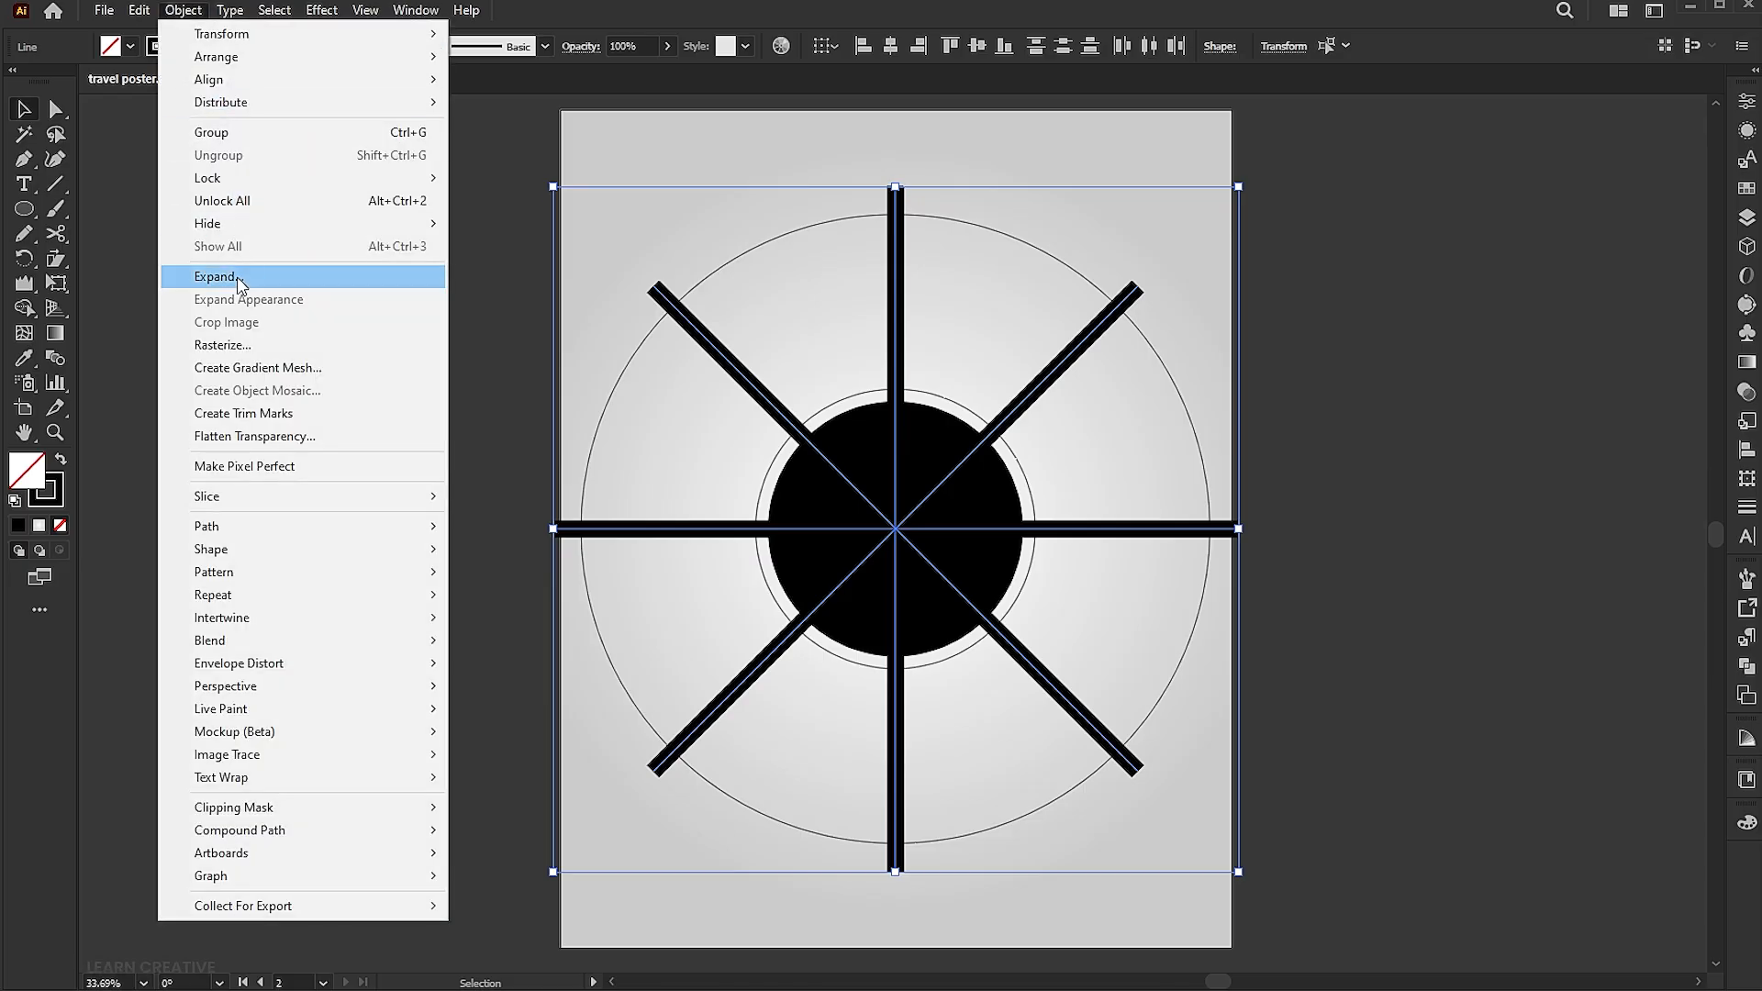
left_click(214, 278)
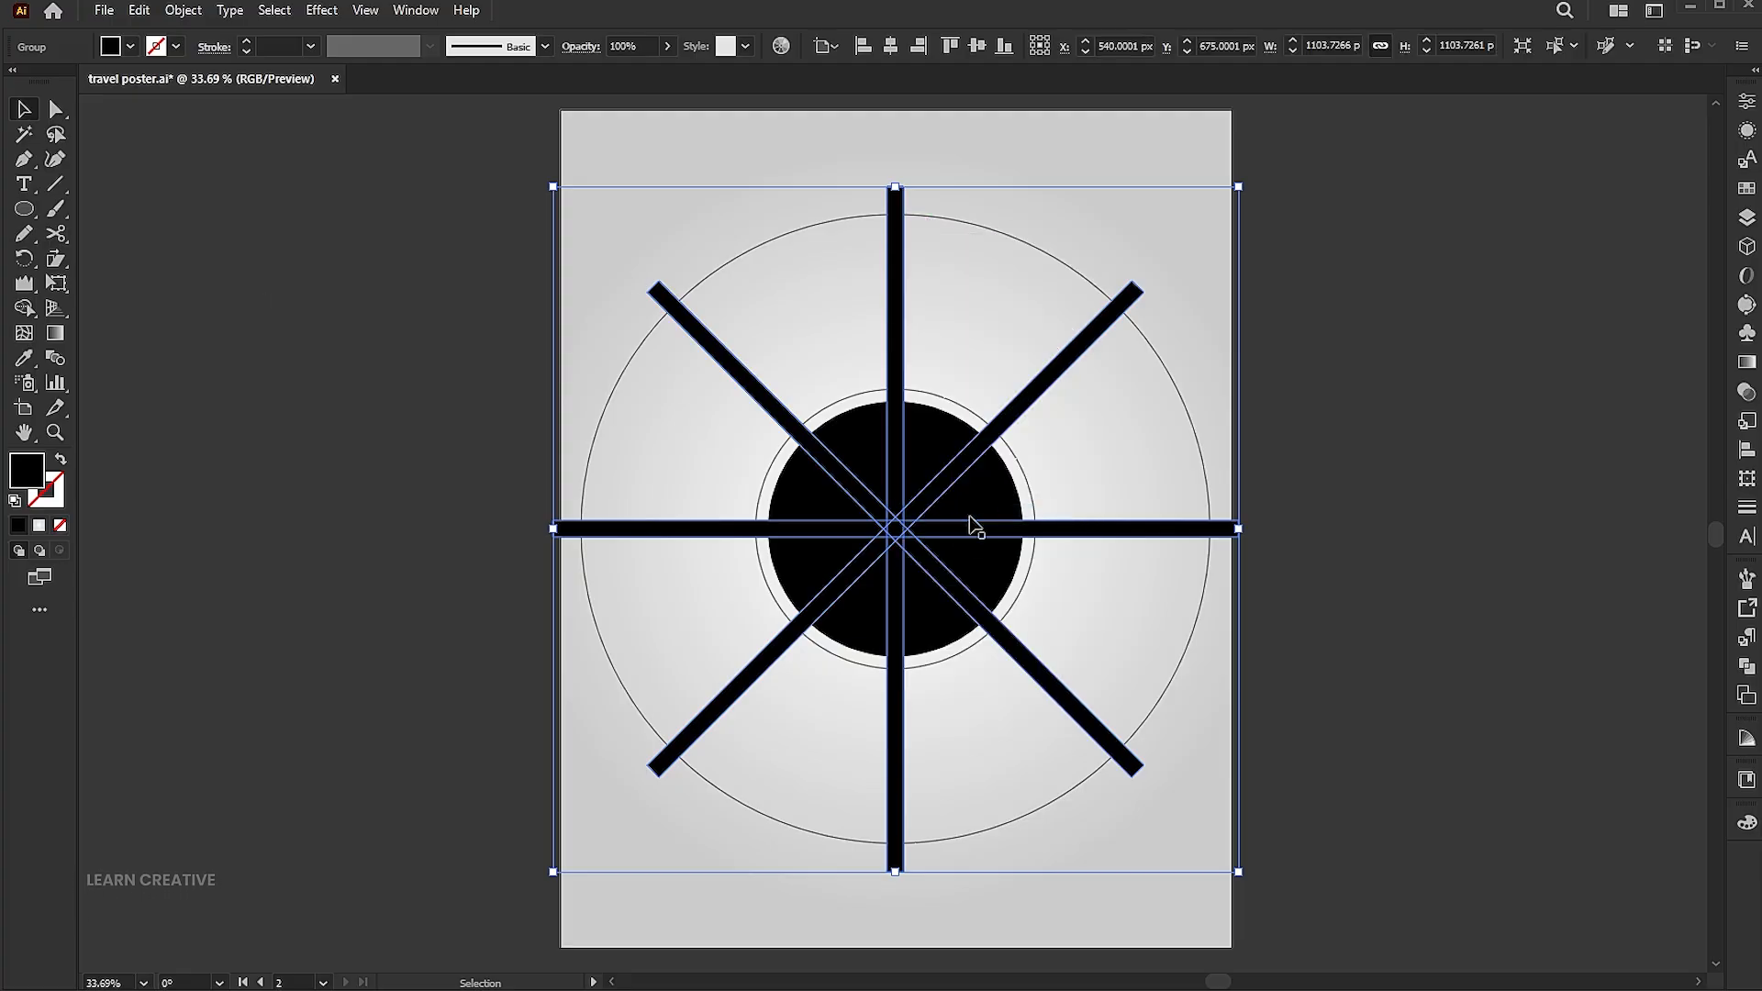
- Rotate the expanded spokes by 22.5 degrees
left_click(181, 11)
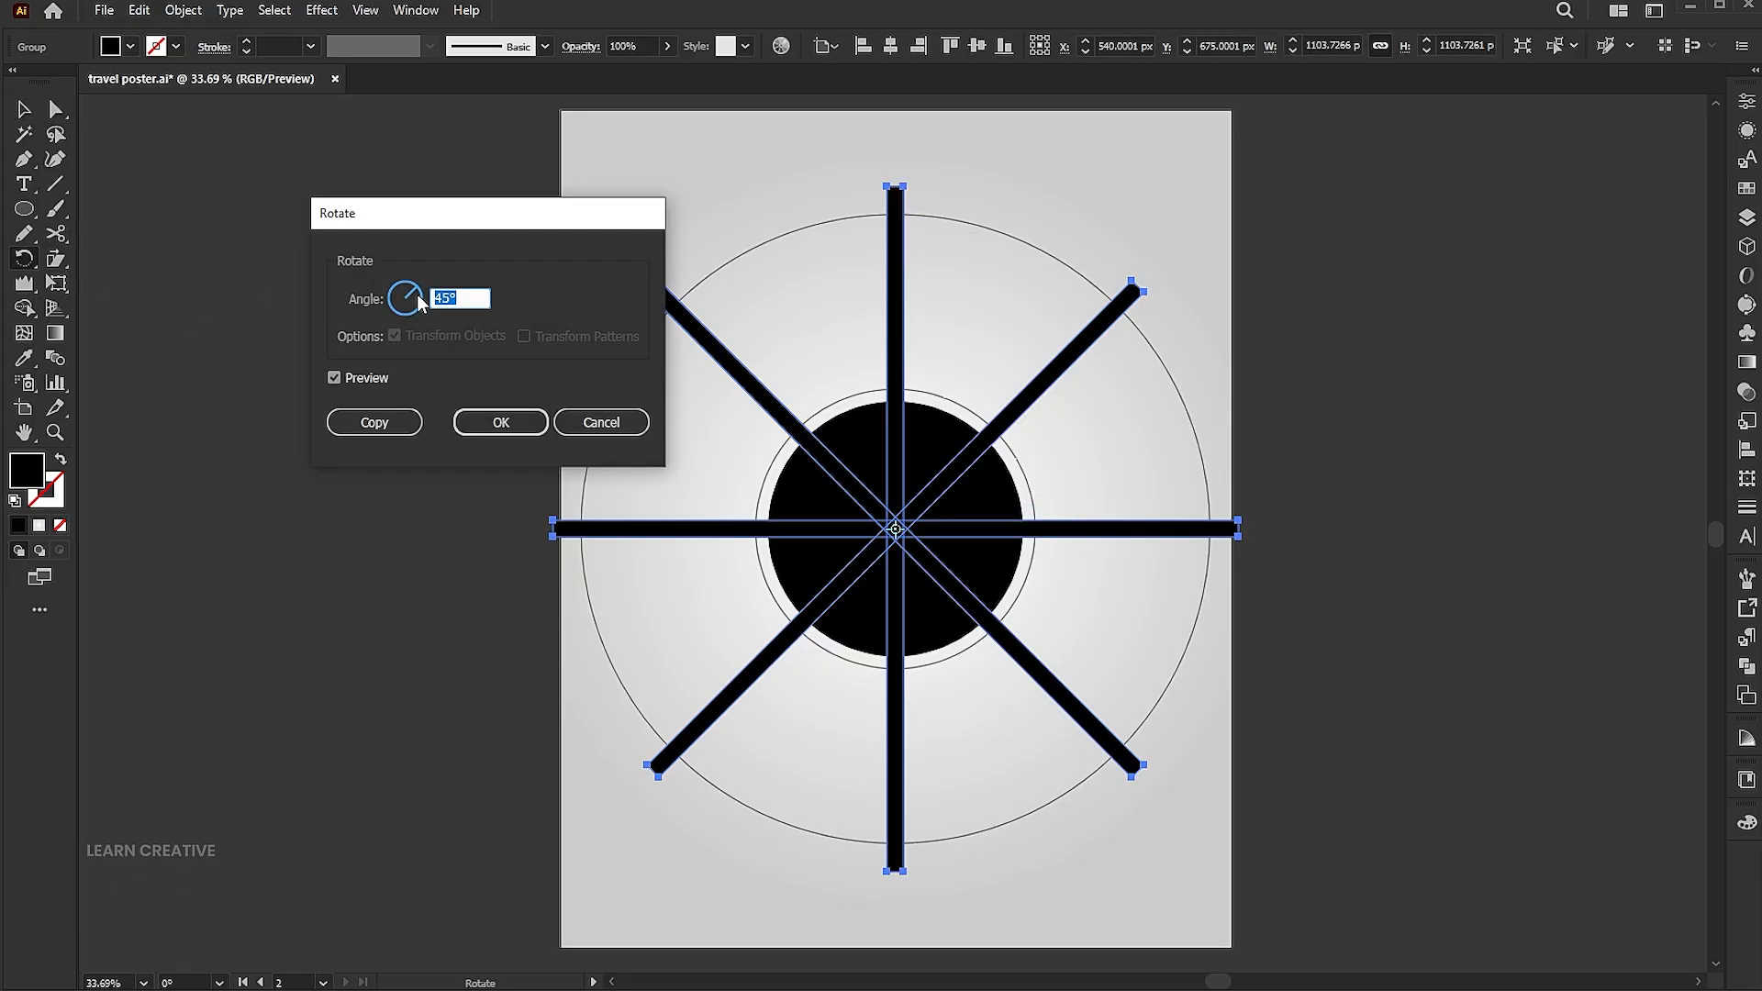
type("2")
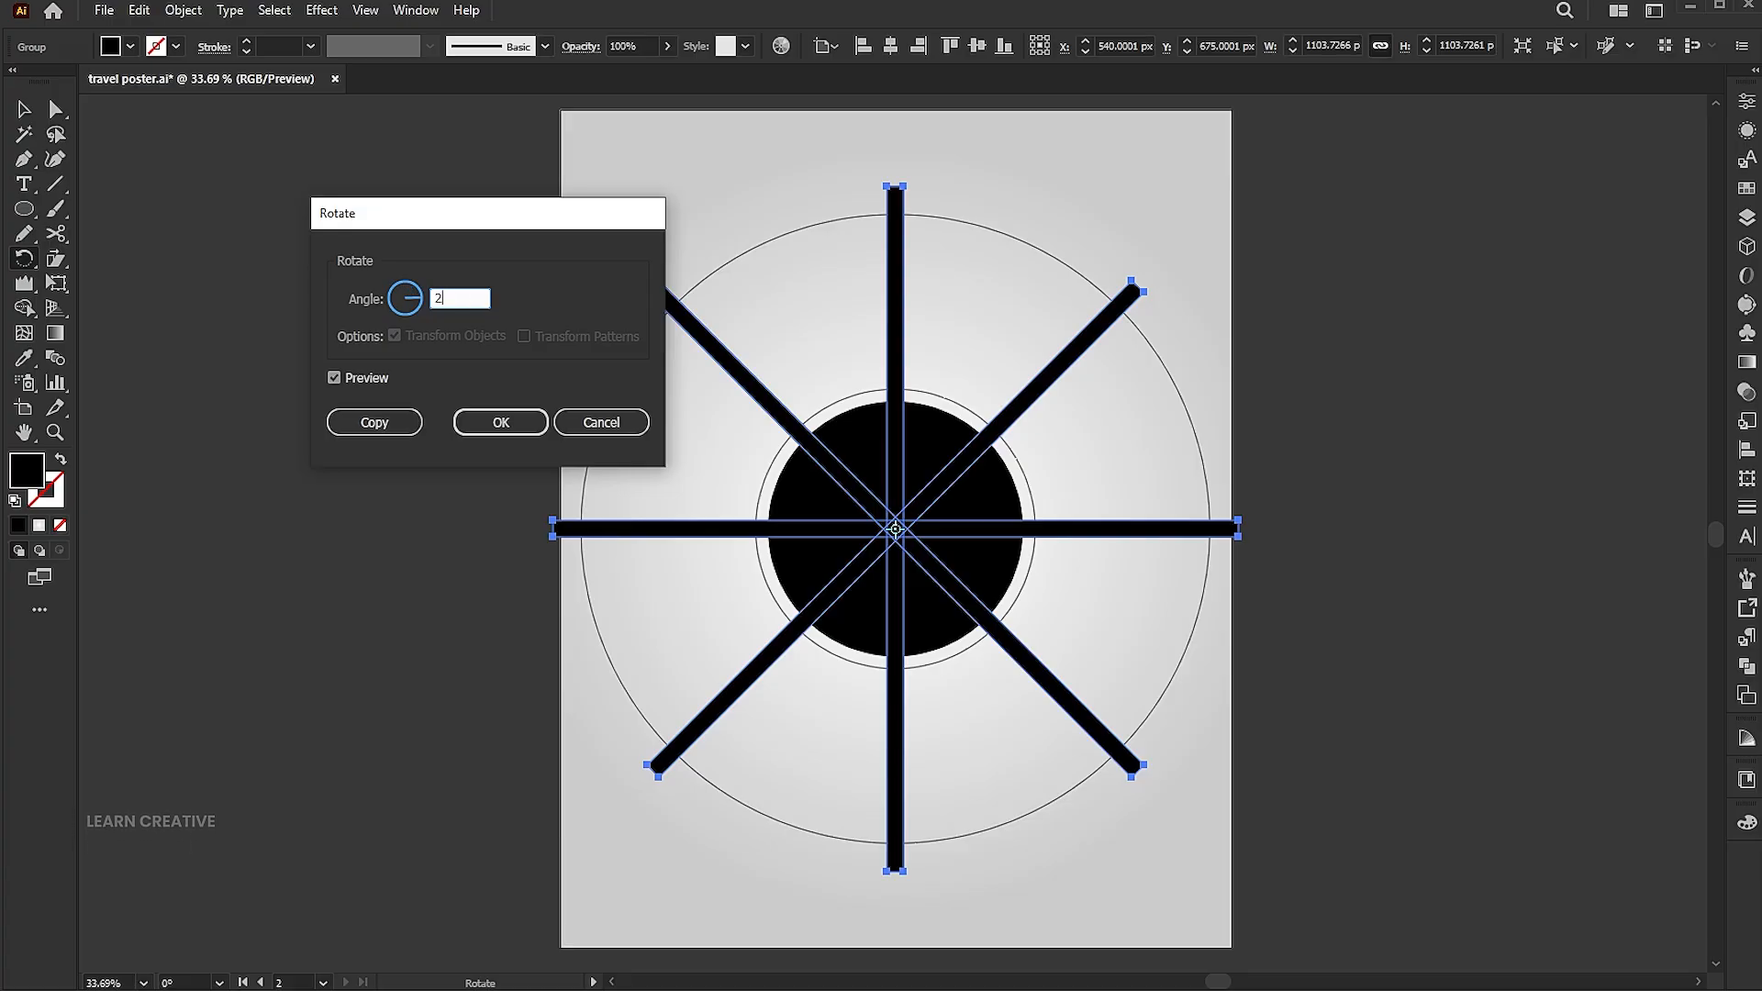
type("2.5")
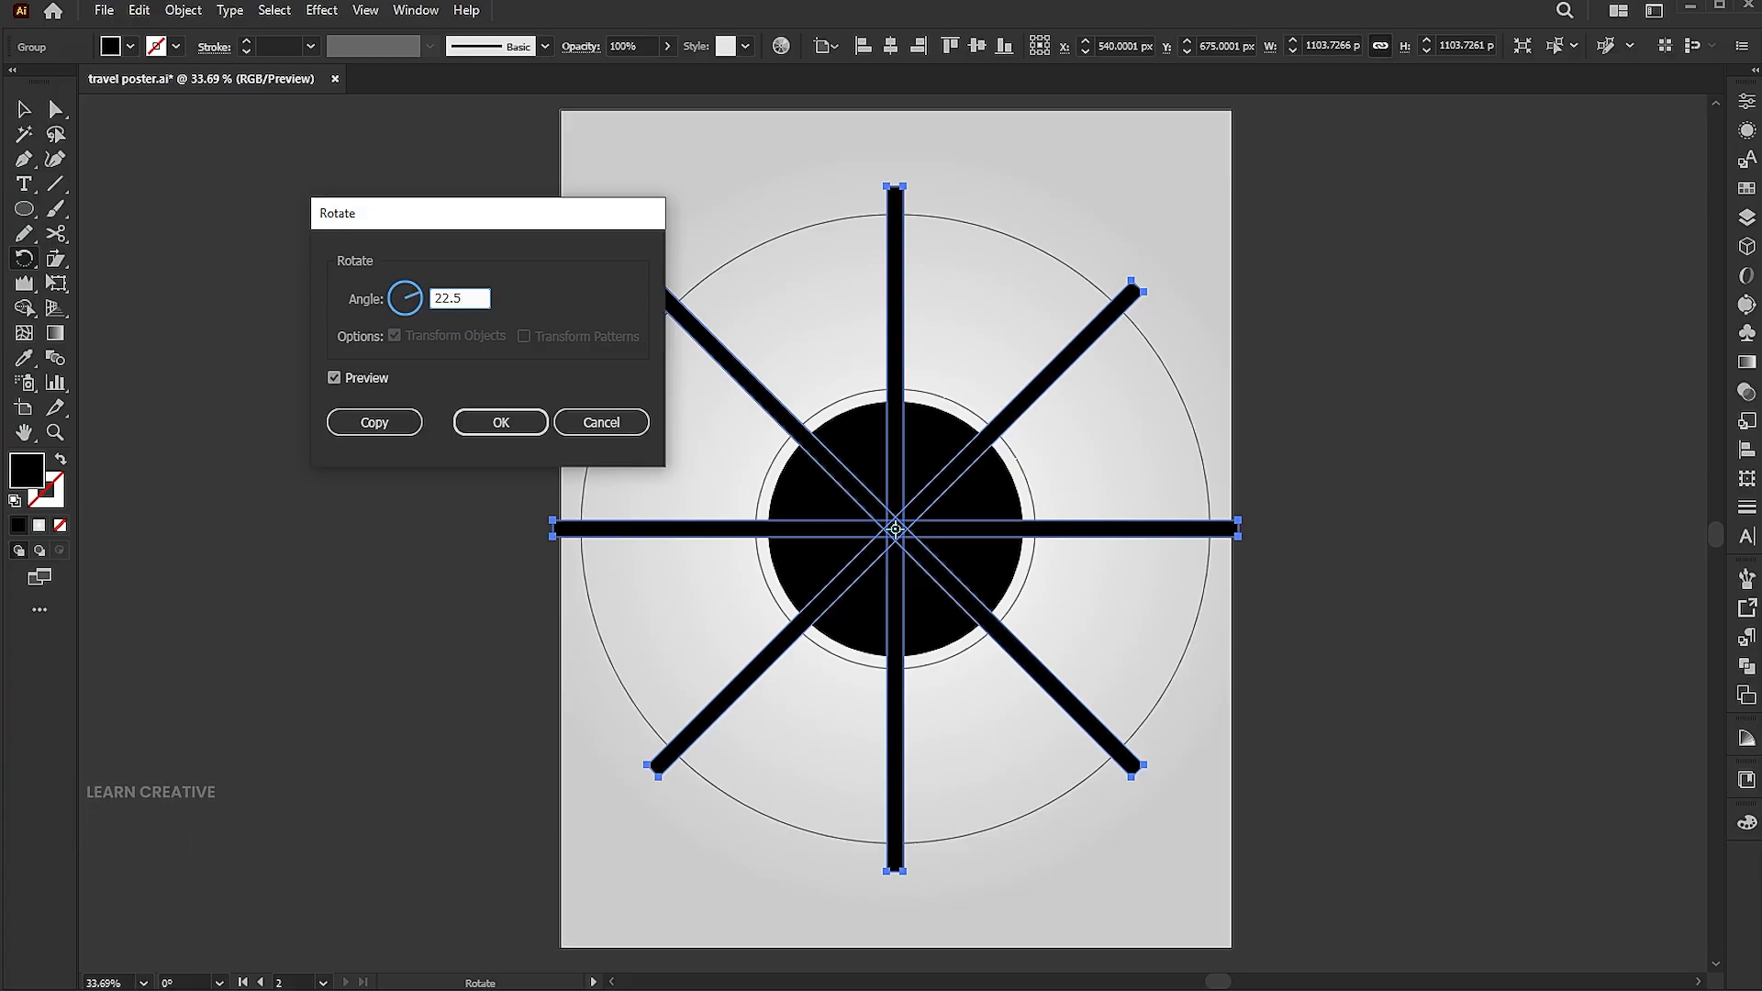
left_click(499, 422)
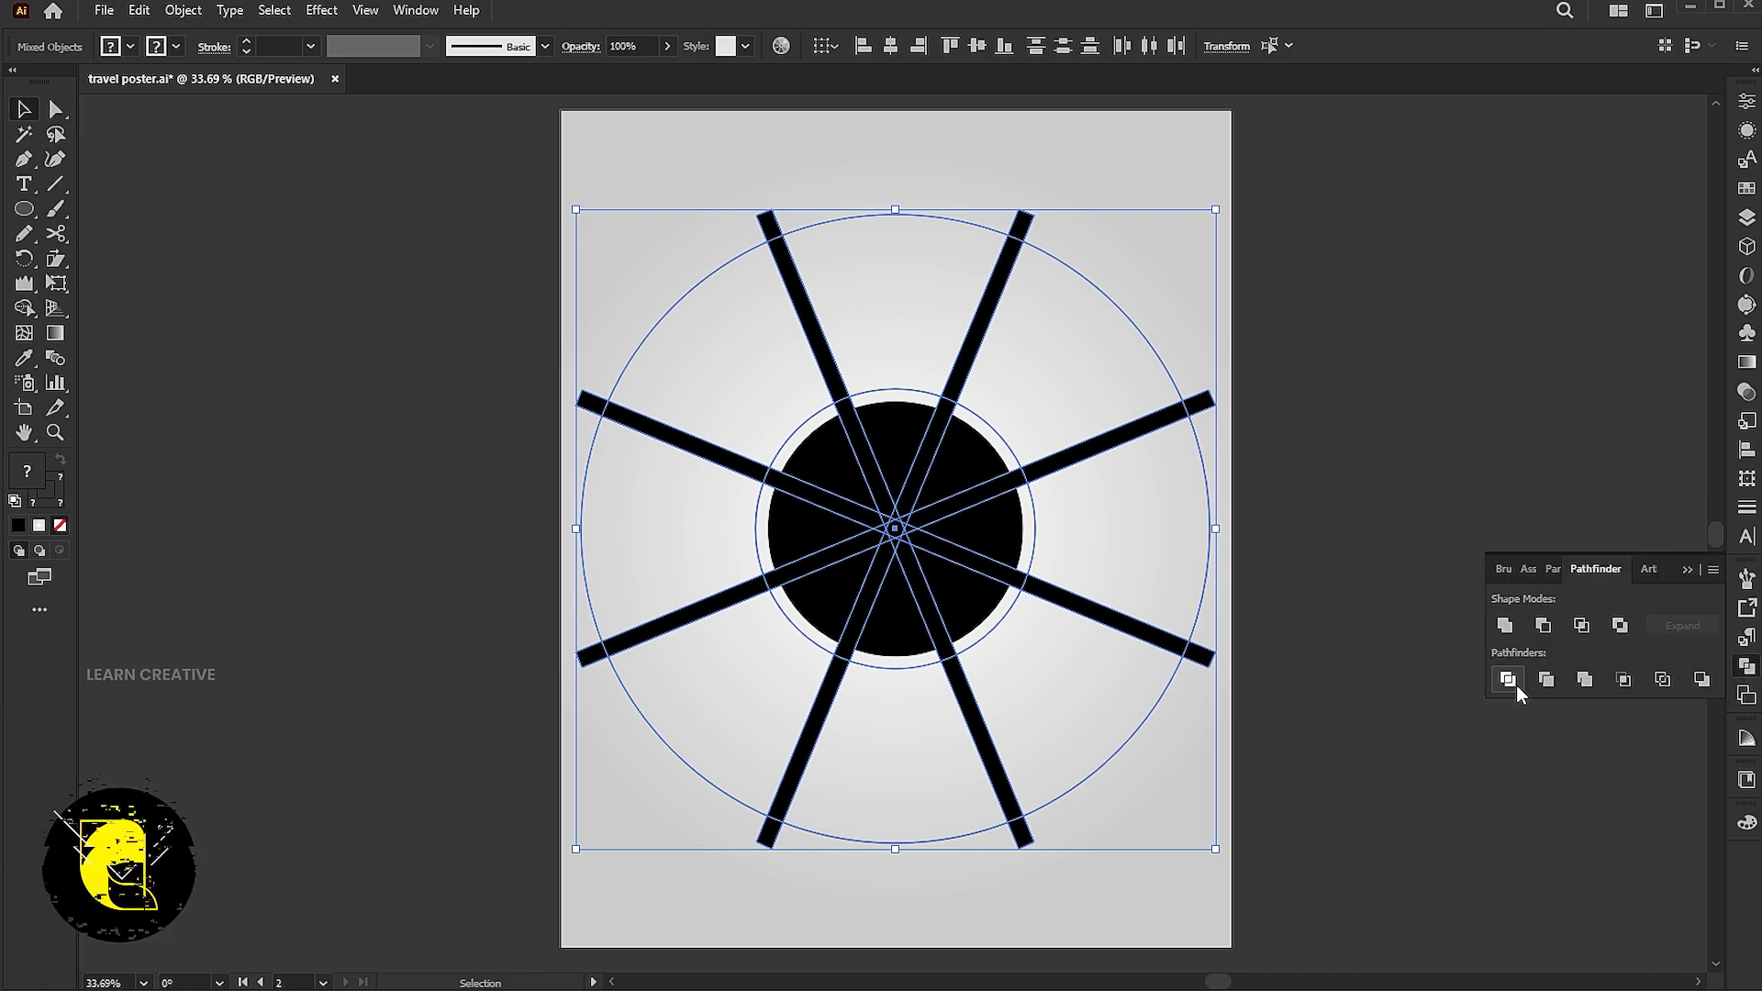
- Divide all overlapping shapes with Pathfinder into separate wedge pieces
left_click(1505, 679)
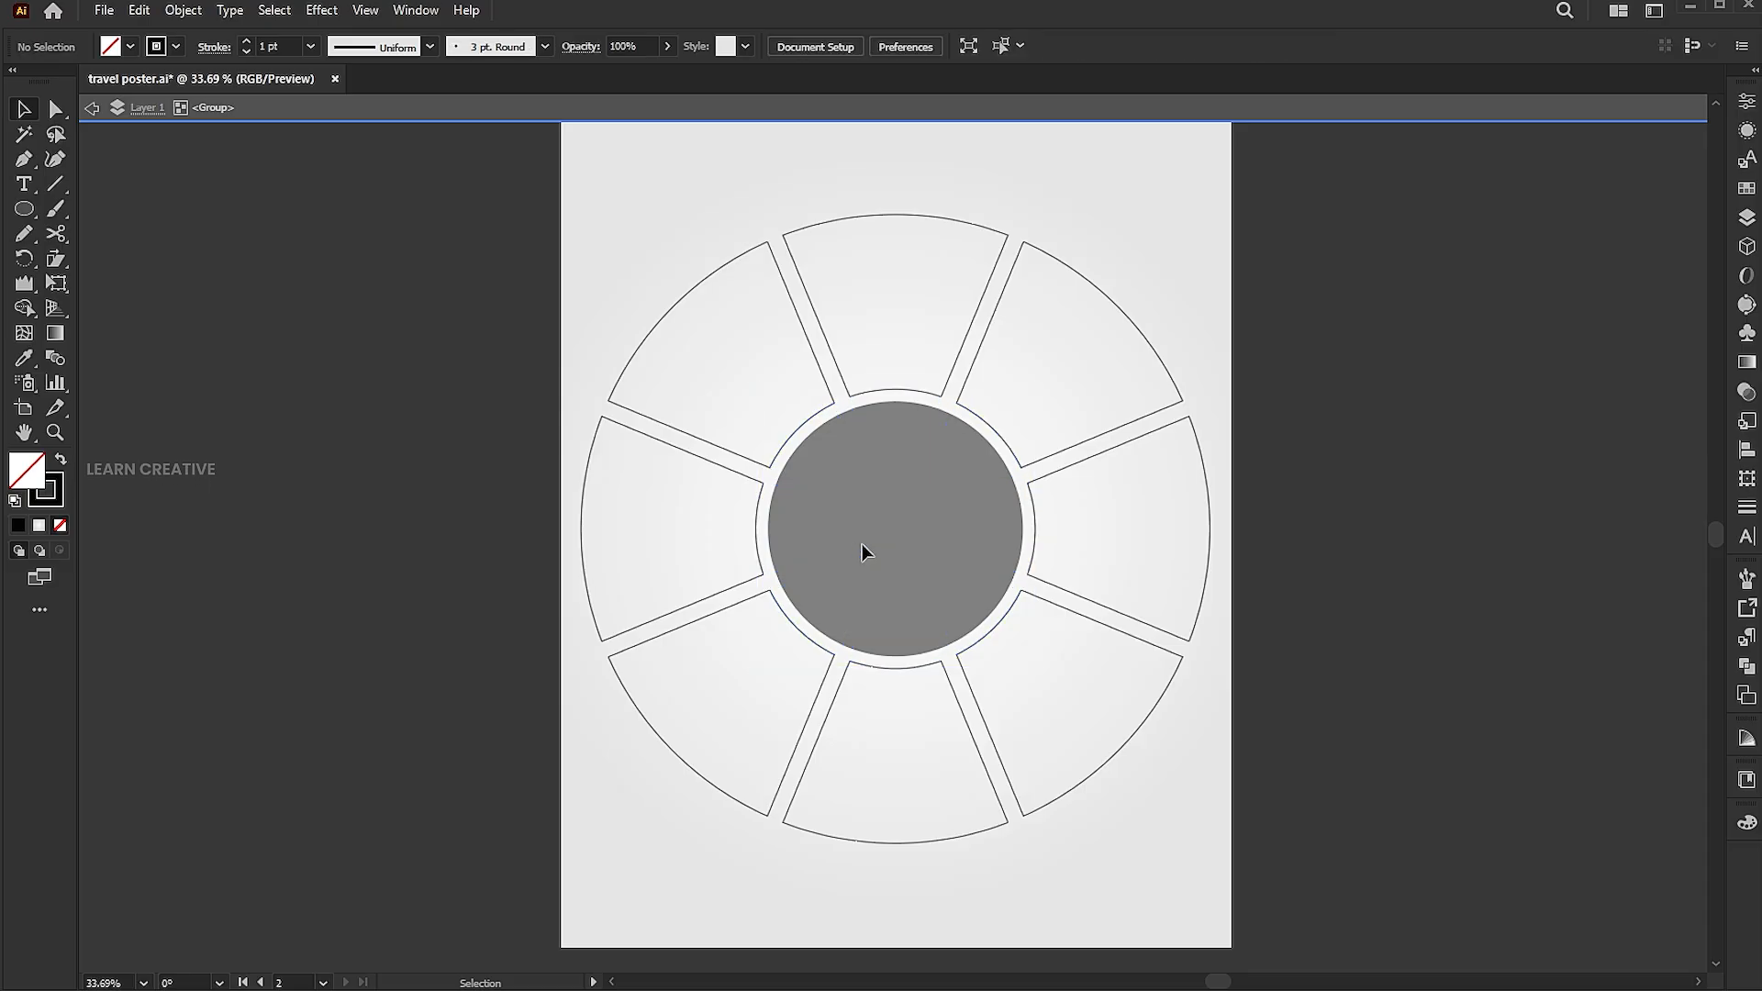
mouse_move(1248, 303)
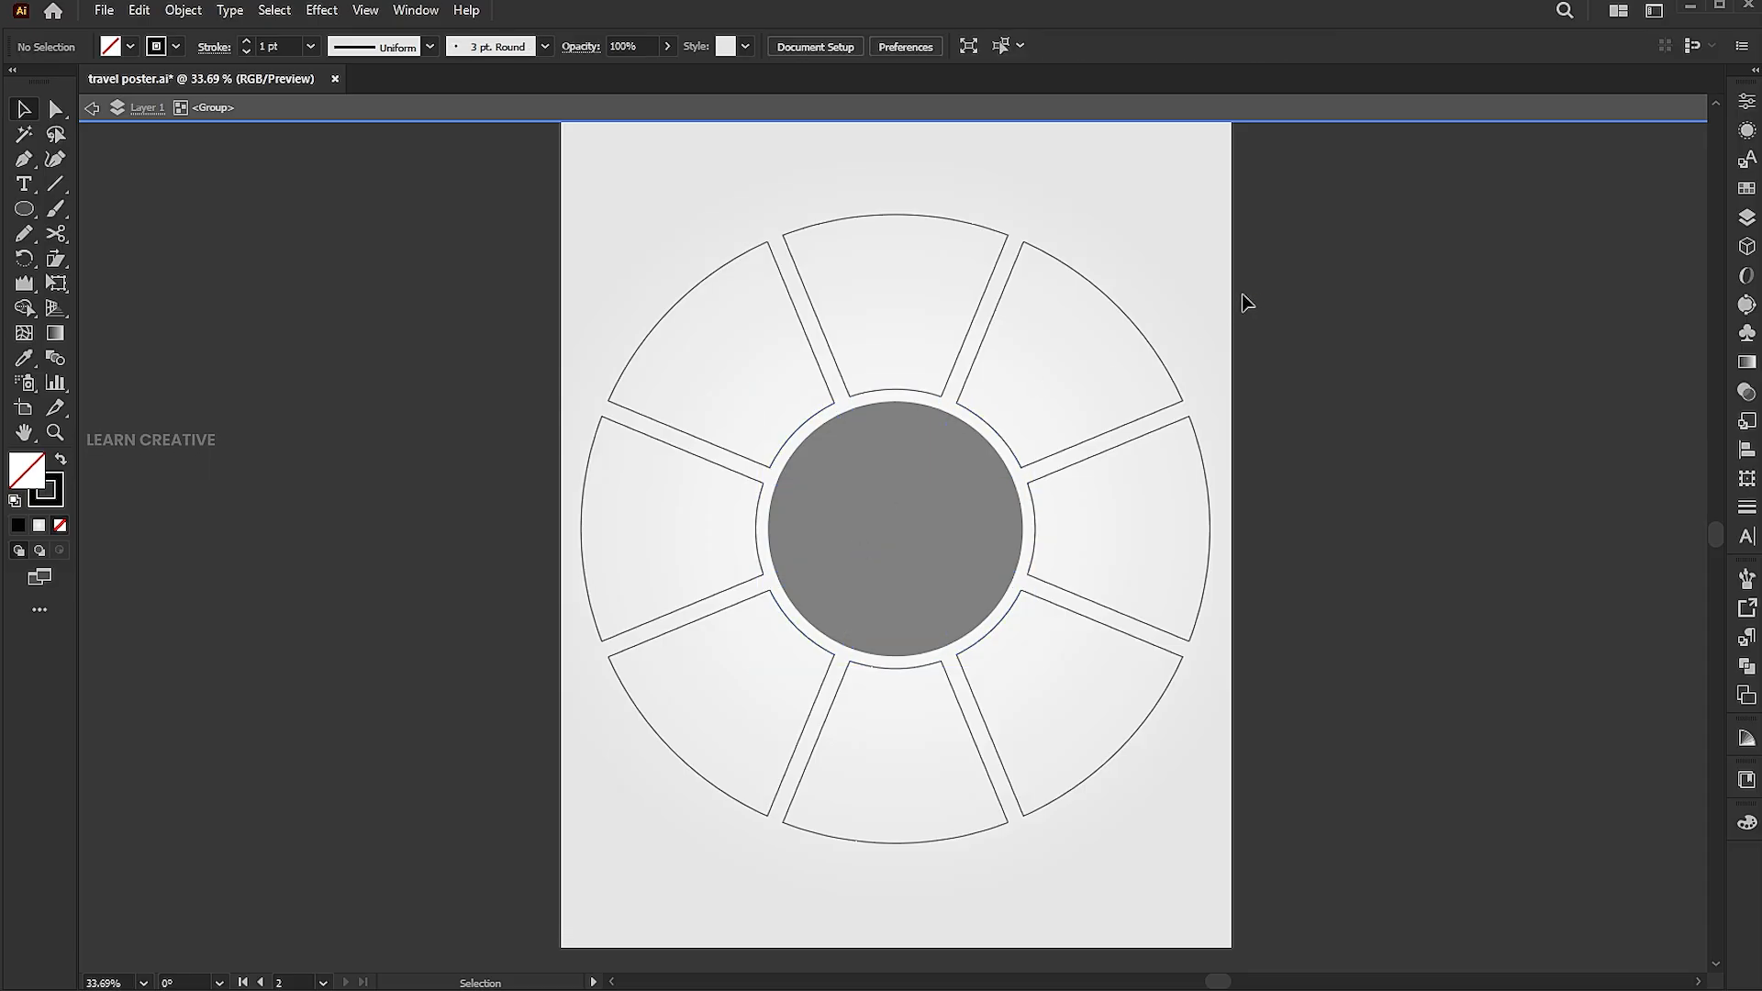
- Select the wedges, round their corners slightly with the live corner widget, then deselect
left_click(894, 529)
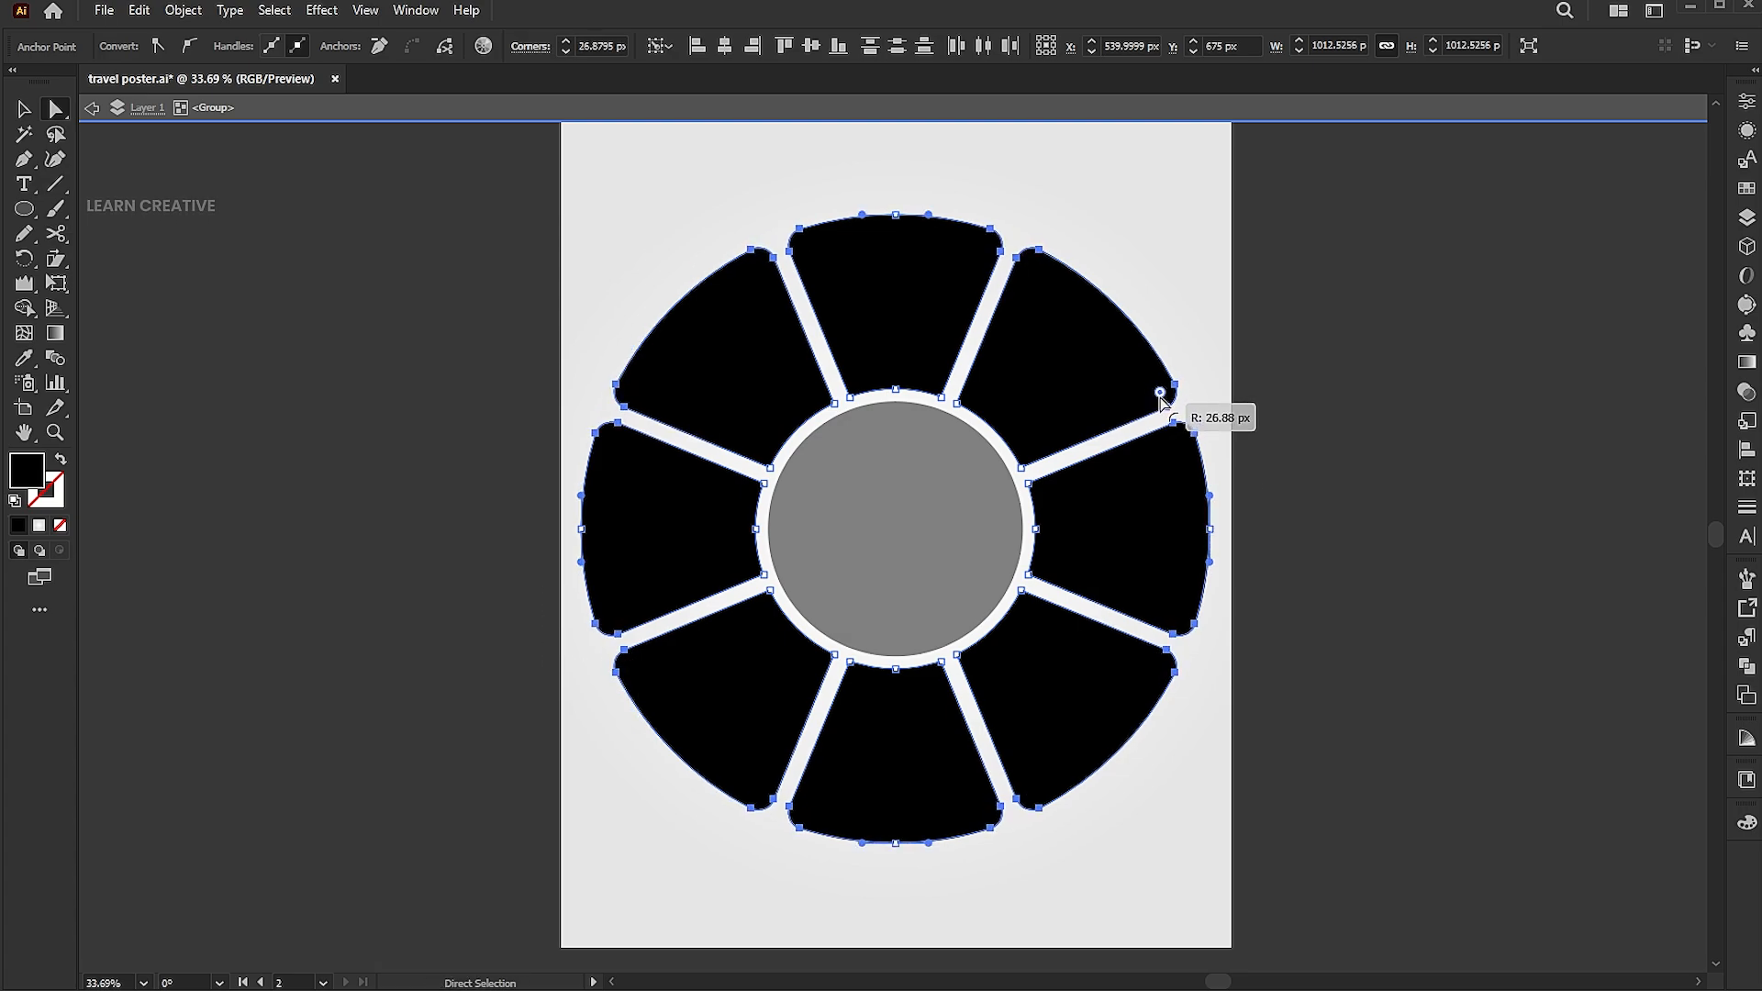
left_click_drag(1164, 393, 1169, 398)
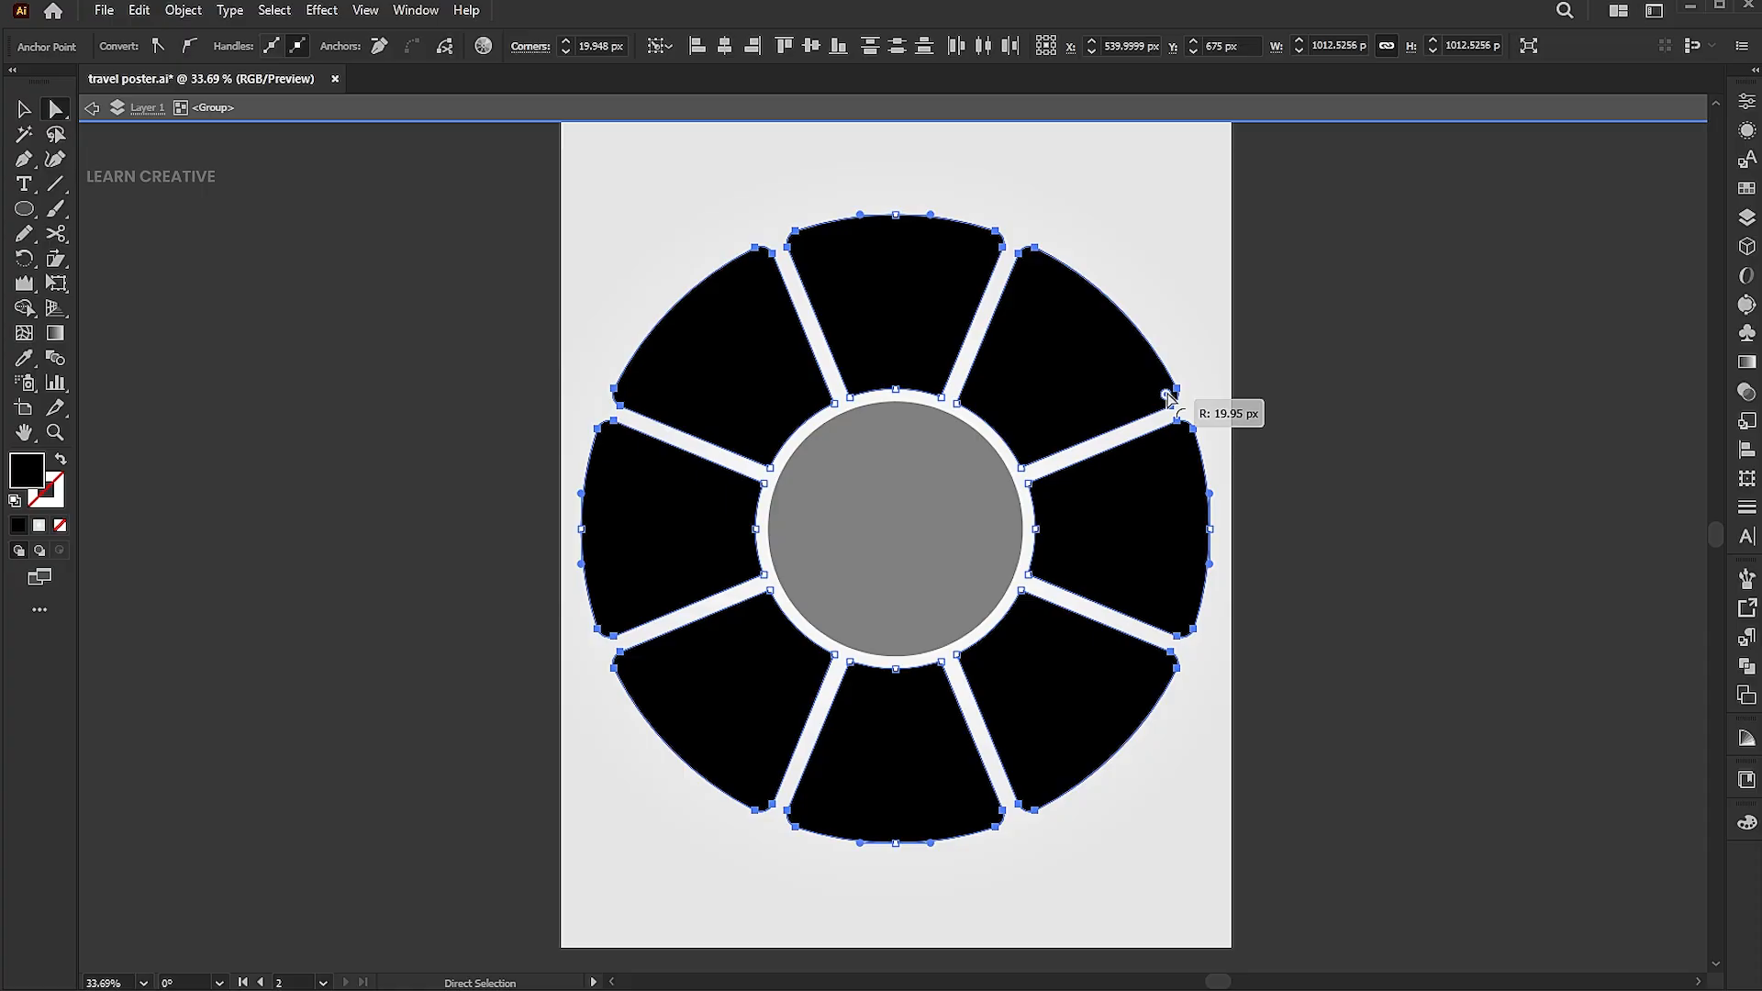
left_click(1360, 365)
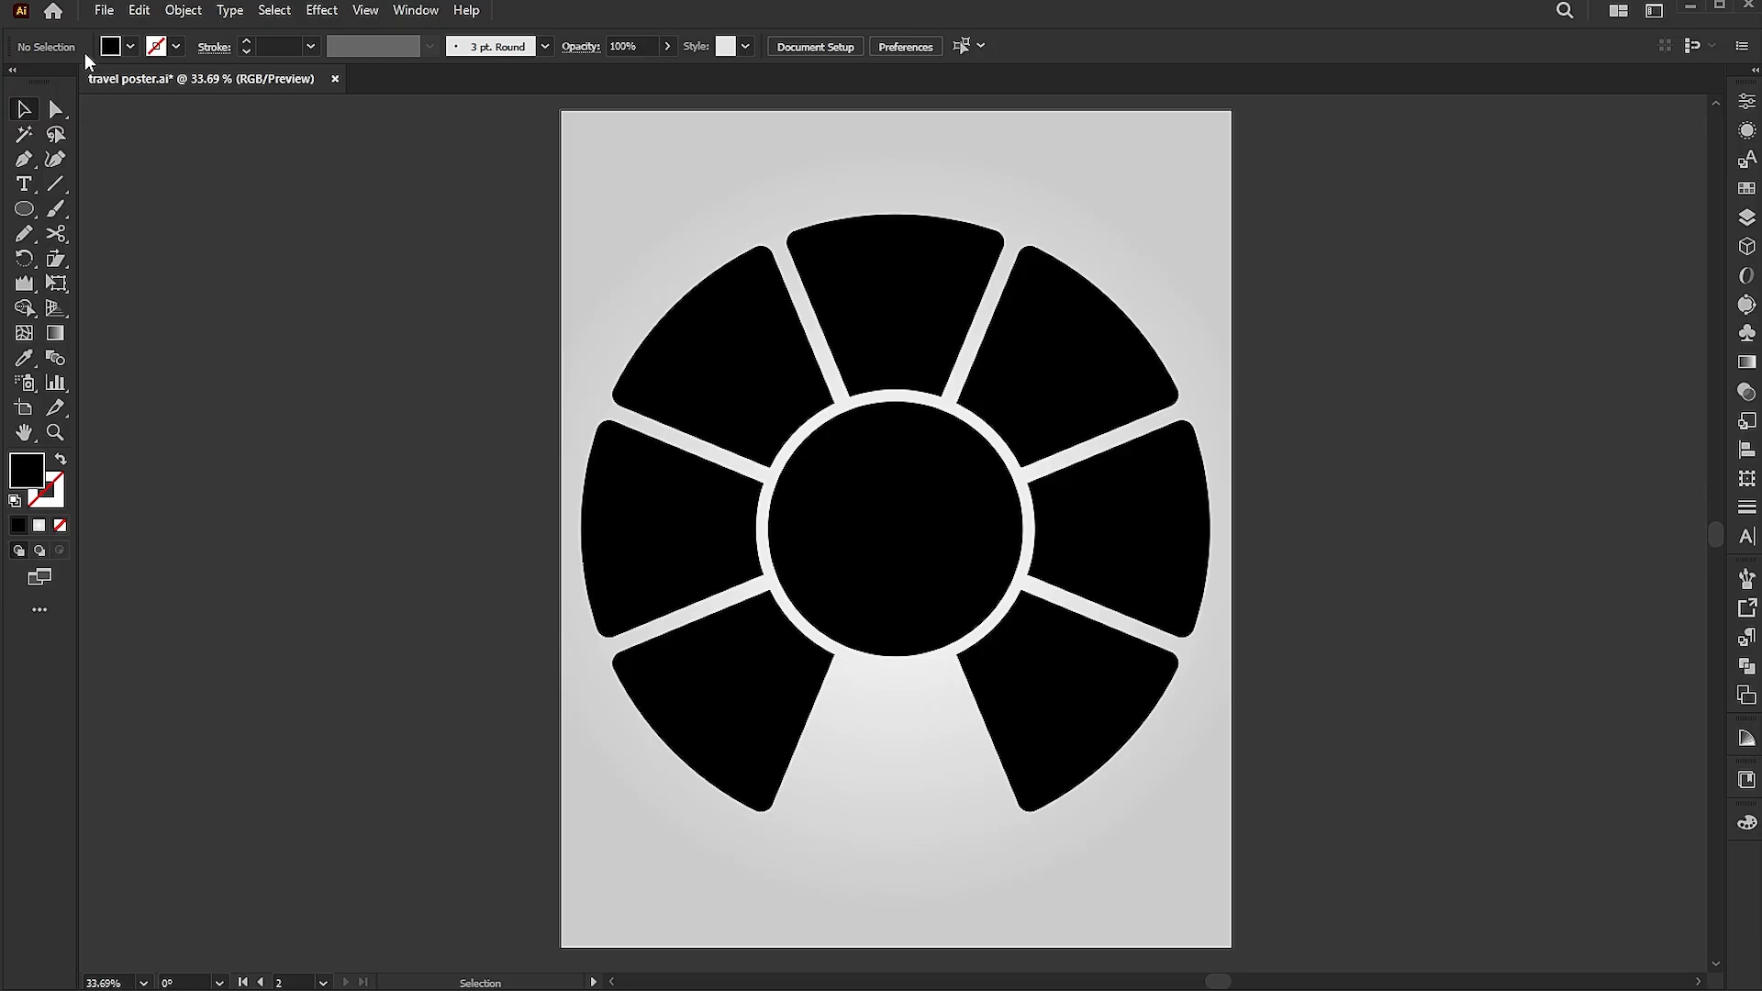
- Open the File menu to begin placing a photo
left_click(103, 11)
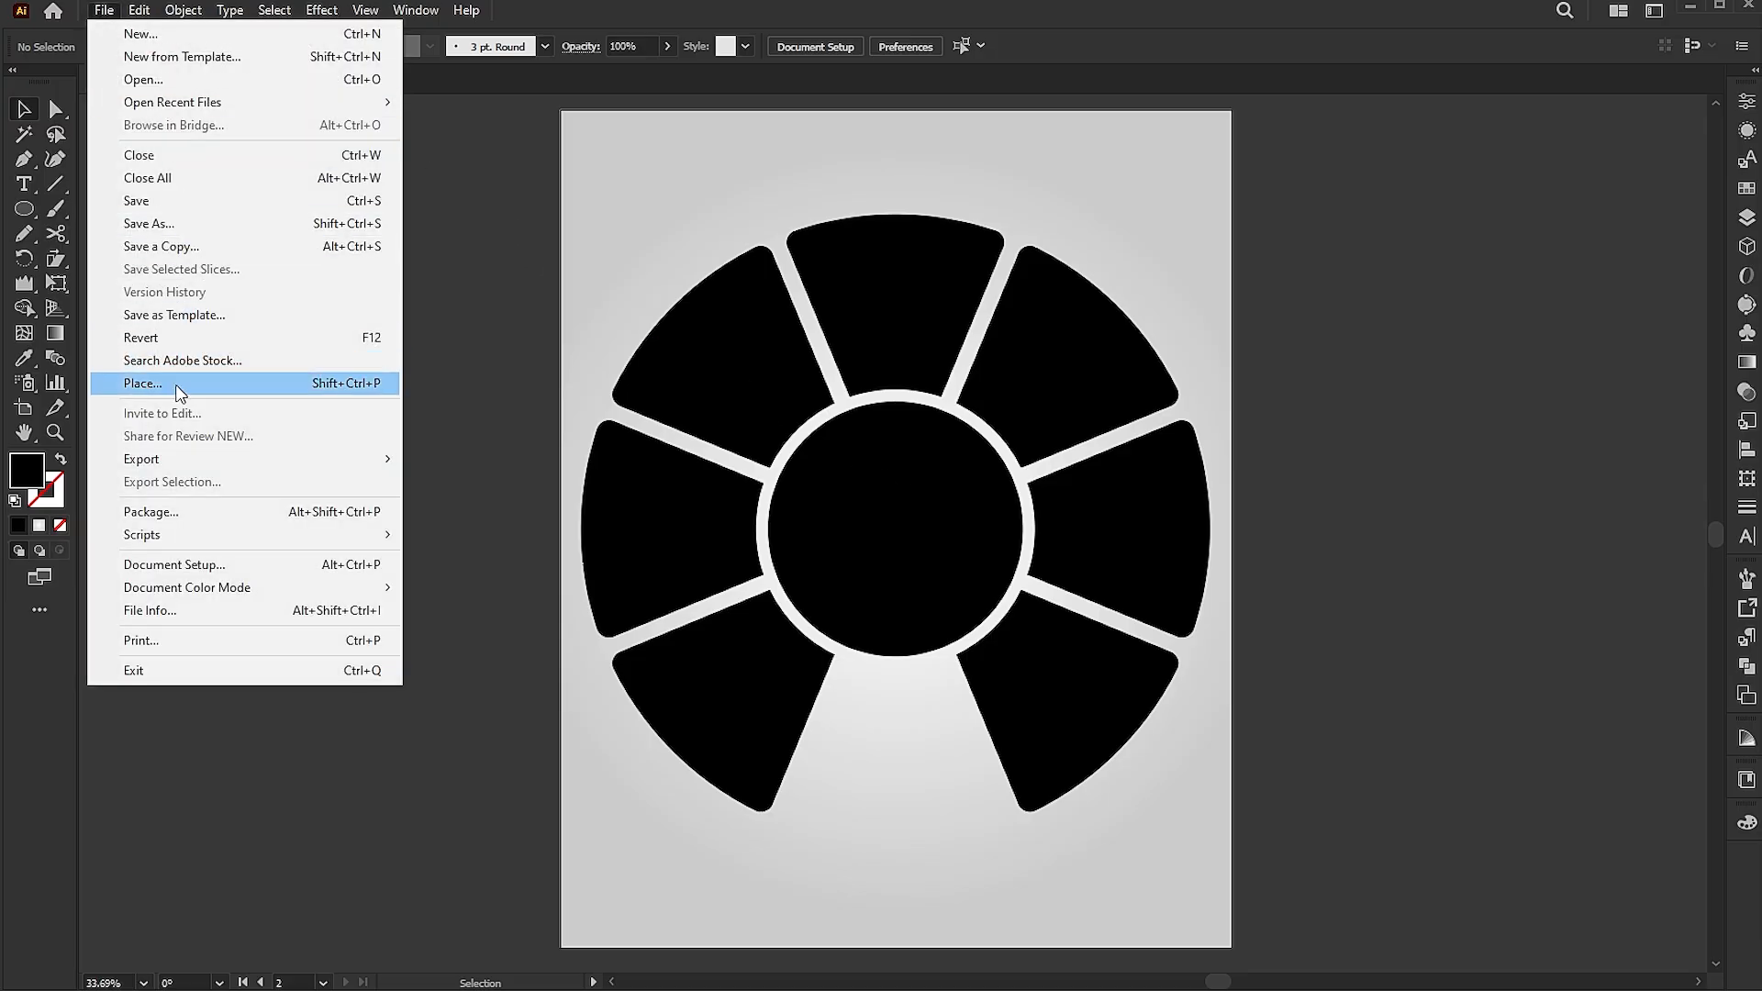
- Place the Eiffel-Tower-Paris-France image as a linked photo over the lower wedges
left_click(141, 384)
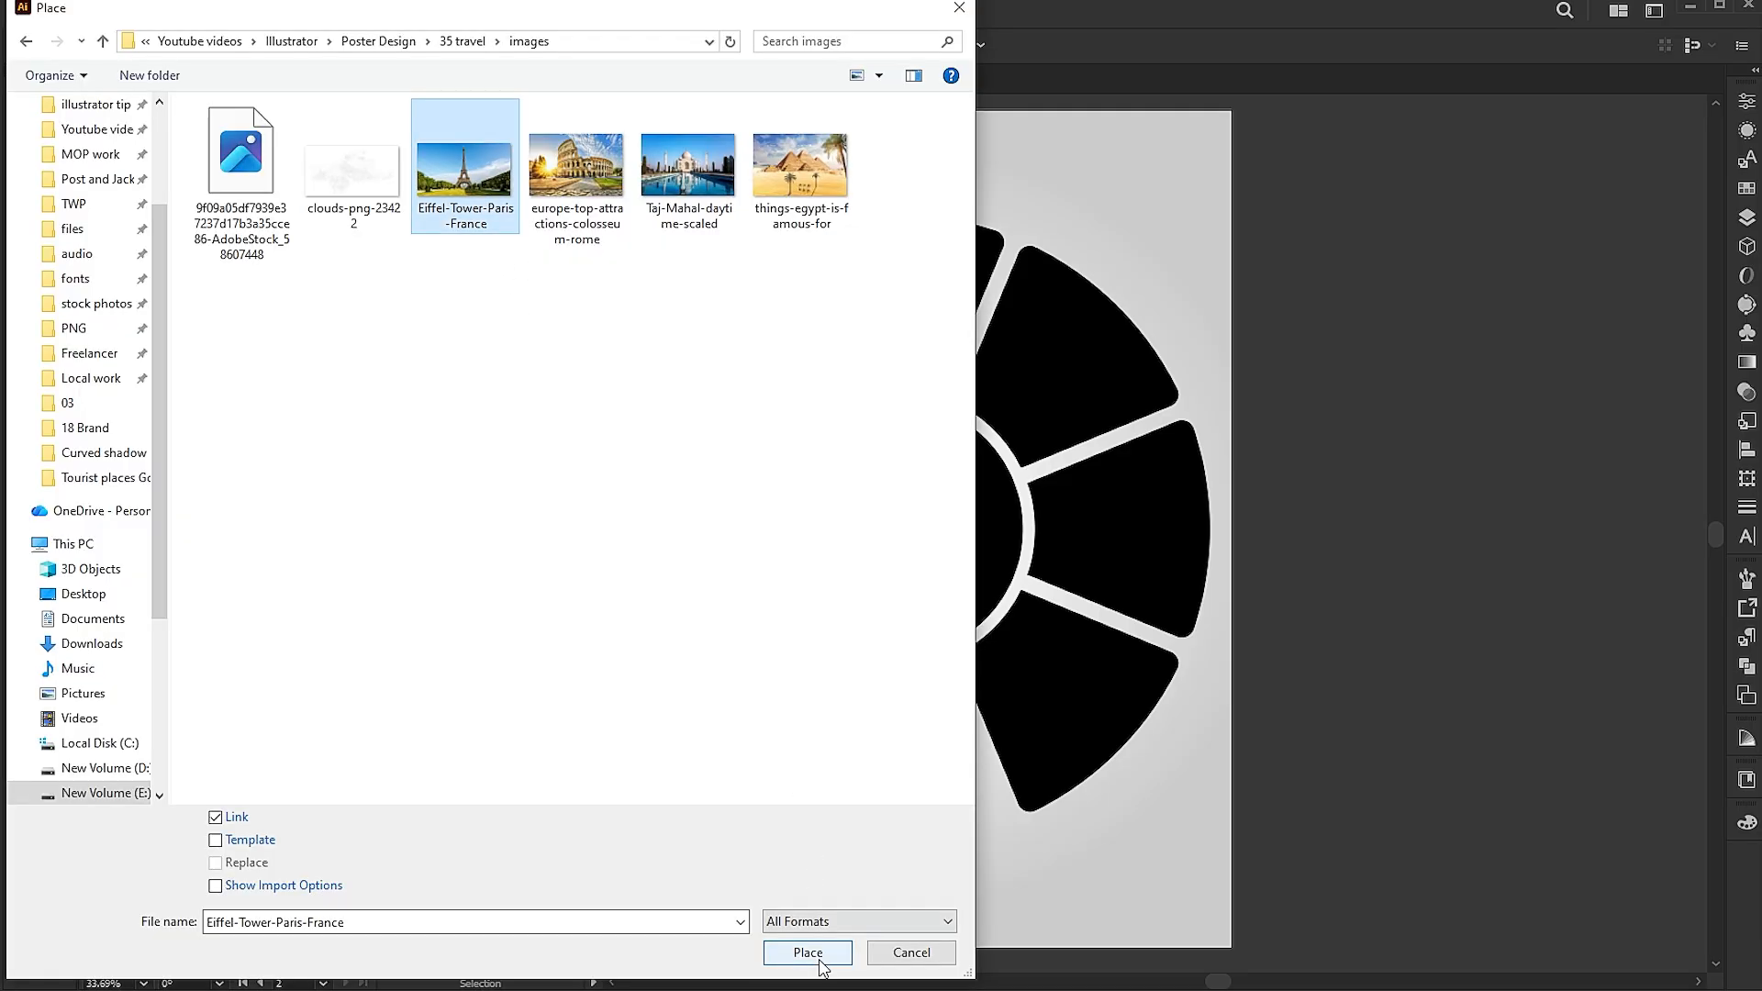
left_click(808, 952)
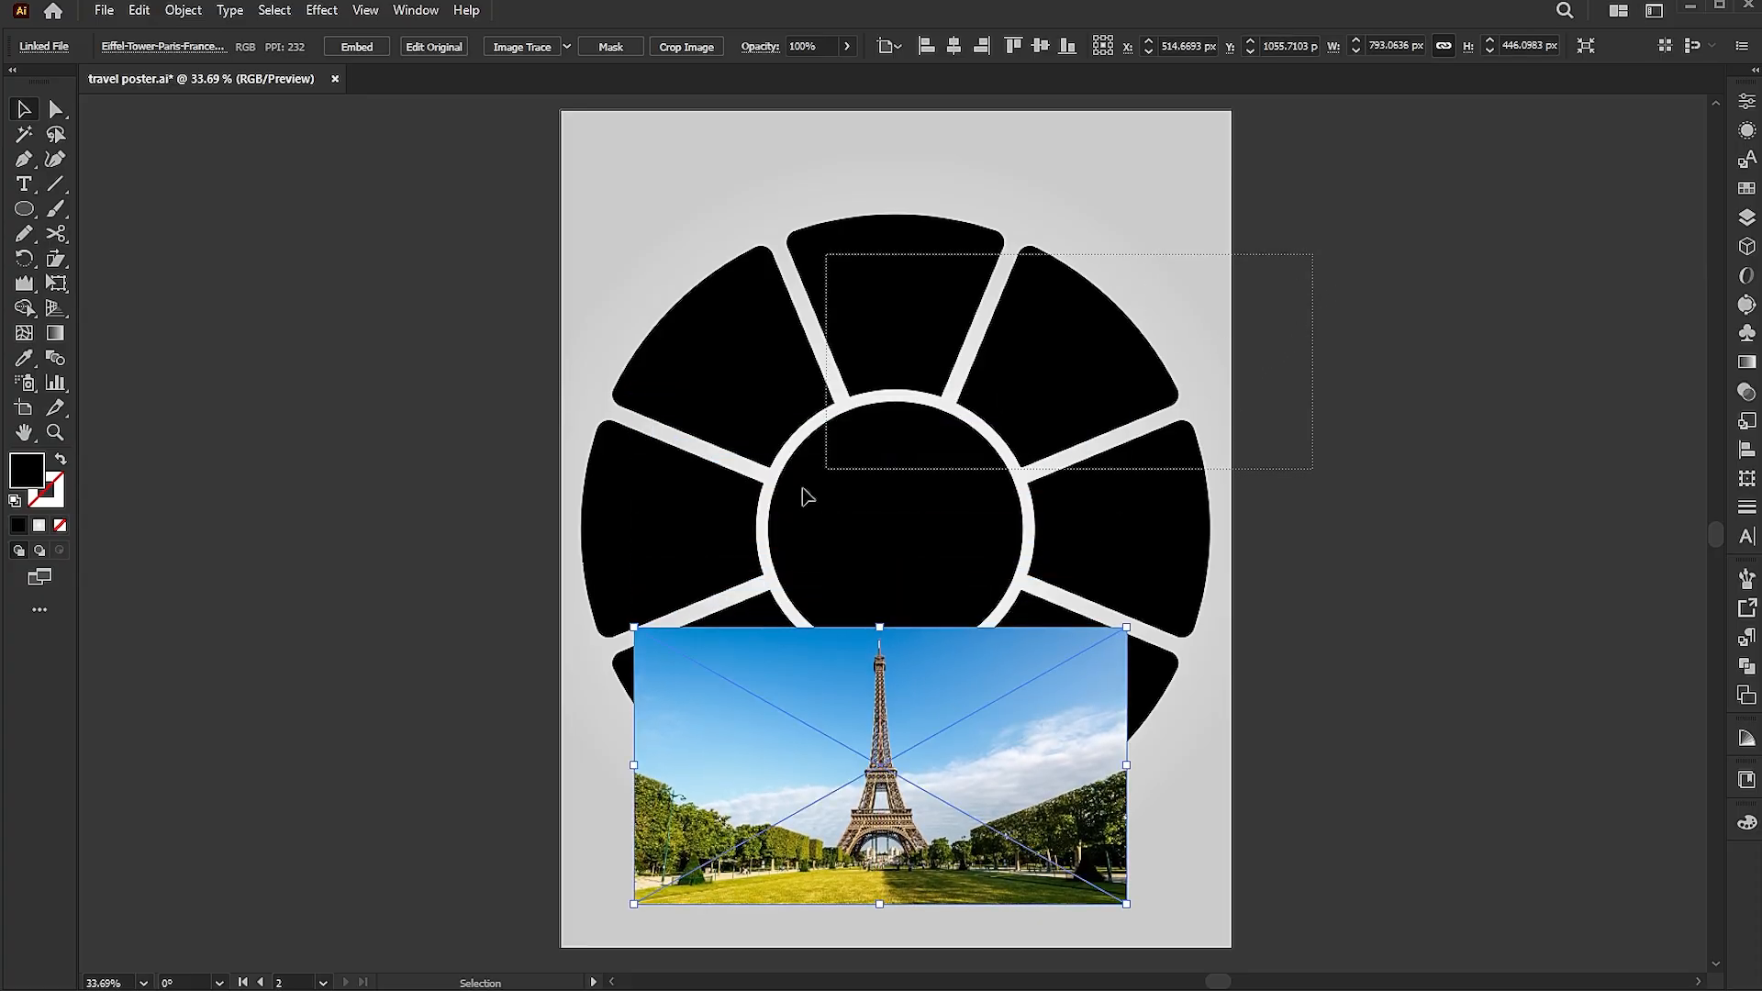
- Bring the wheel in front of the photo and make a clipping mask with the centre circle
right_click(905, 512)
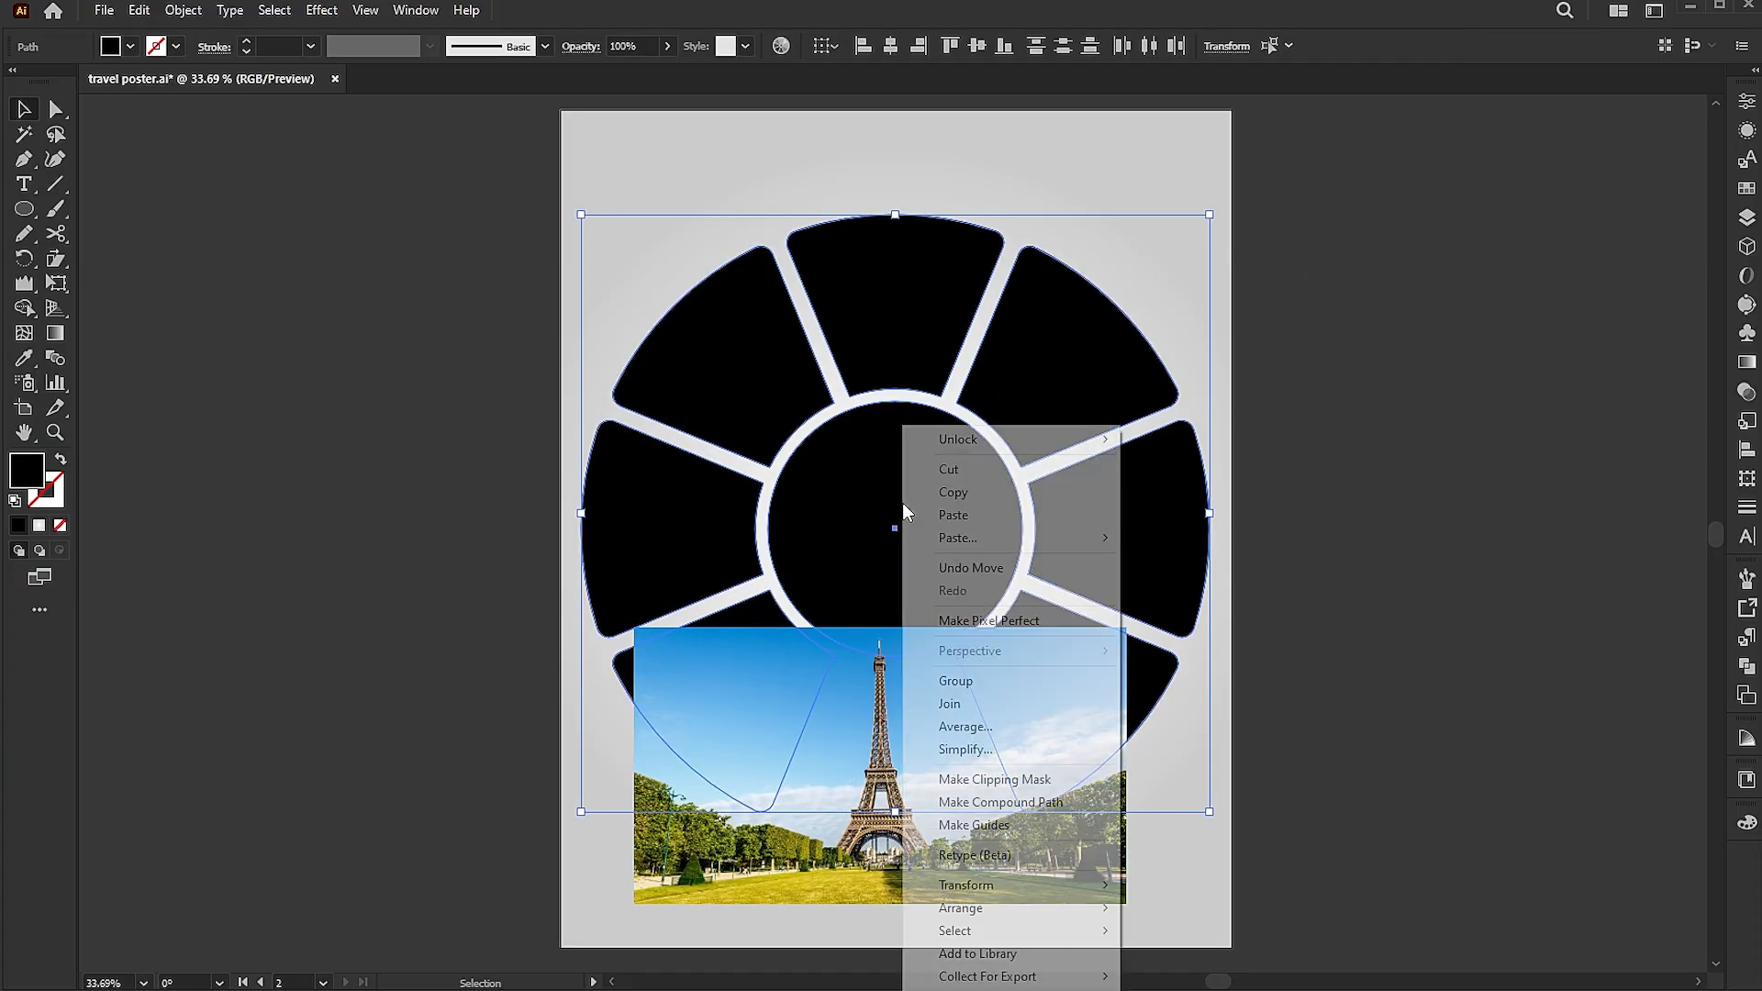
mouse_move(964, 885)
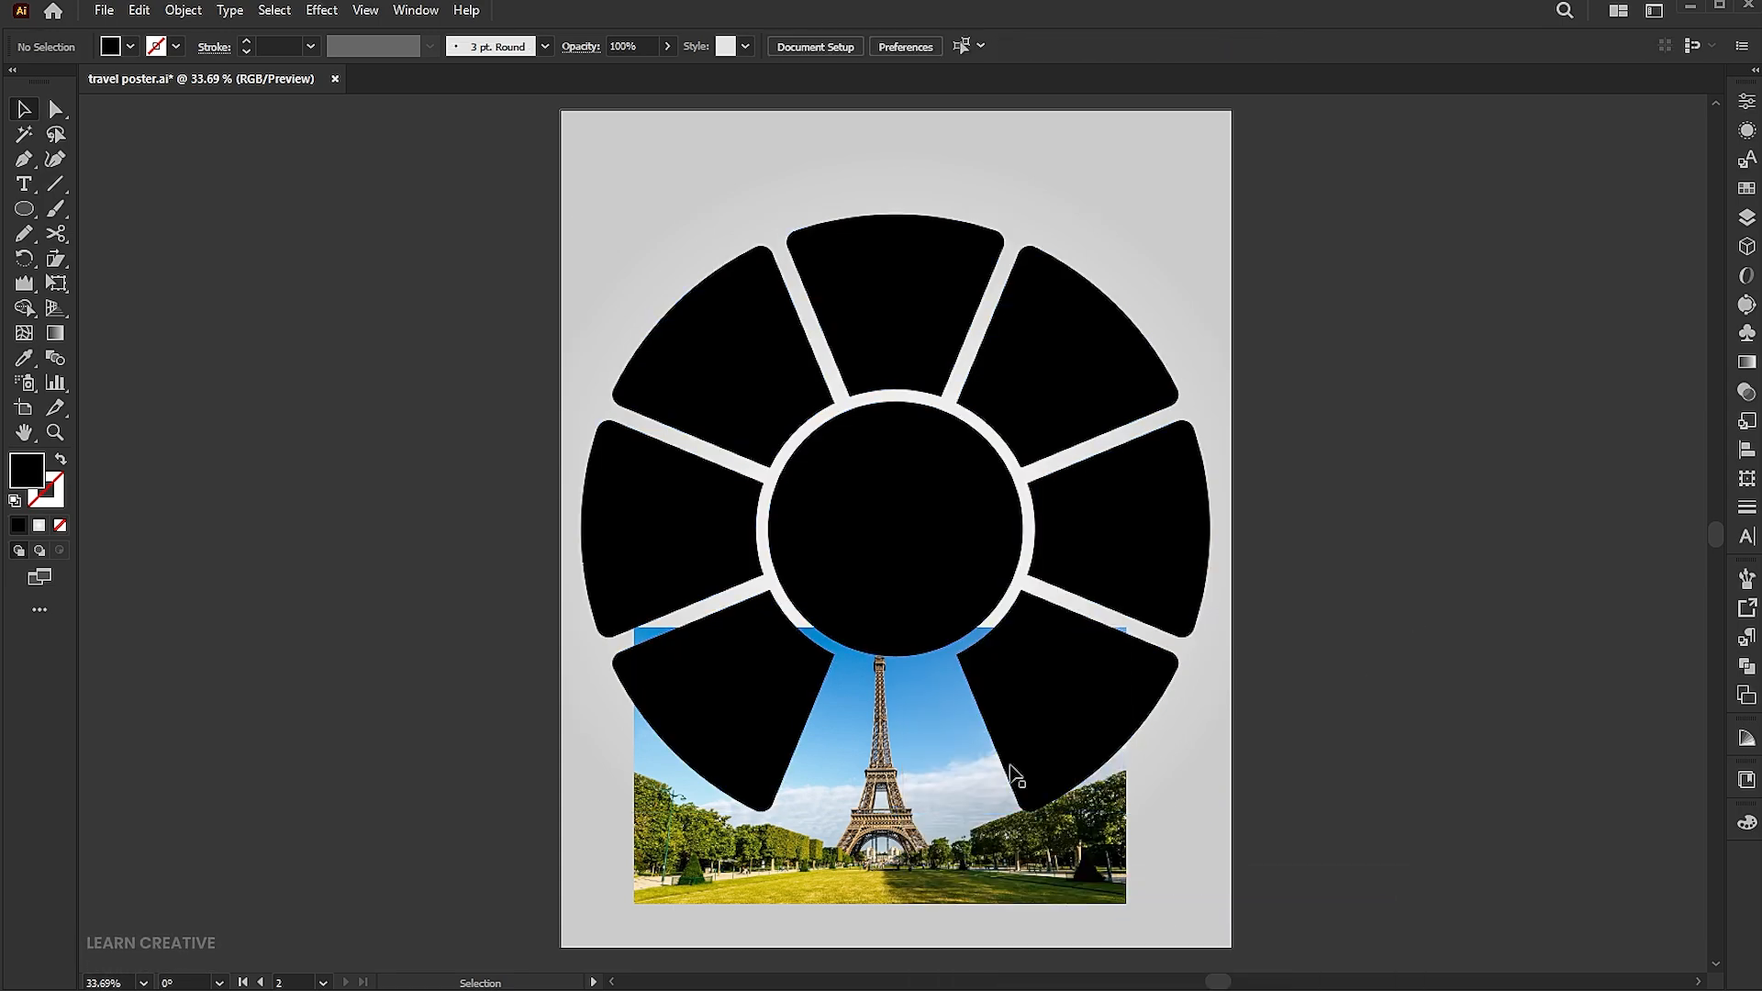
right_click(1011, 775)
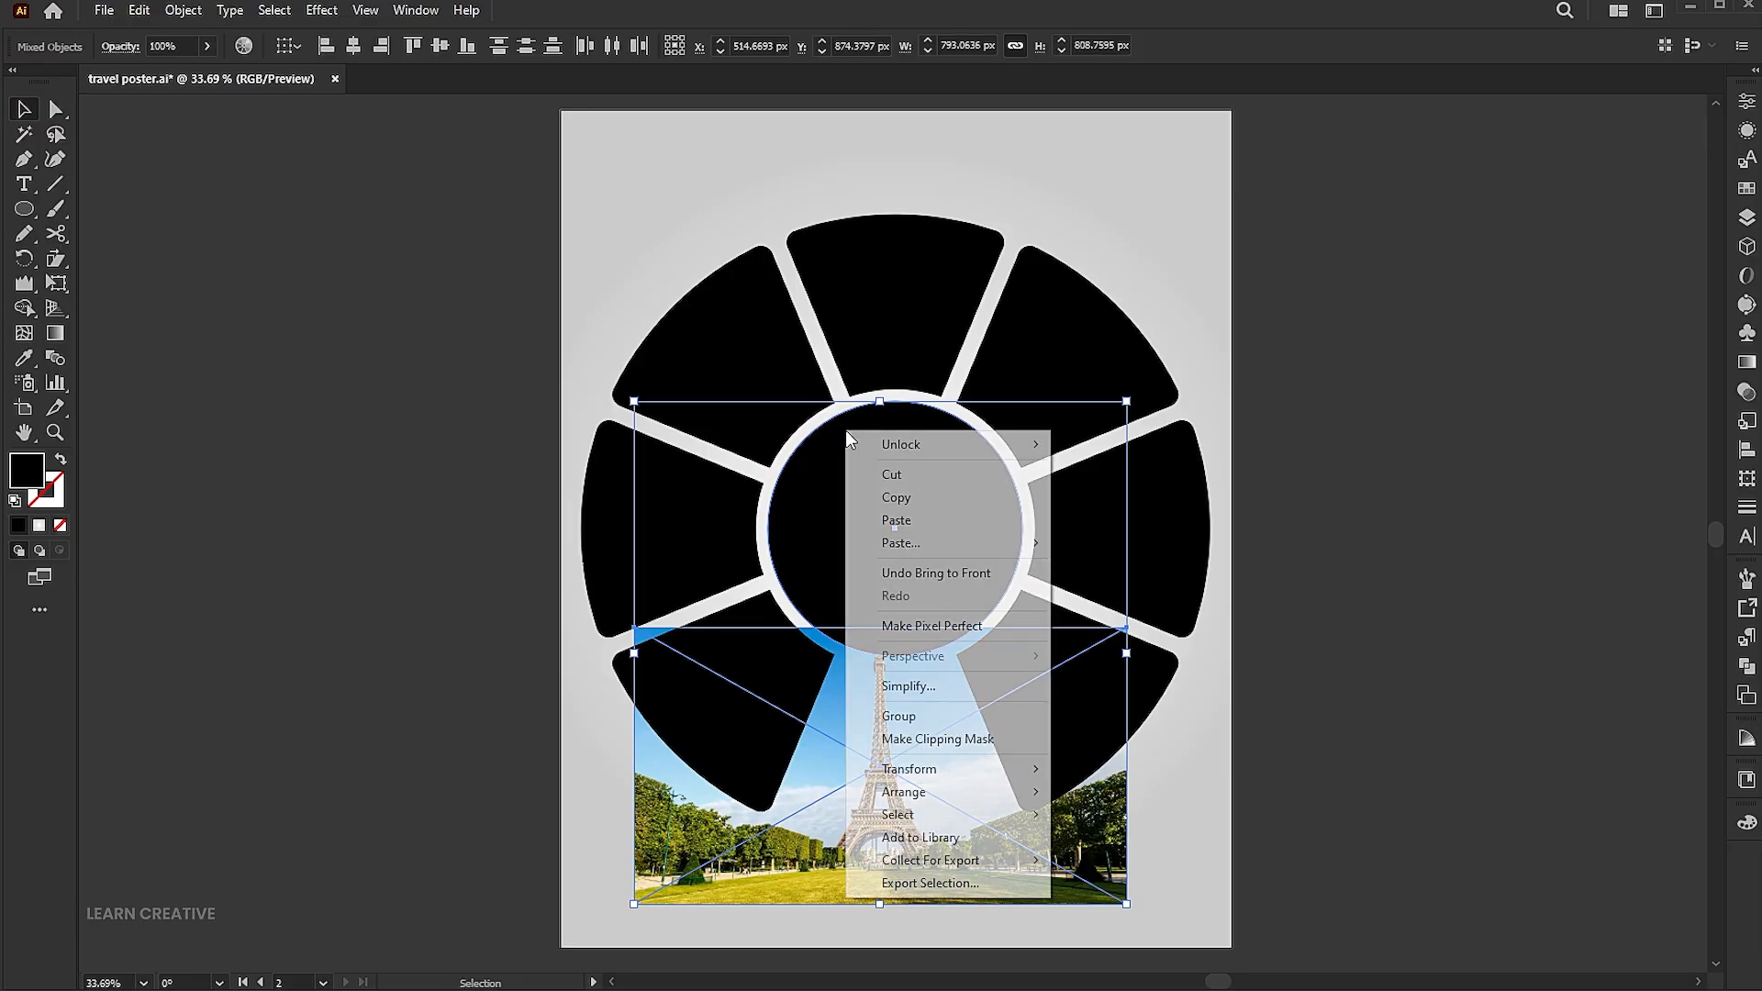
mouse_move(958, 740)
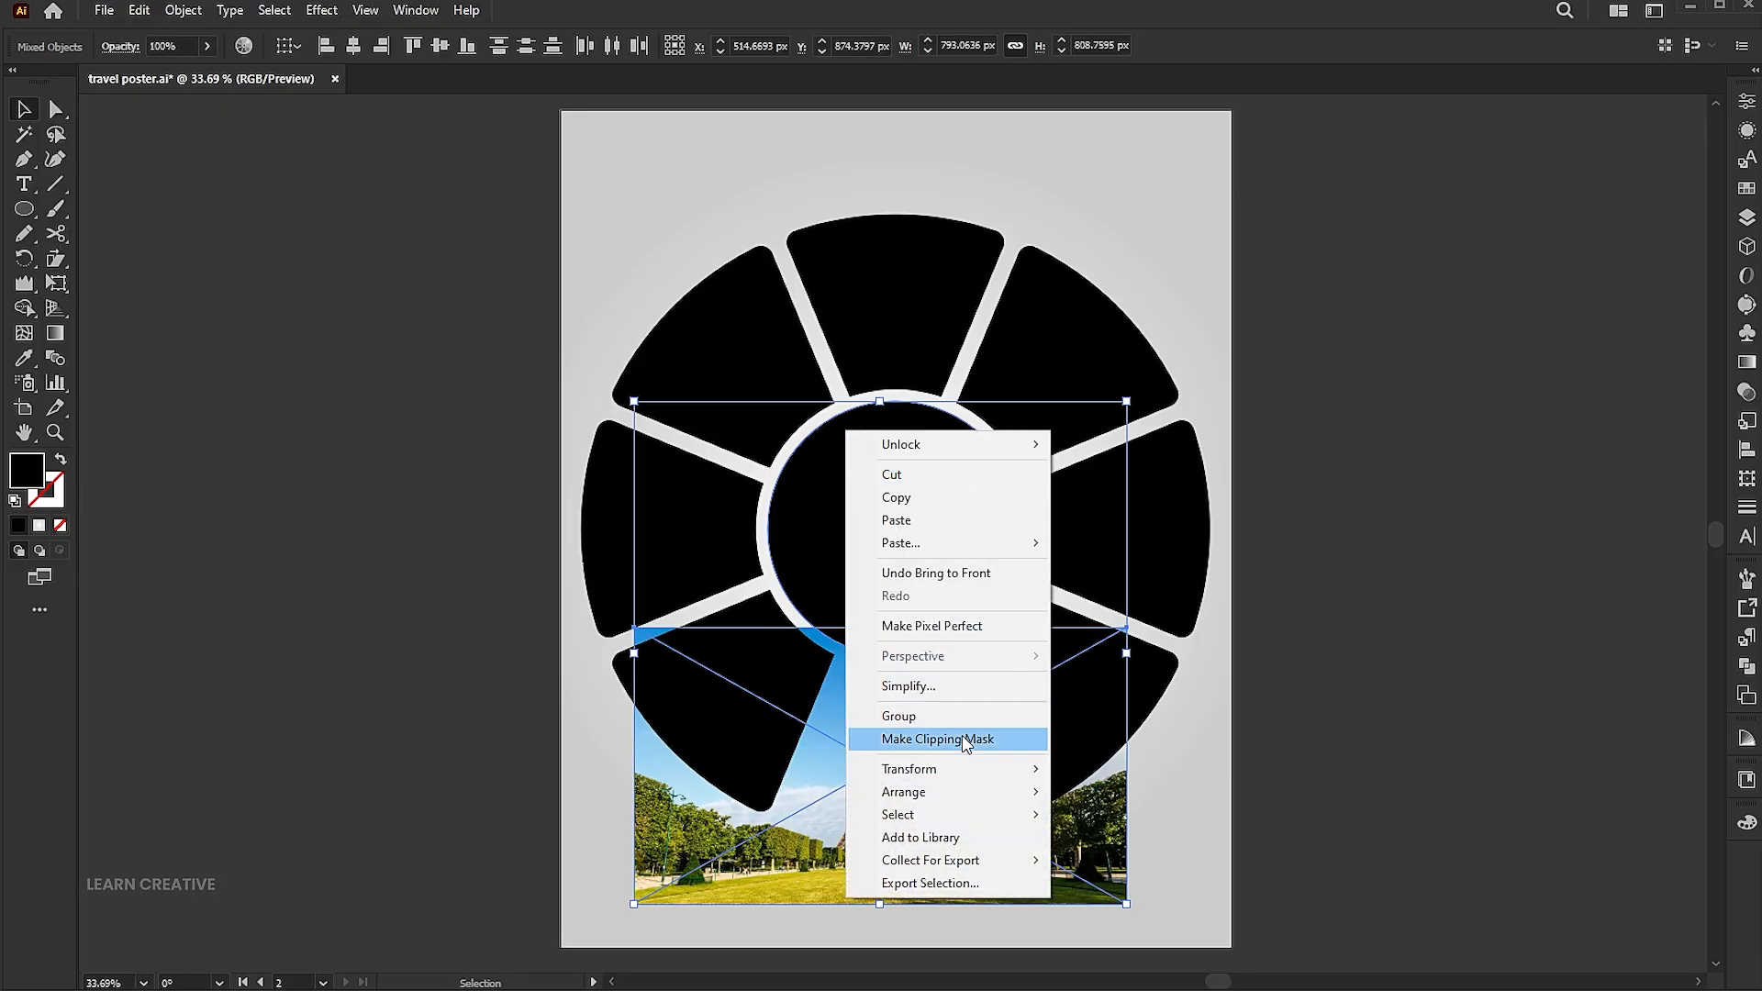
left_click(937, 738)
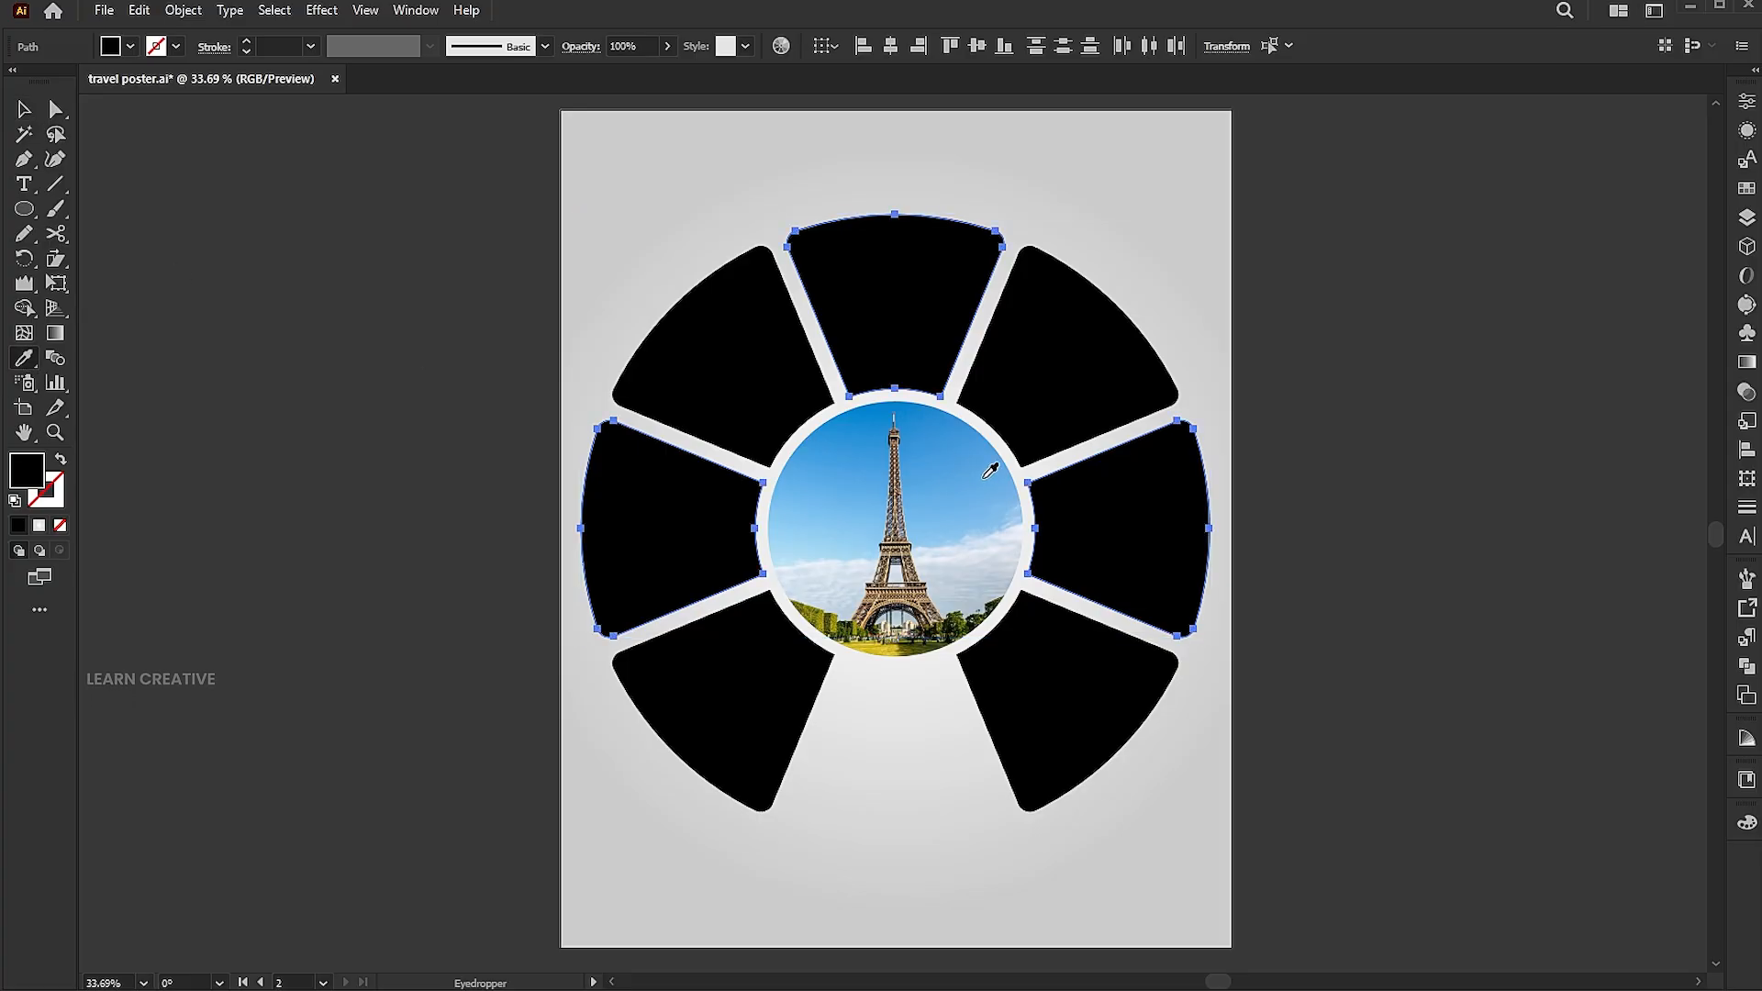
- Fill the top, left and right wedges with the photo's sky blue via the Eyedropper
left_click(110, 46)
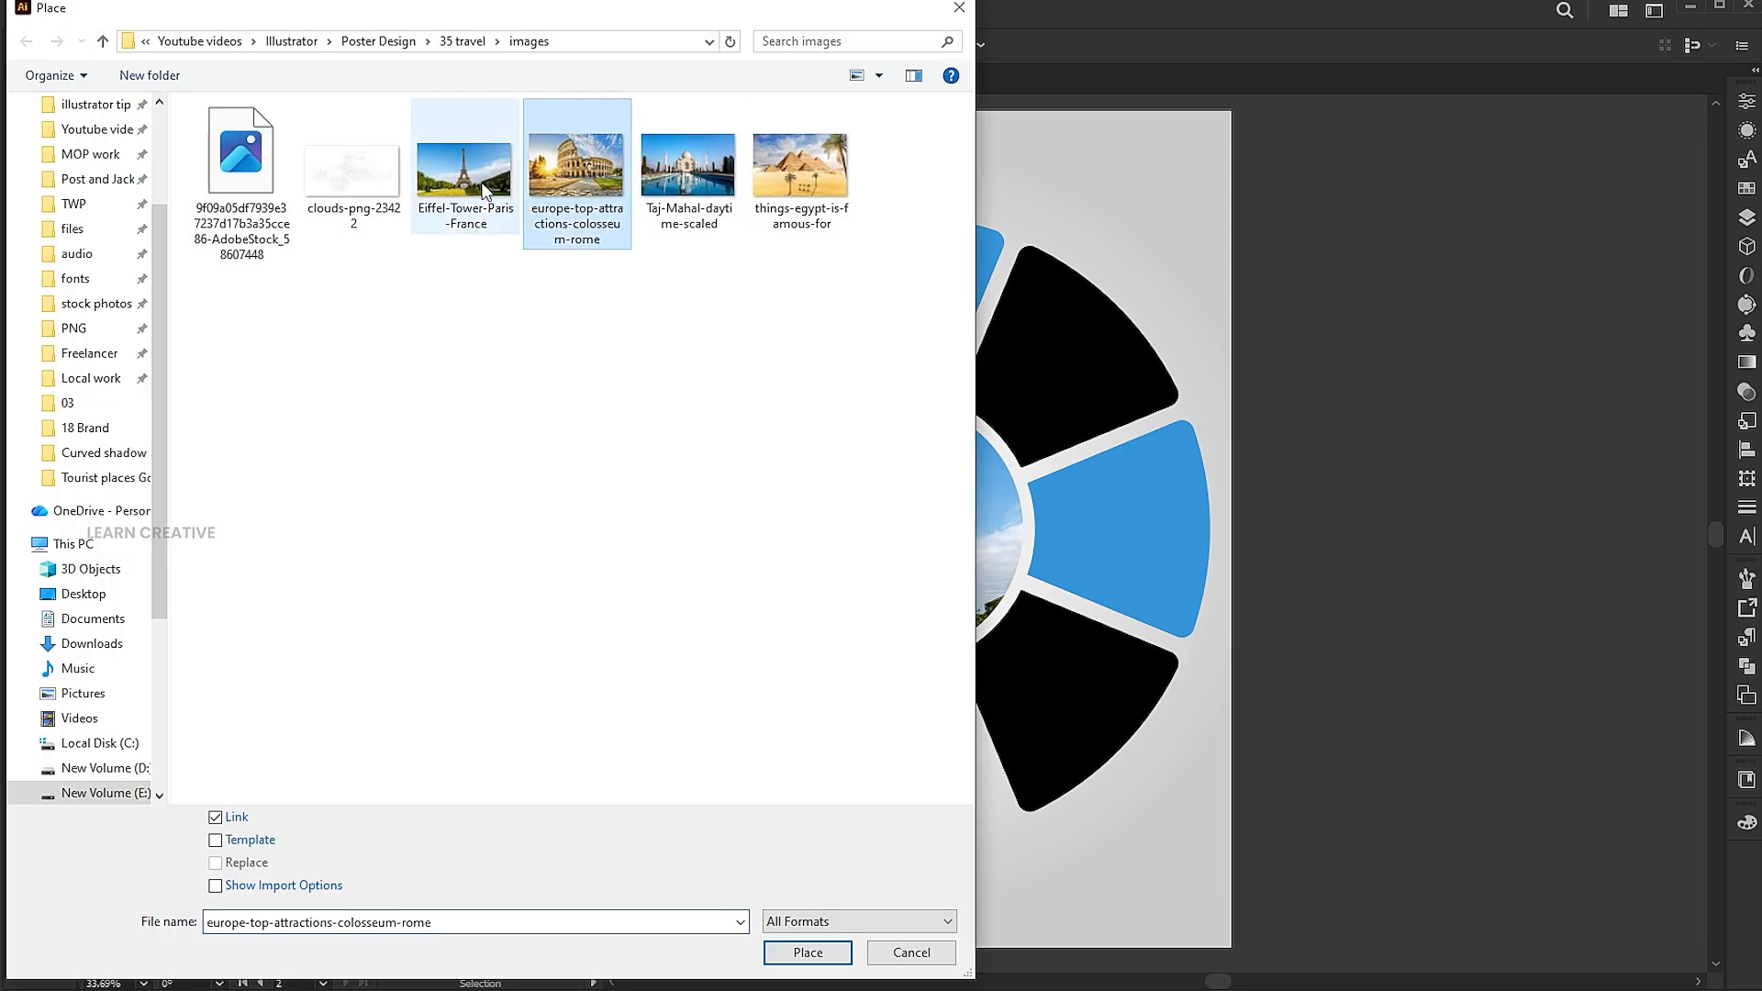
- Place the Colosseum, pyramids, Taj Mahal and coastal city photos, moving the pyramids over the upper-left wedge
left_click(800, 171)
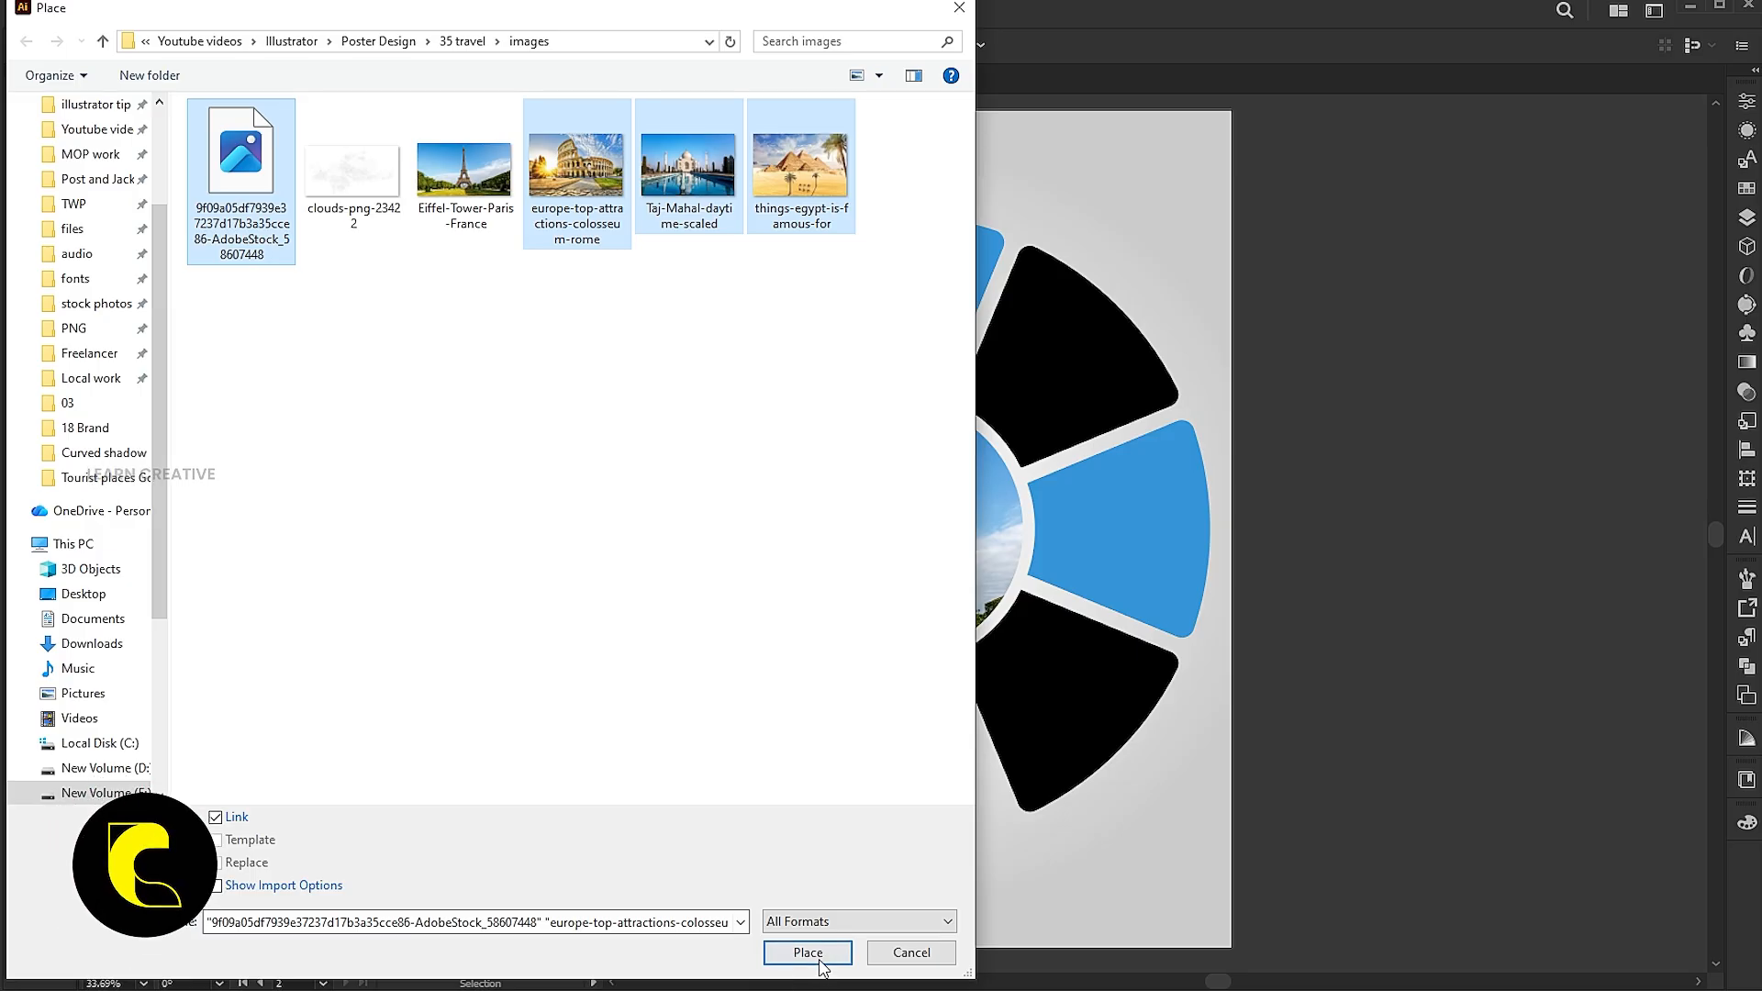
left_click(808, 952)
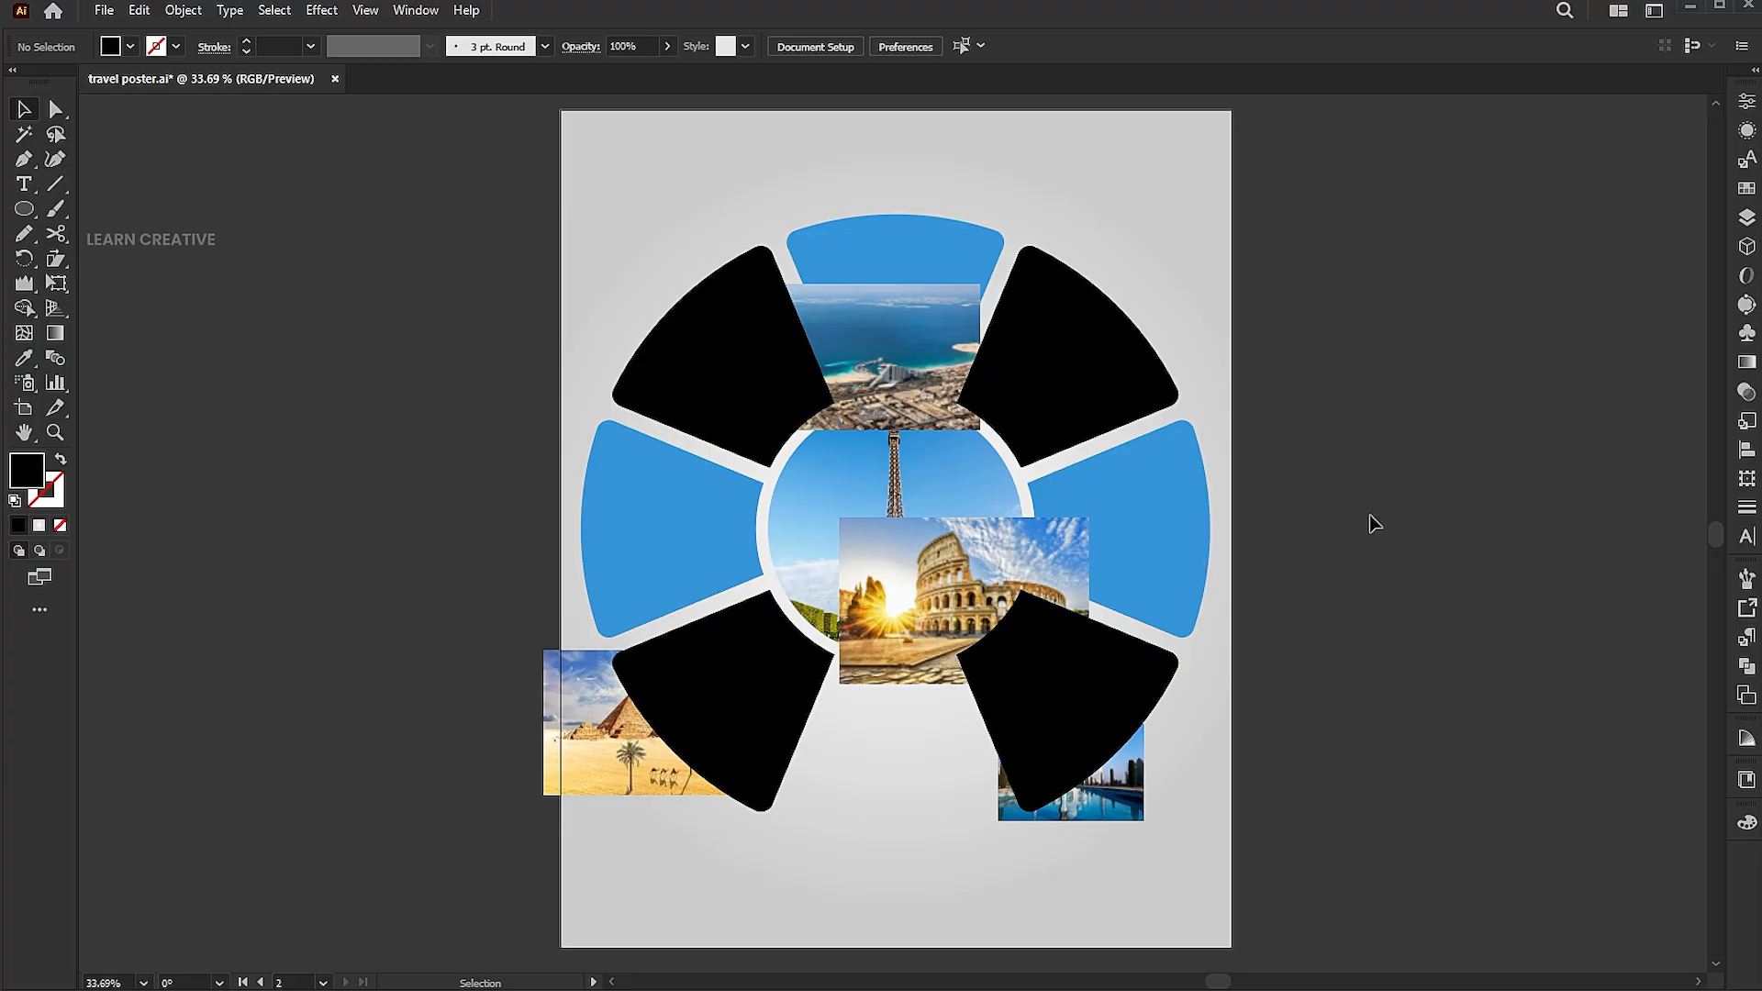
left_click_drag(640, 725, 640, 417)
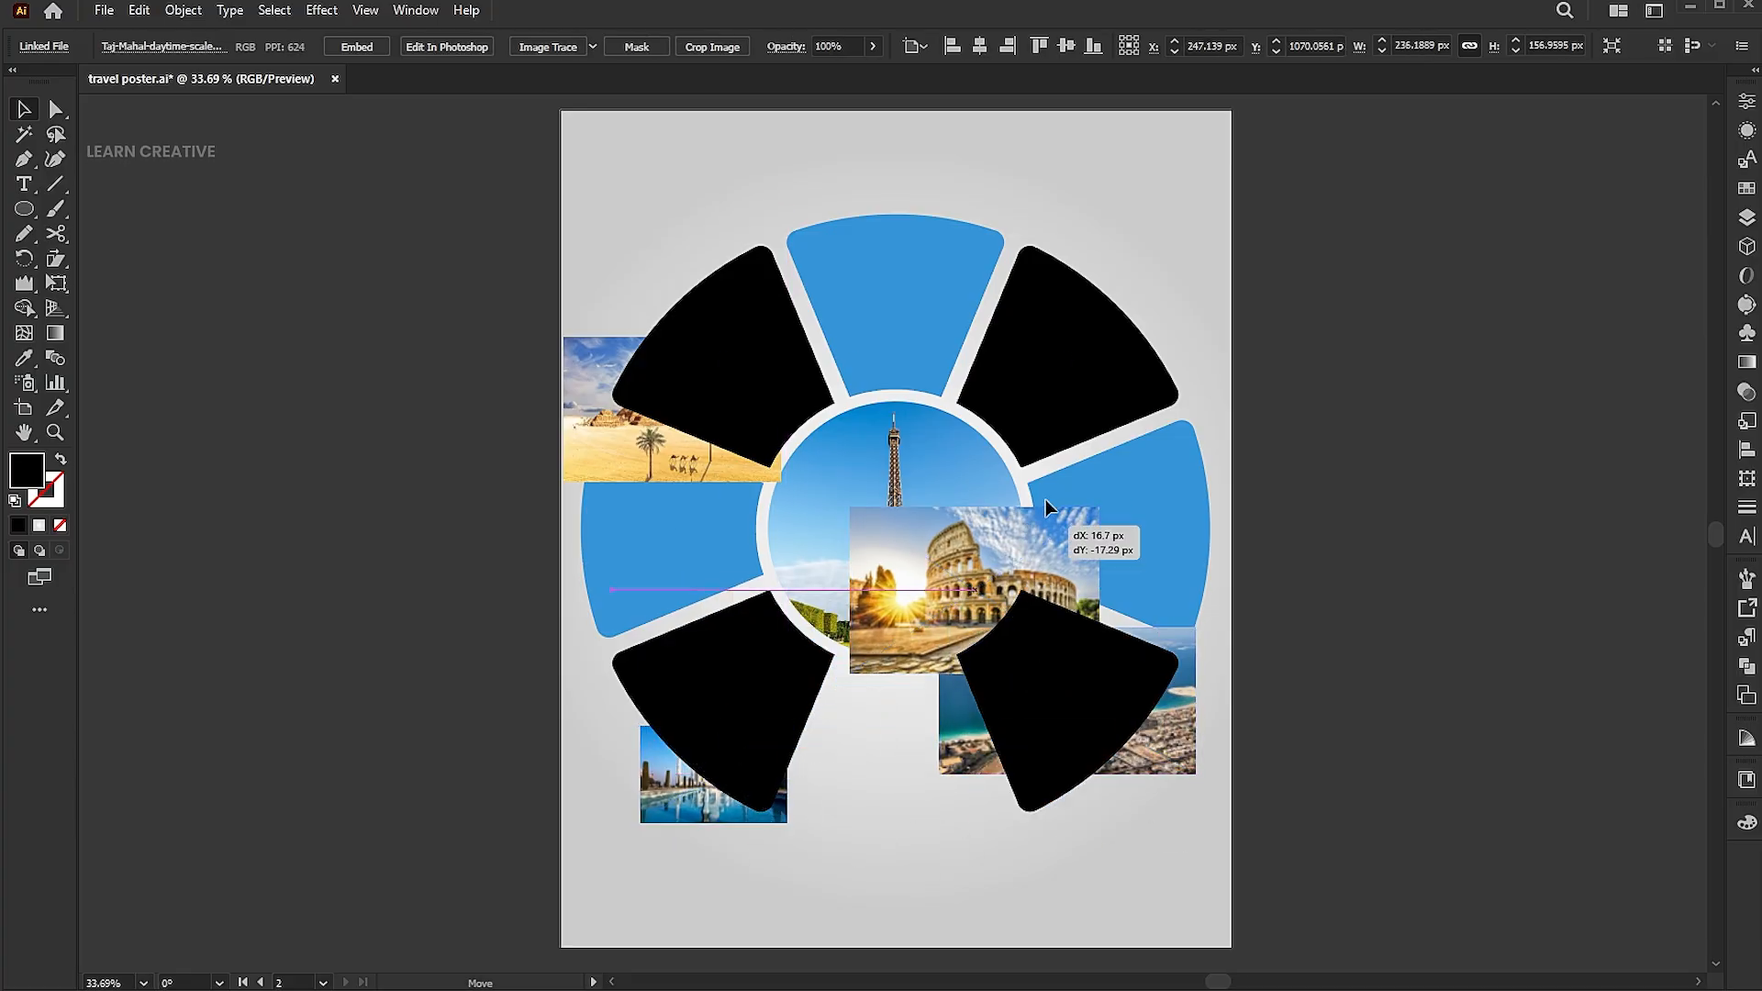
- Clip the Colosseum photo into the upper-right wedge with a clipping mask
left_click_drag(1017, 595, 1044, 376)
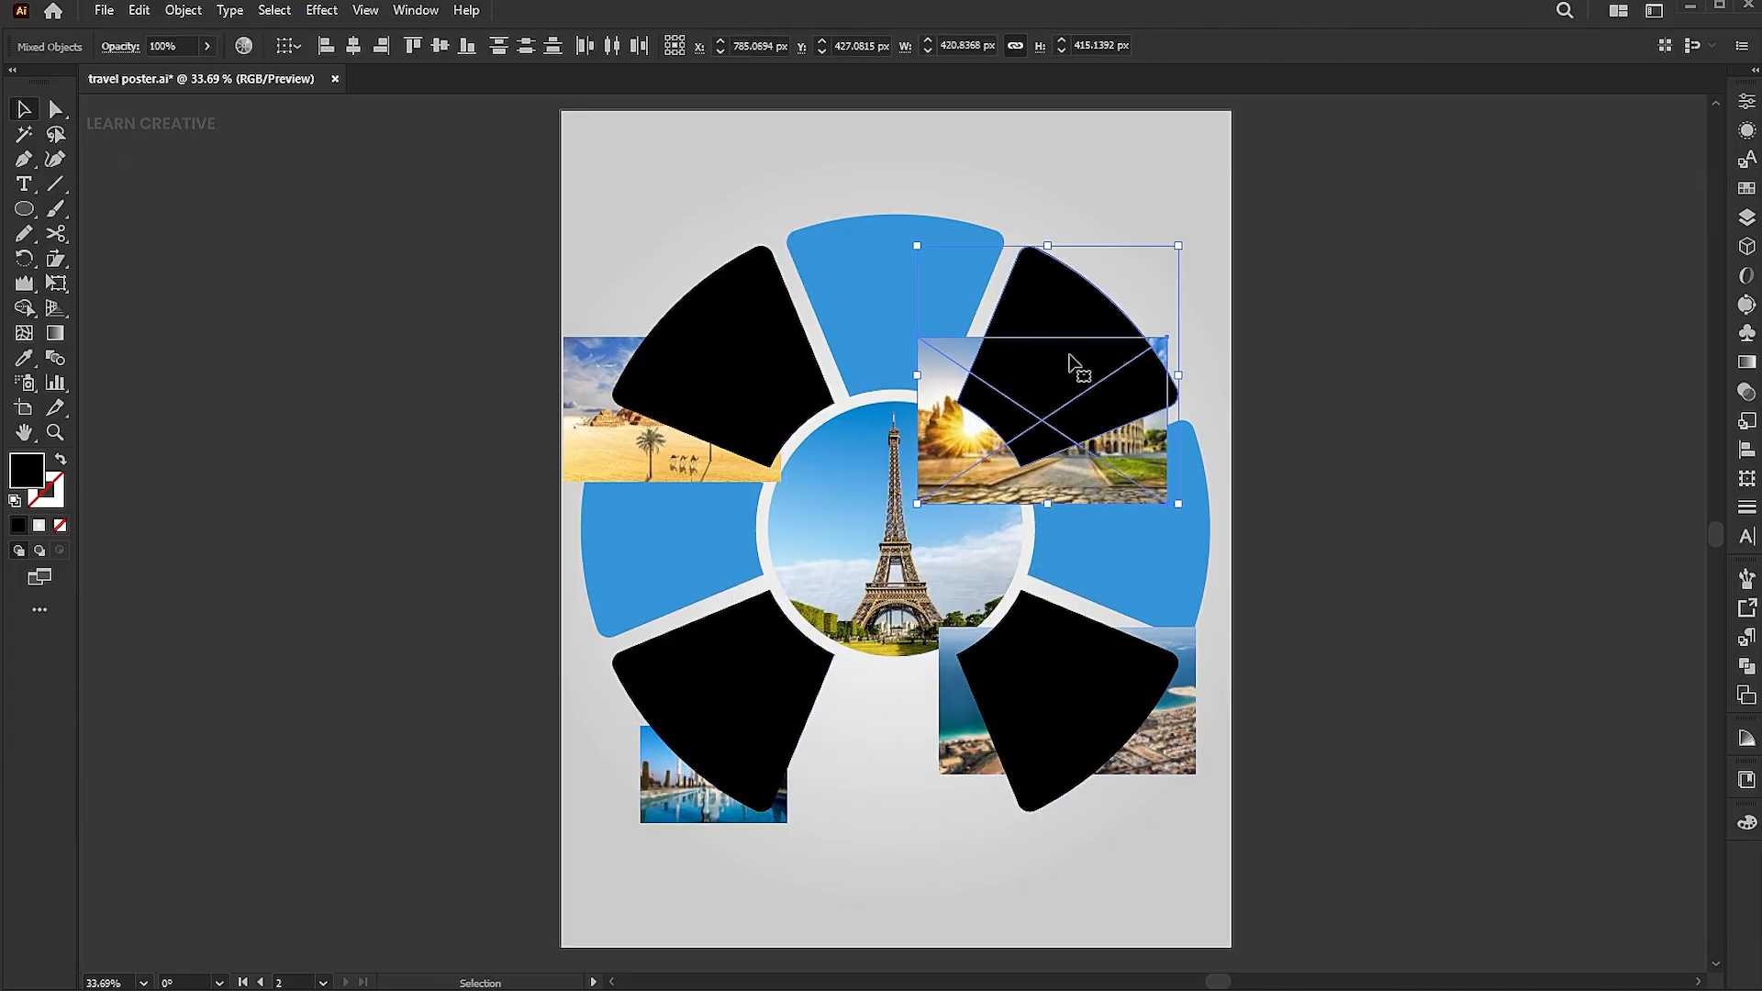
right_click(1074, 364)
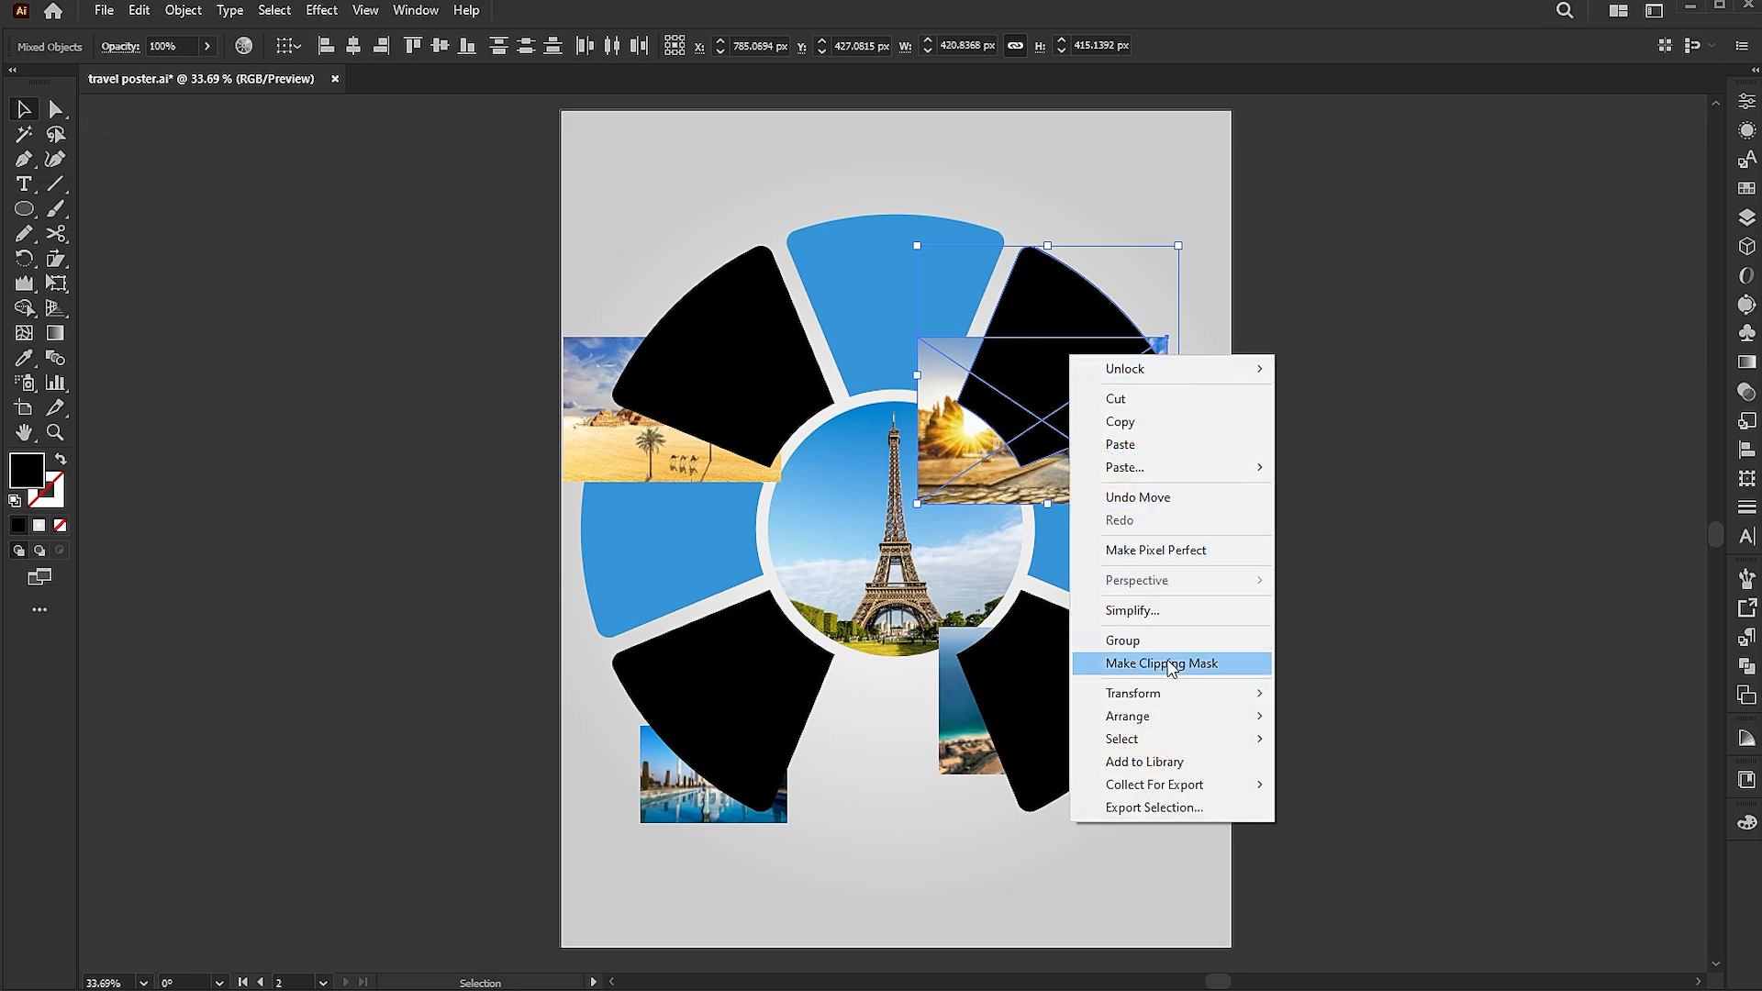
left_click(1158, 663)
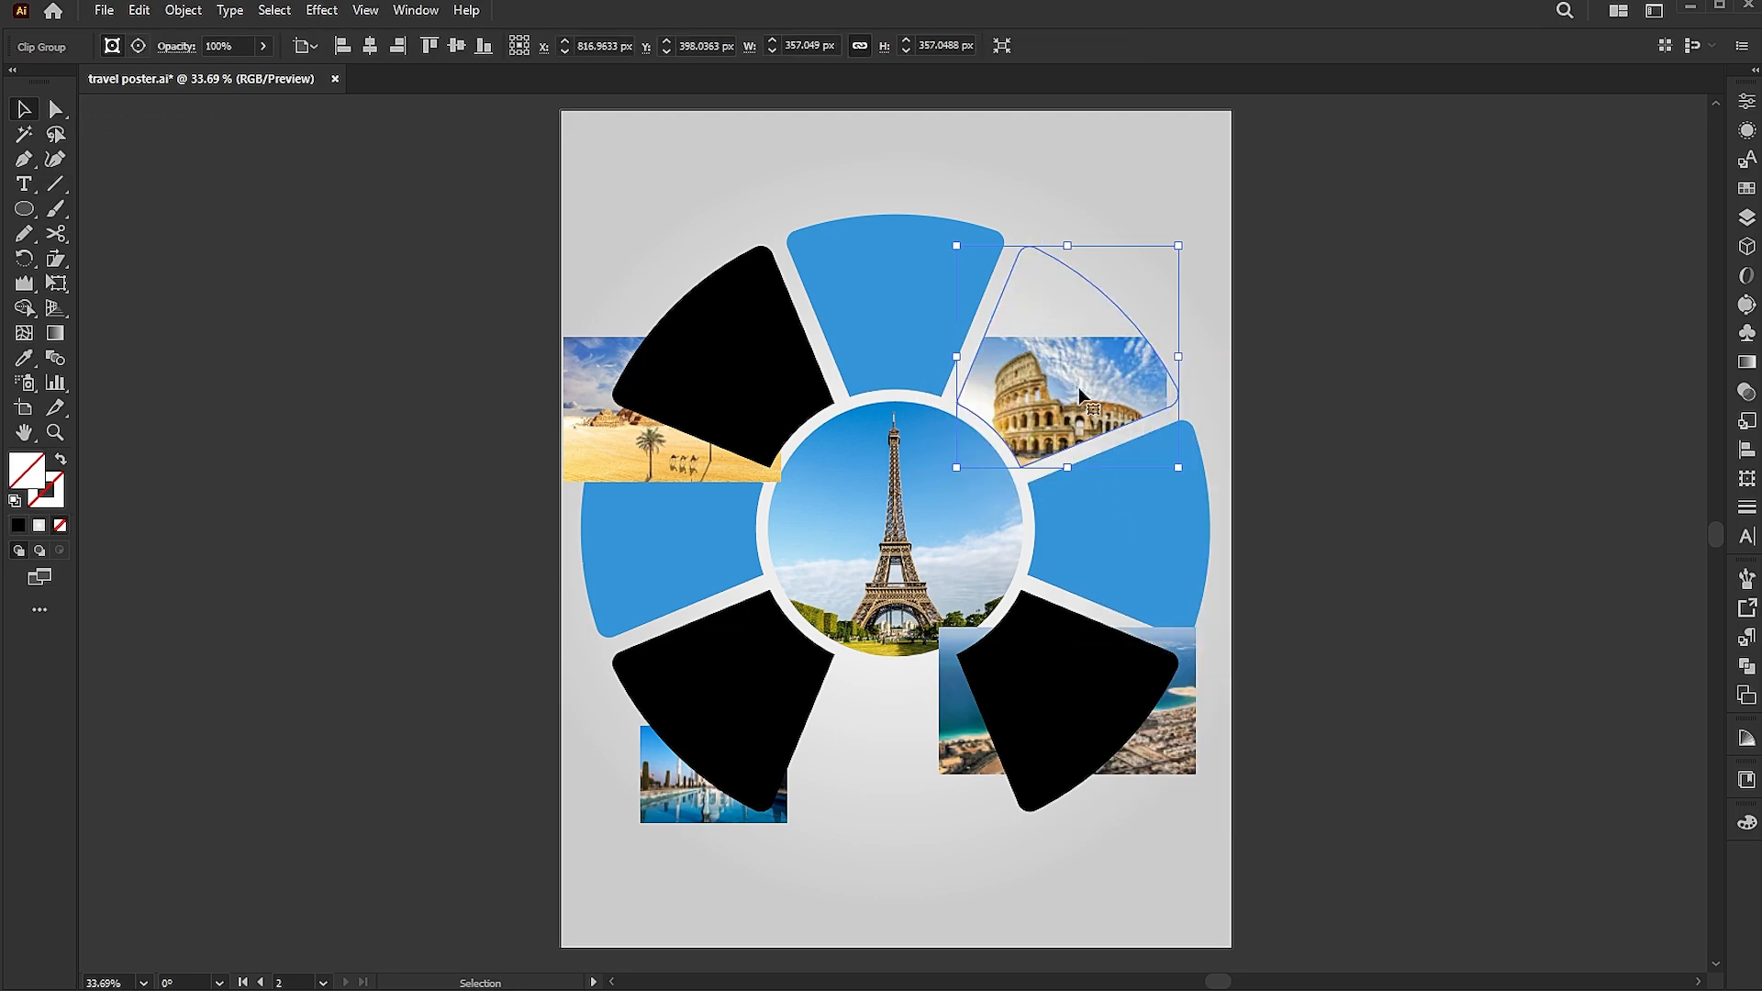
- Inside the clipped group, paste the copied photo in front to adjust it, then exit the group
double_click(1068, 393)
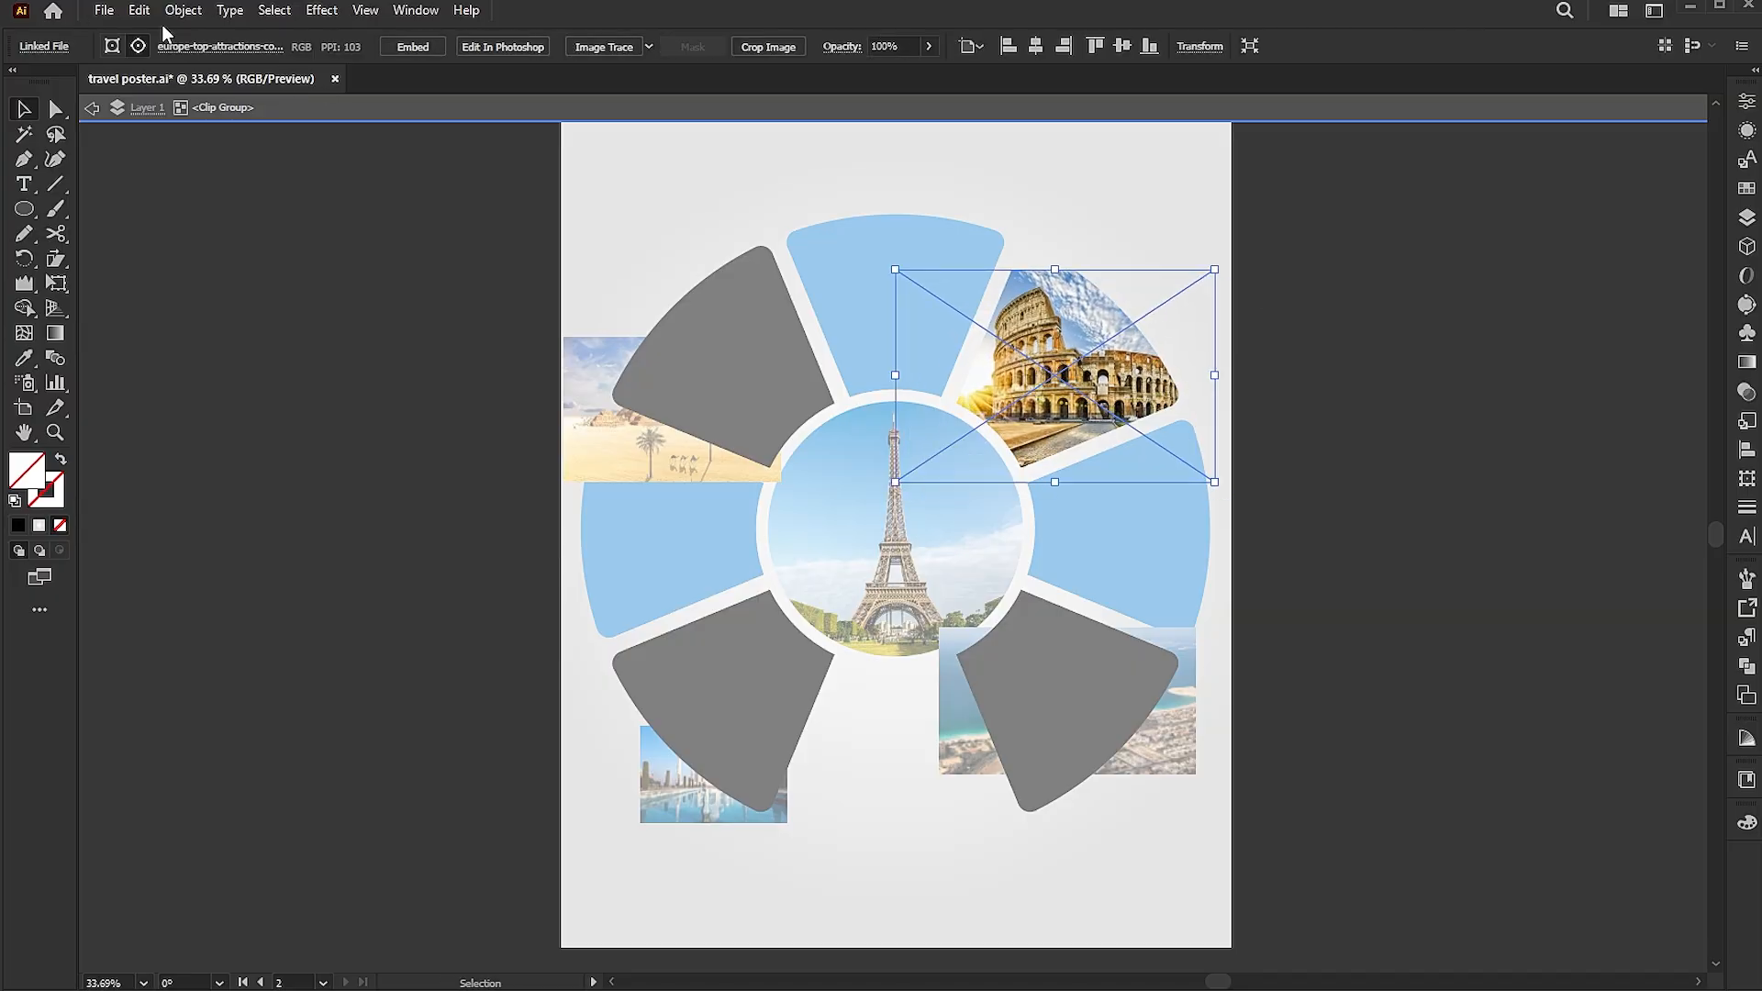
left_click(138, 11)
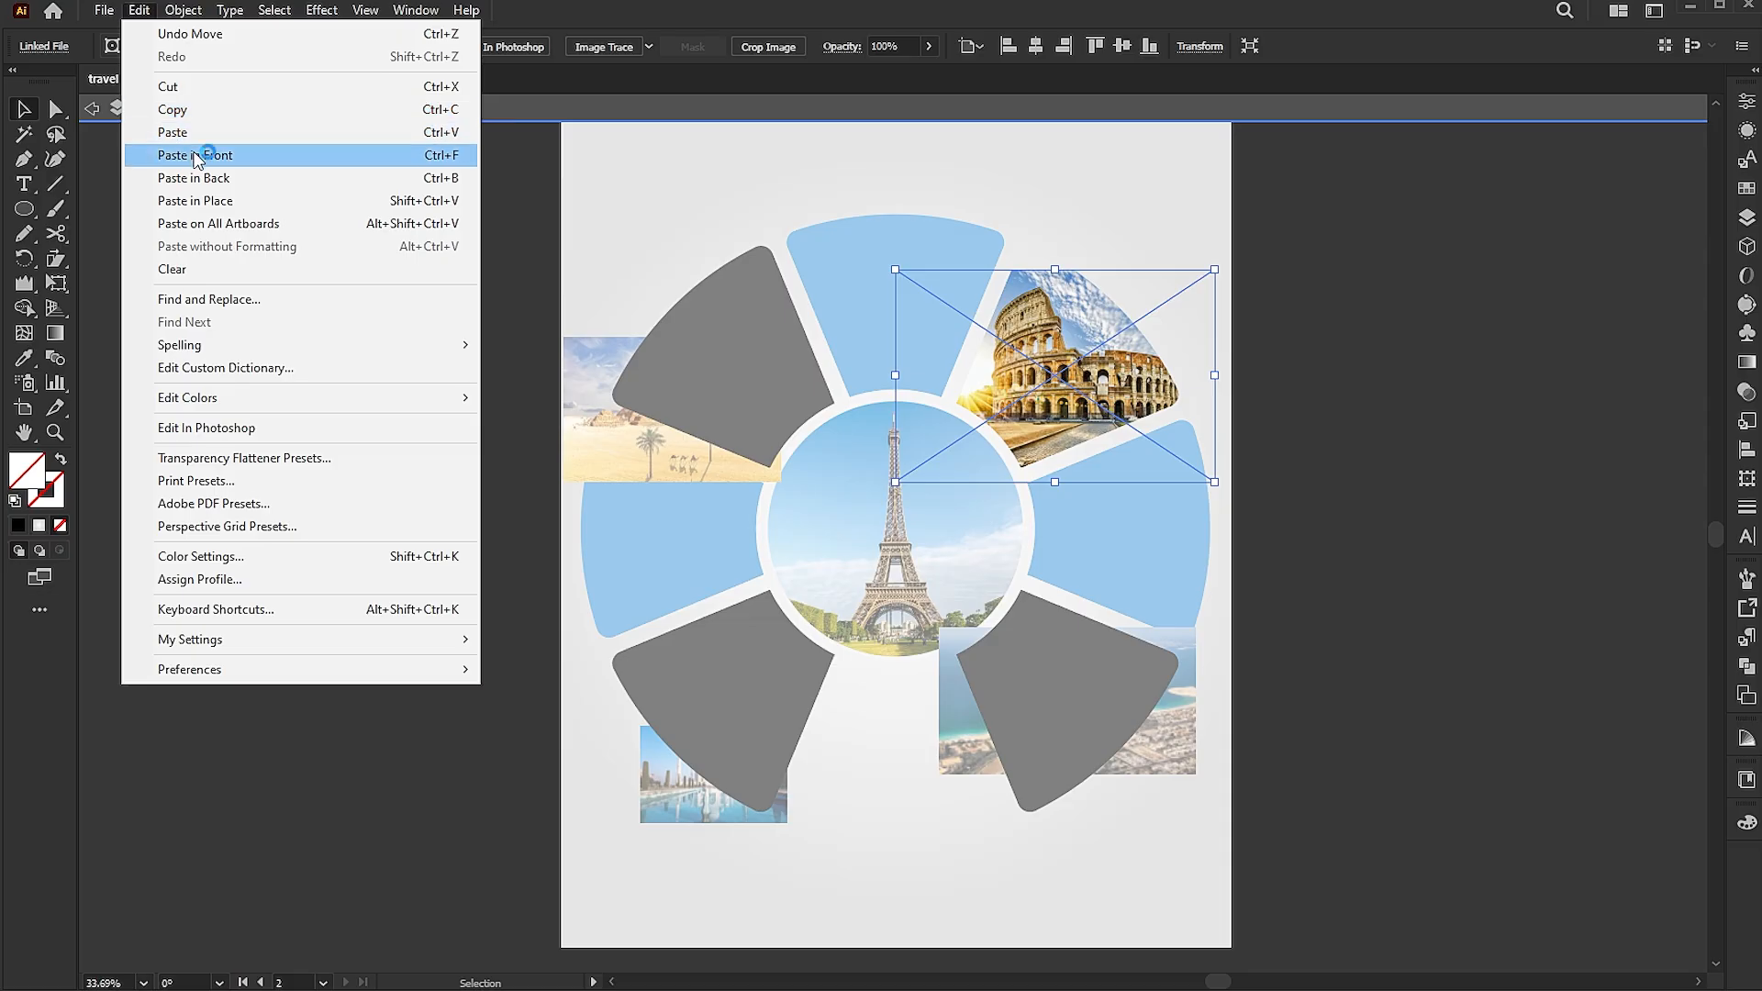
left_click(195, 154)
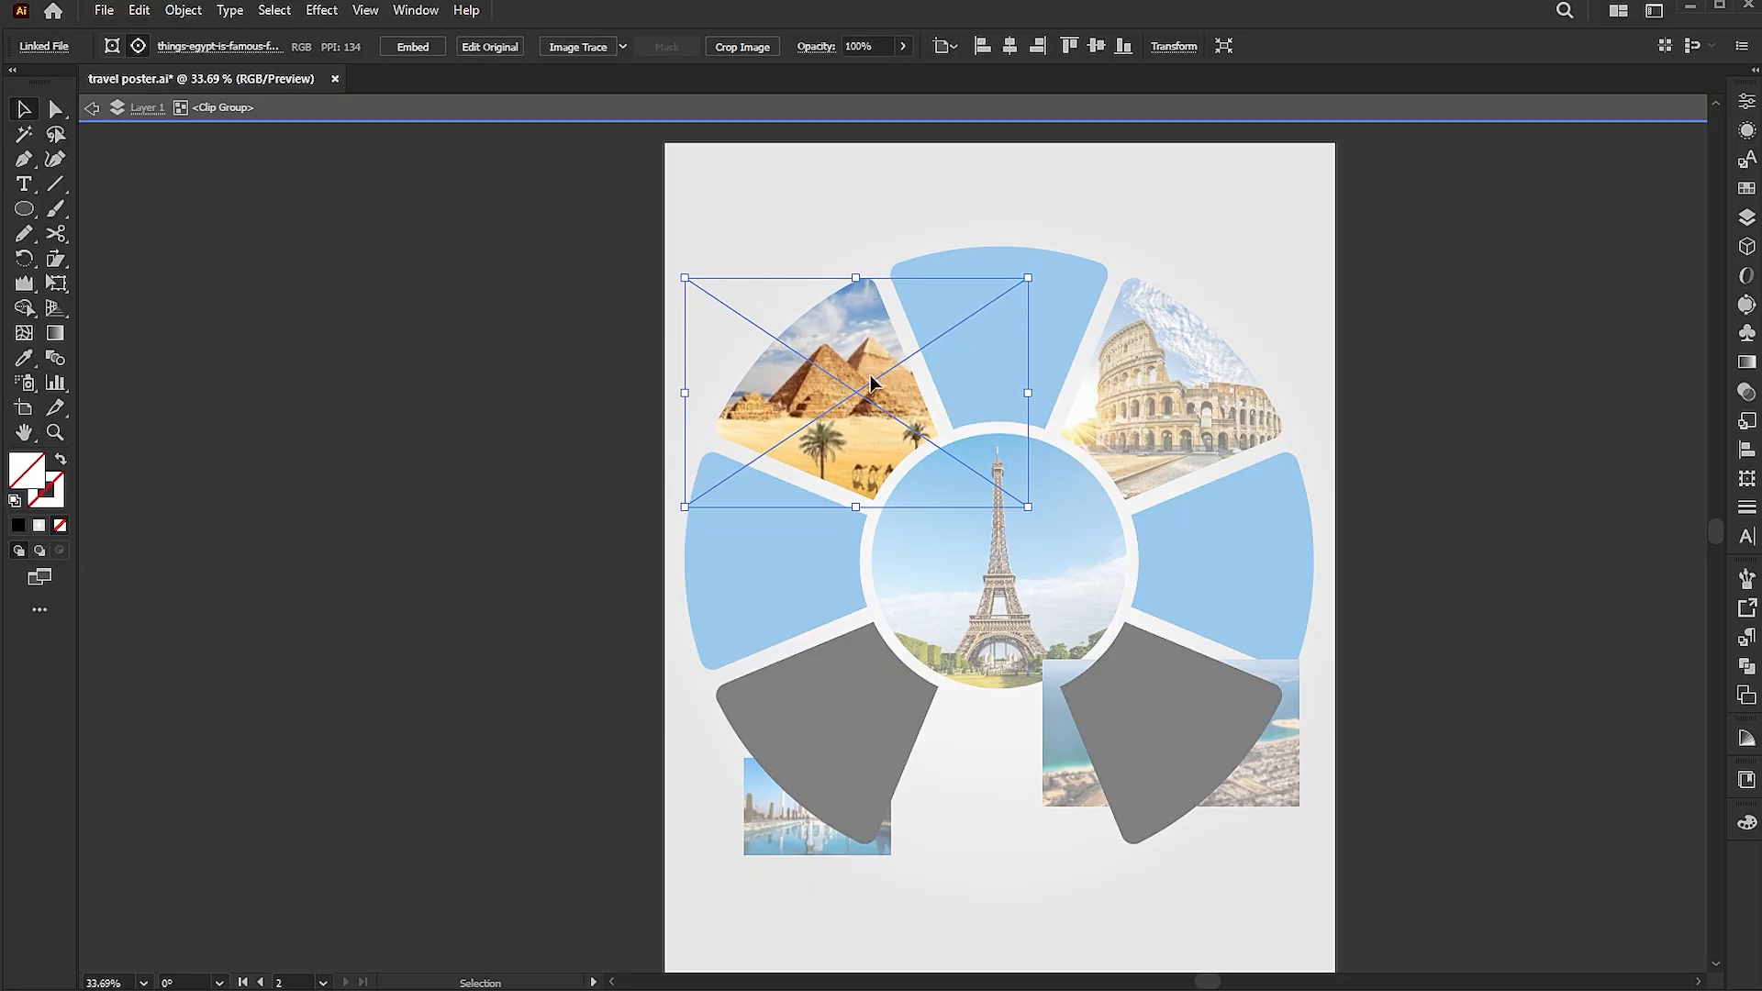
left_click(1467, 443)
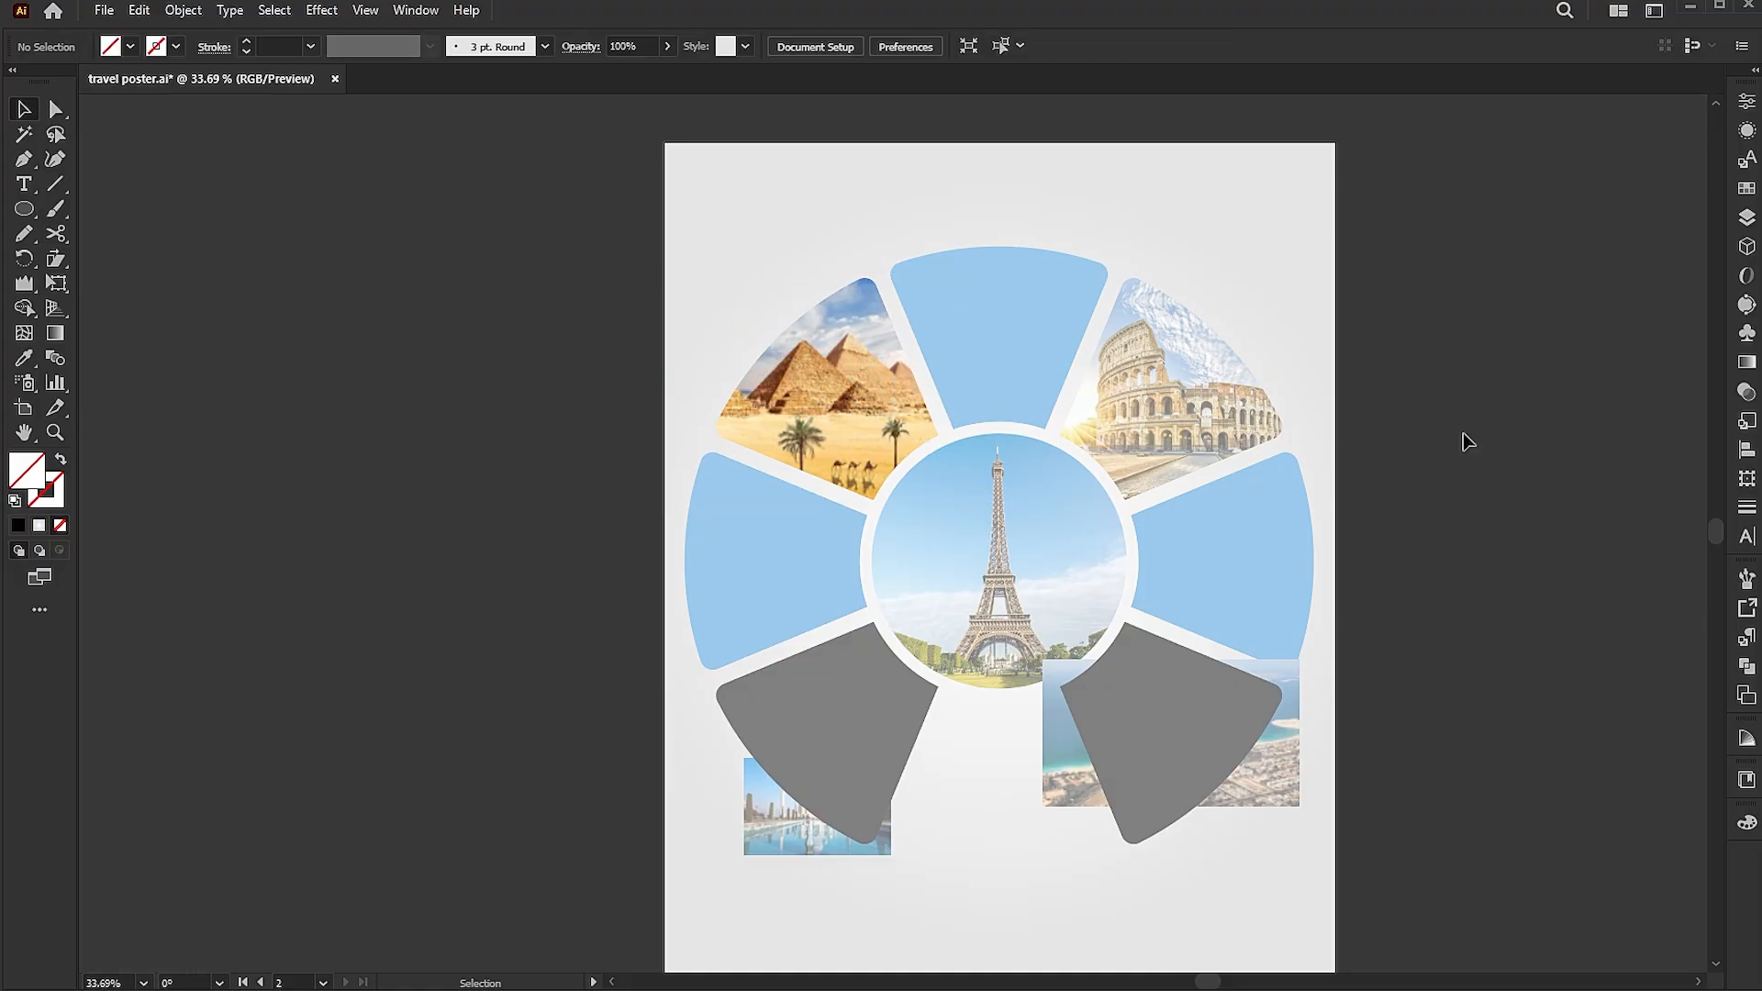
- Clip the Burj Al Arab and Taj Mahal photos into the two lower wedges and reposition them
right_click(1169, 742)
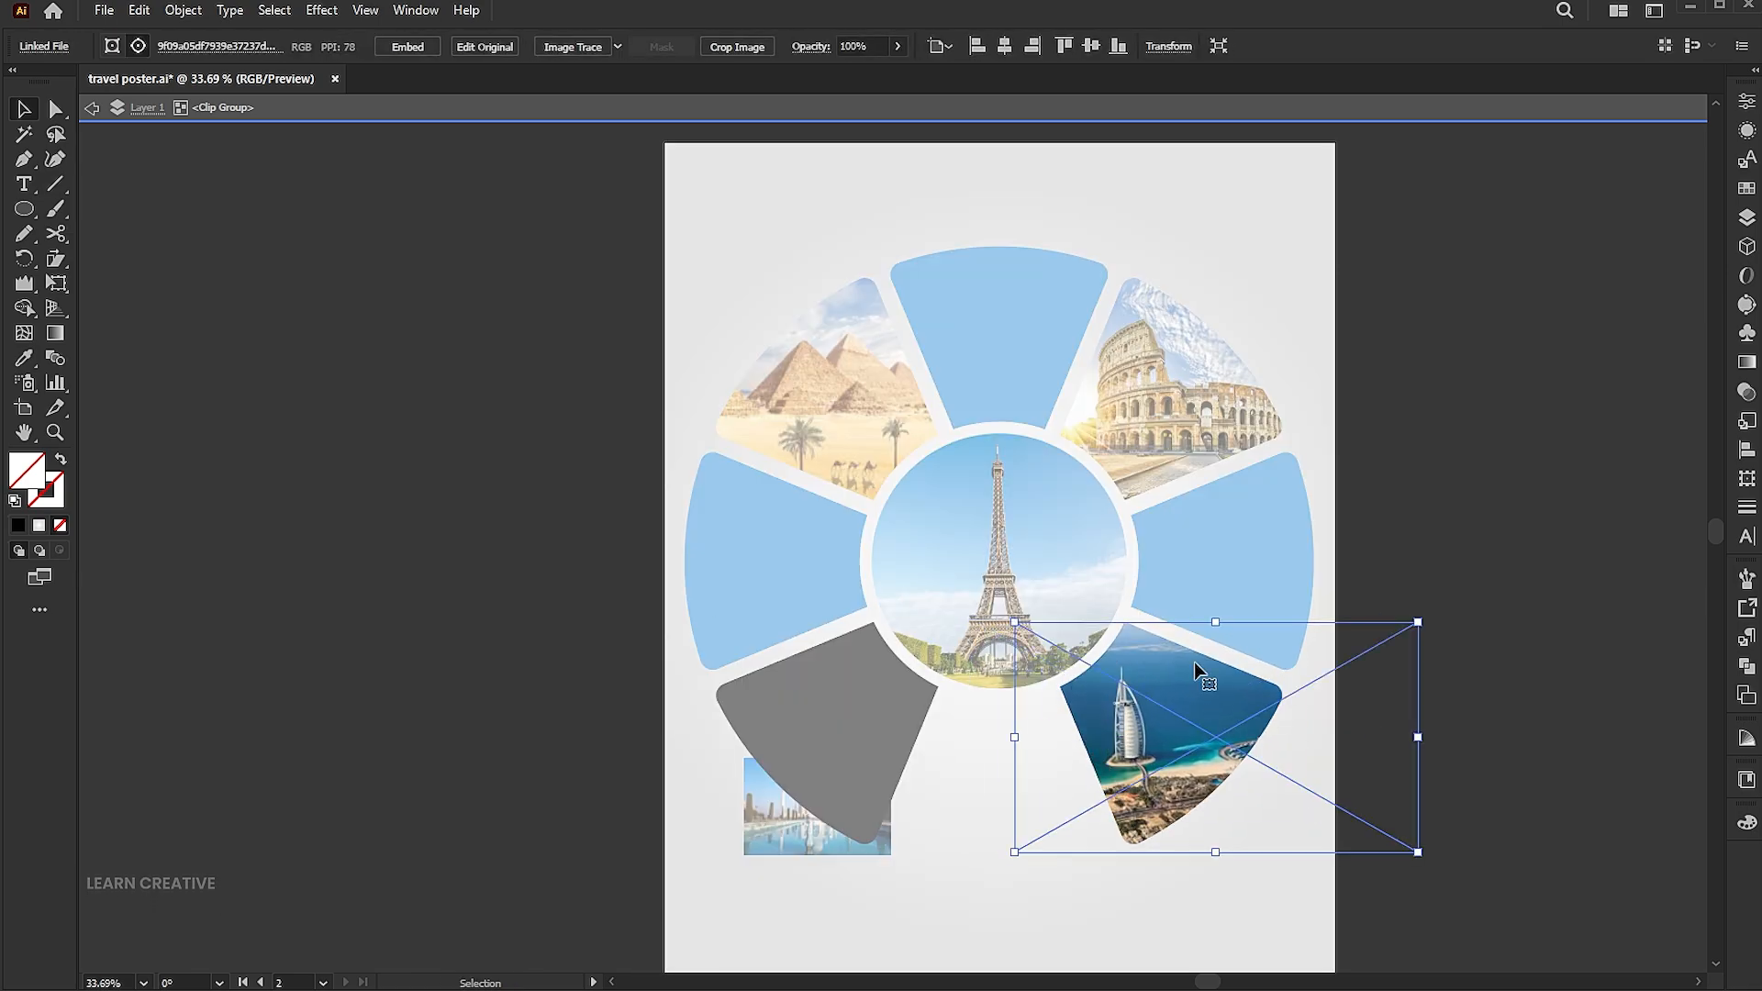
left_click_drag(1202, 679, 1224, 694)
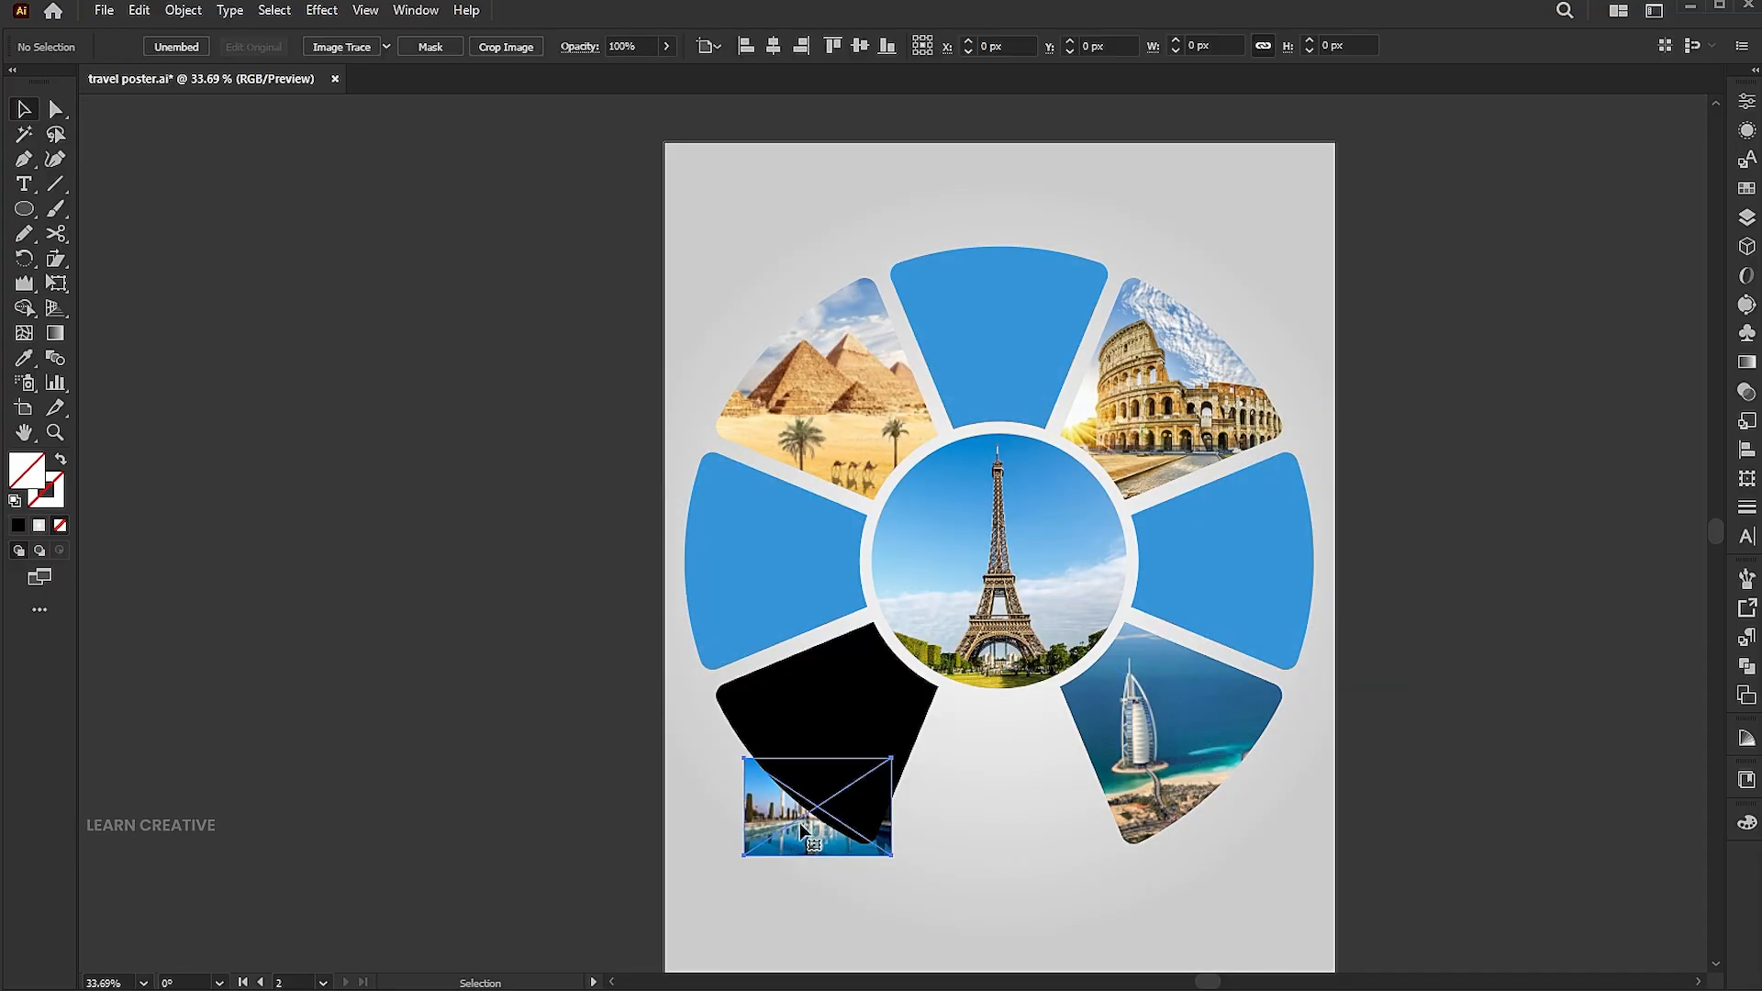
right_click(815, 806)
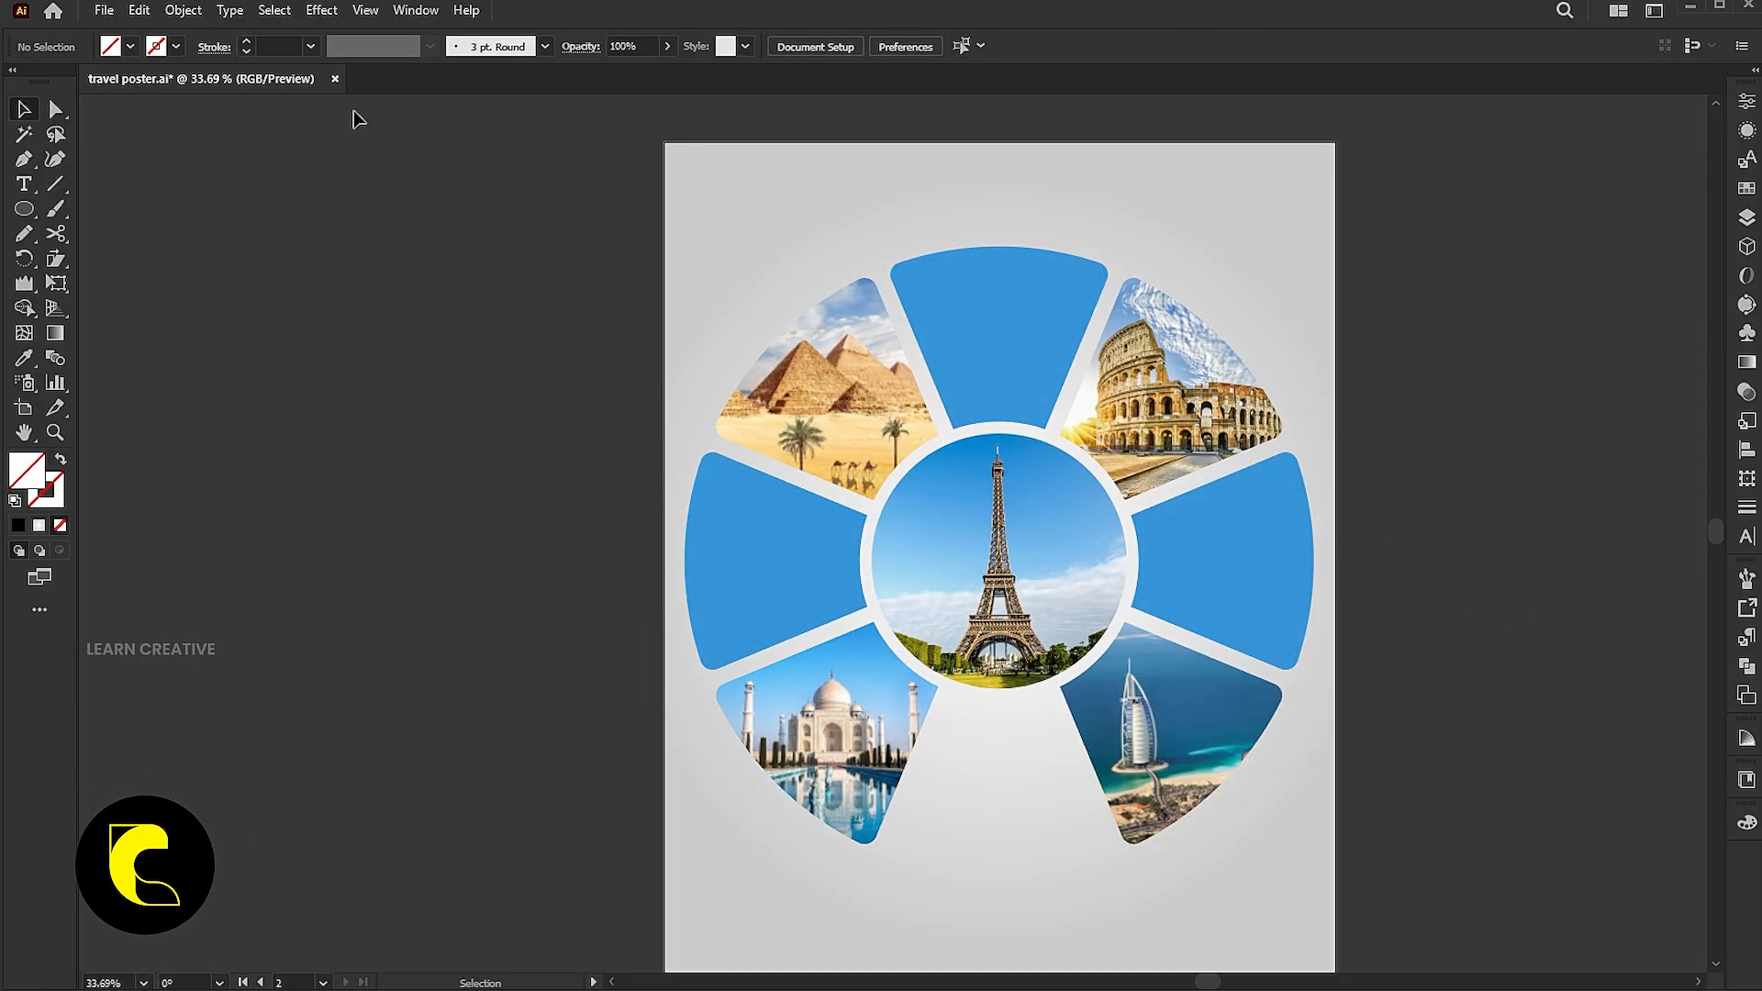
- Place the clouds PNG onto the poster along the blue wedges
left_click(103, 11)
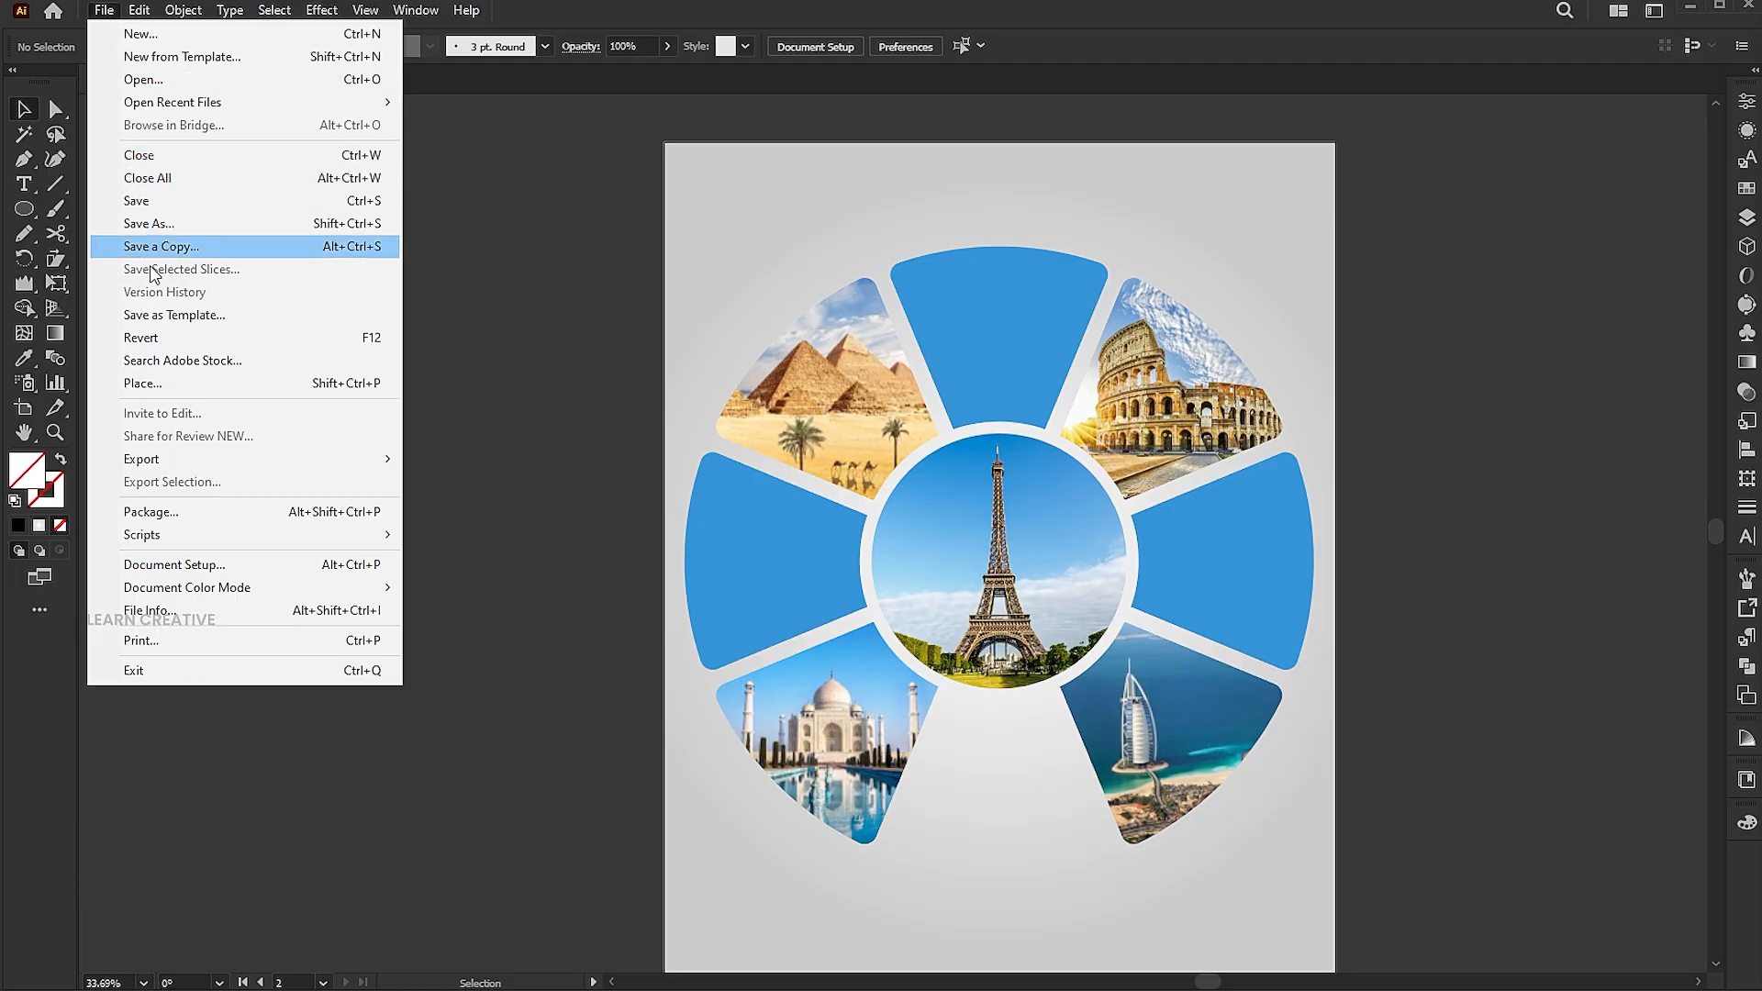
left_click(141, 384)
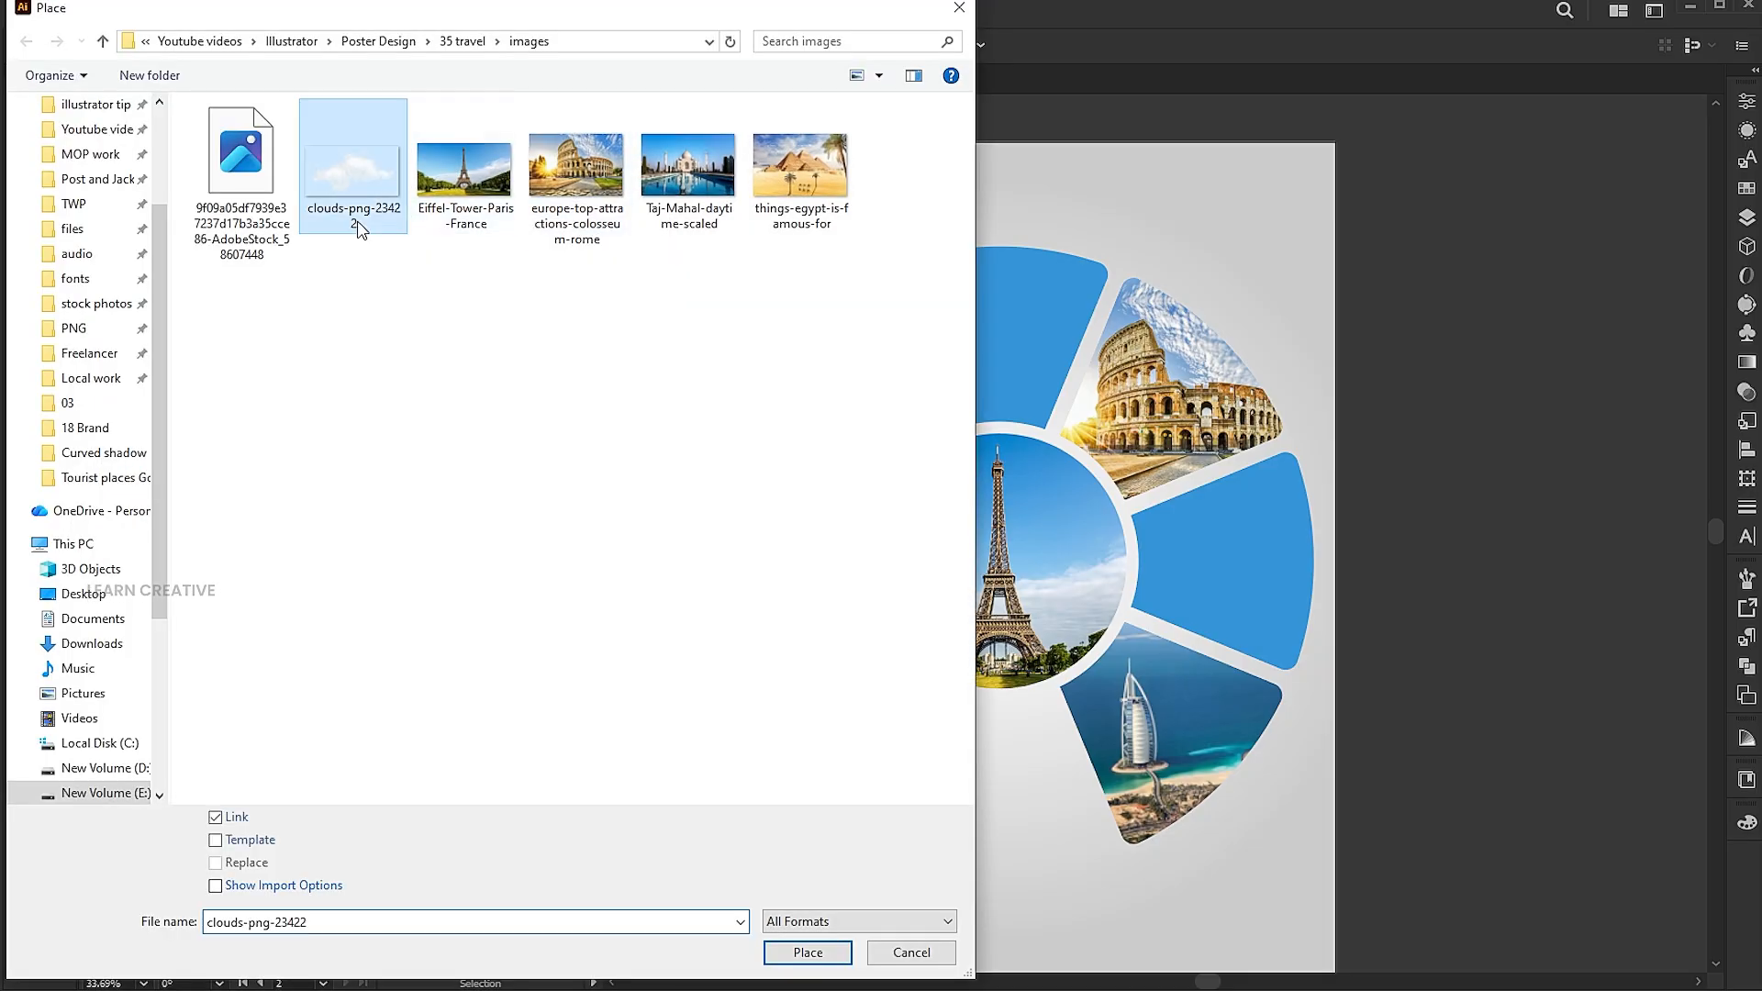
left_click(808, 952)
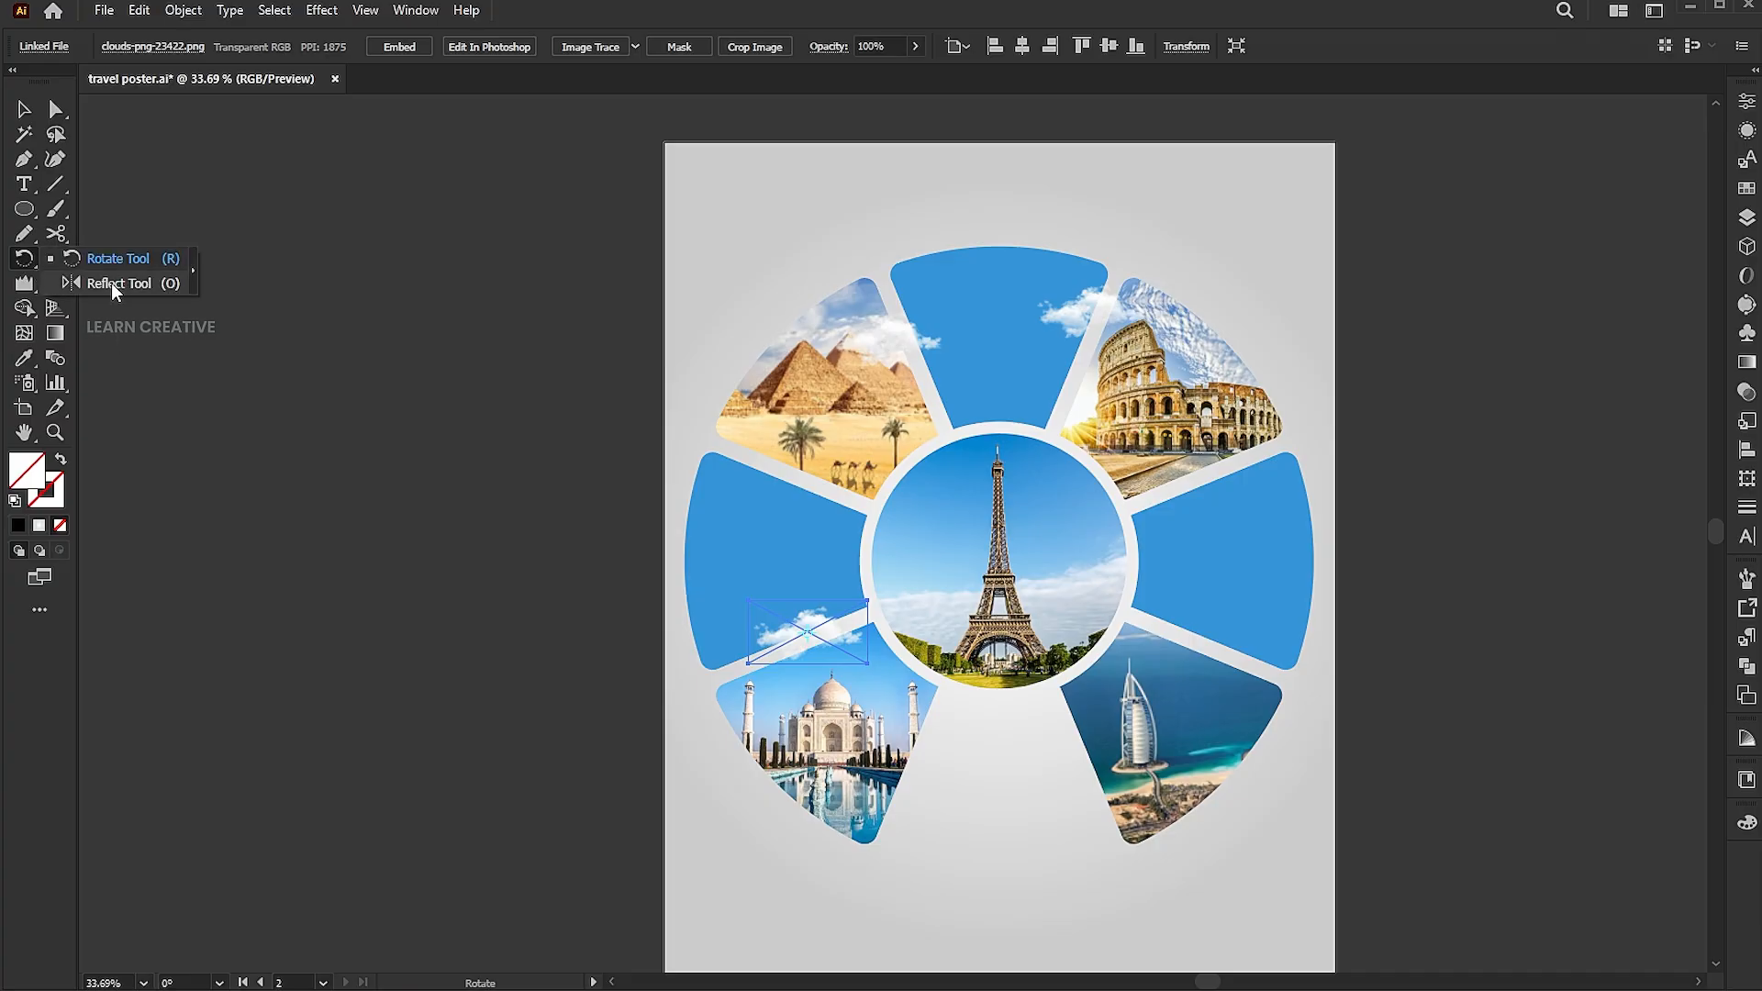
- Mirror a cloud copy across the vertical axis with the Reflect tool
left_click(119, 282)
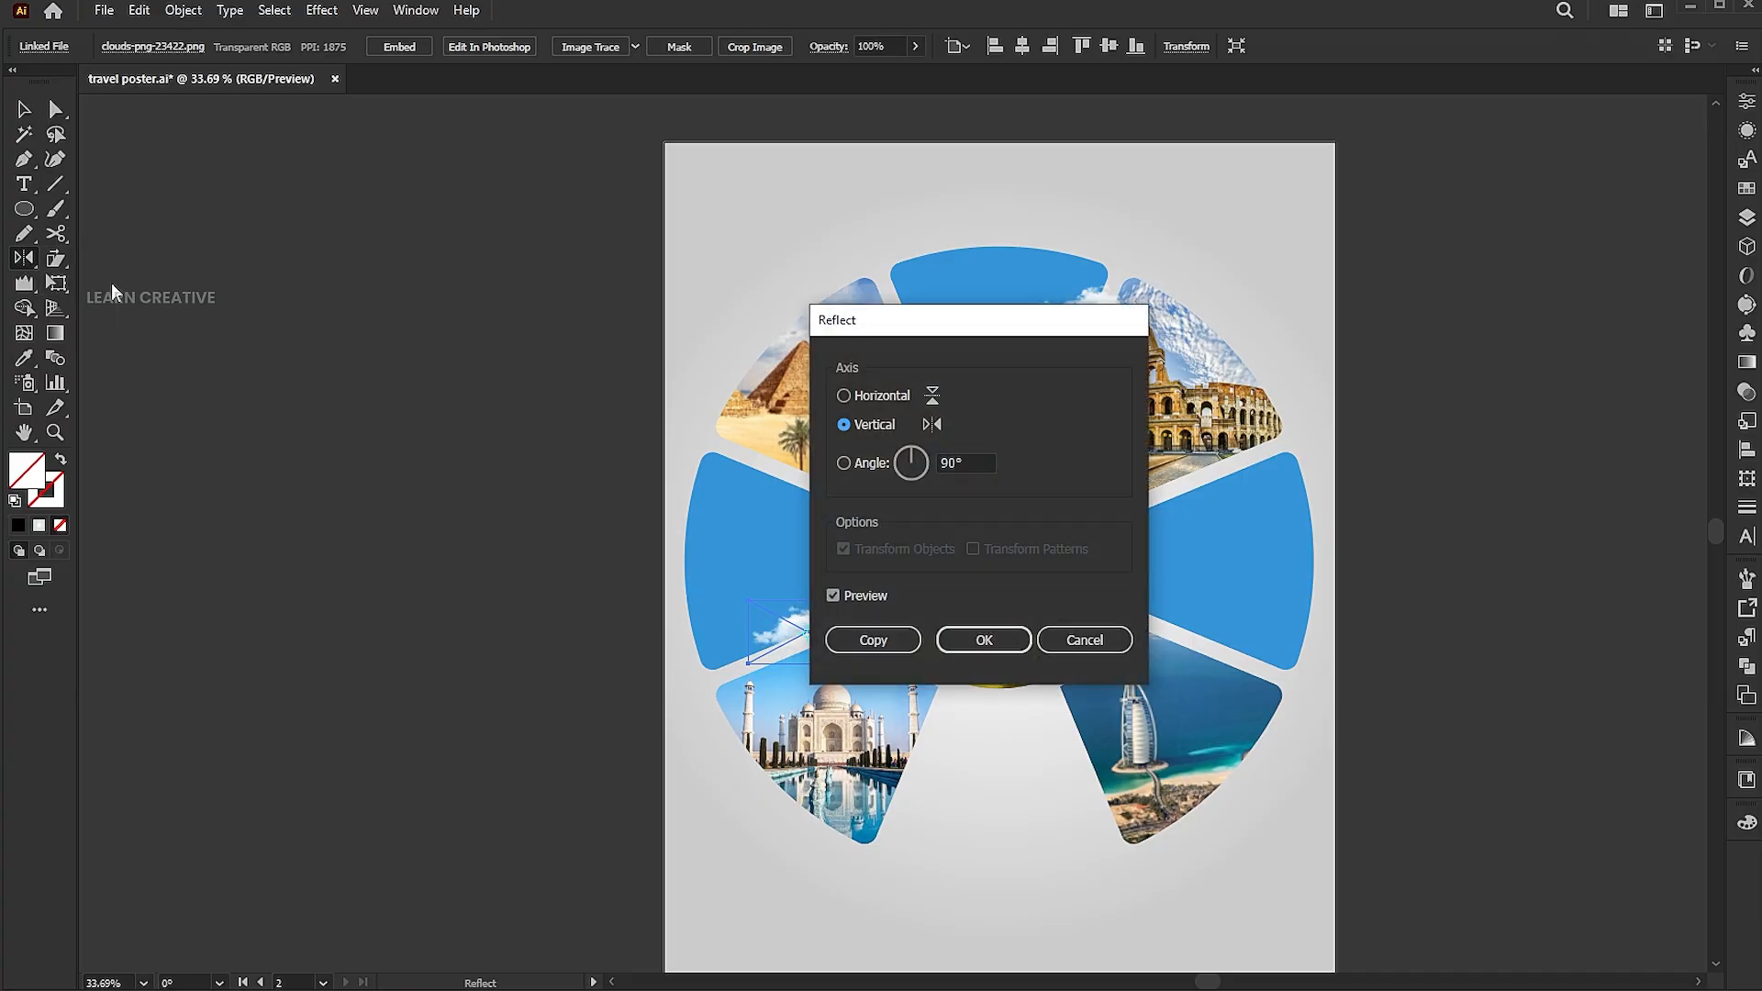
left_click(982, 639)
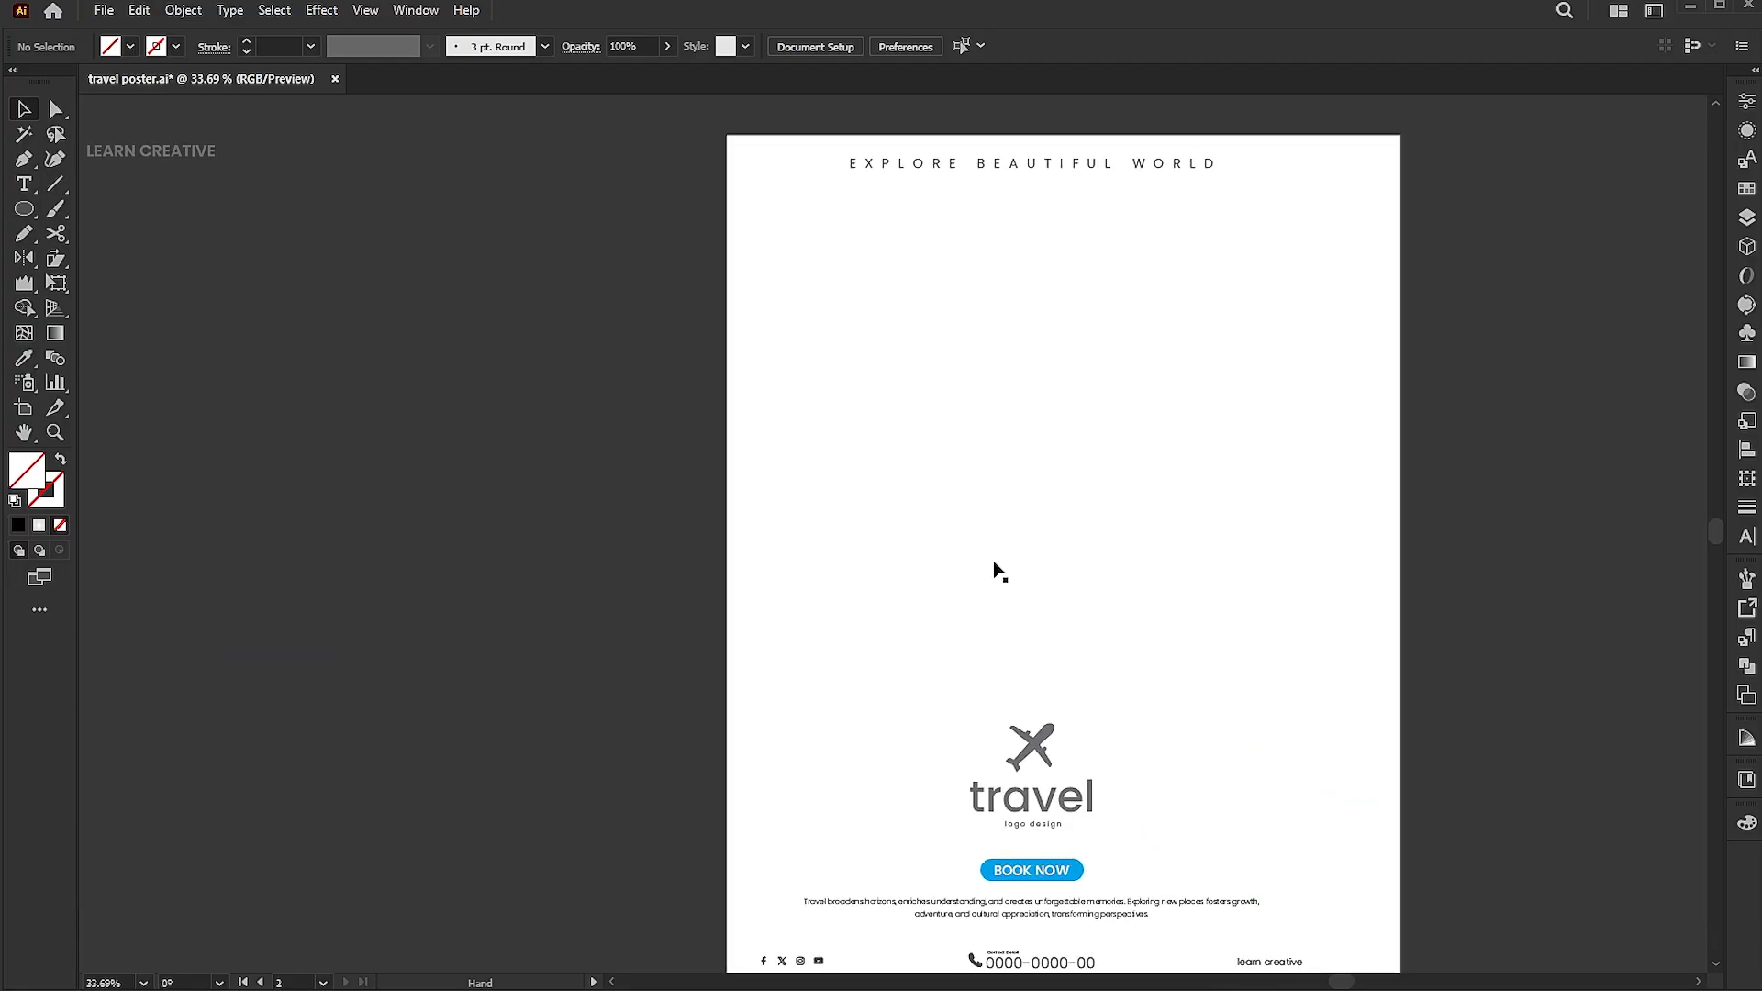
- Move the EXPLORE BEAUTIFUL WORLD title from the second artboard to the top of the poster
left_click(1032, 163)
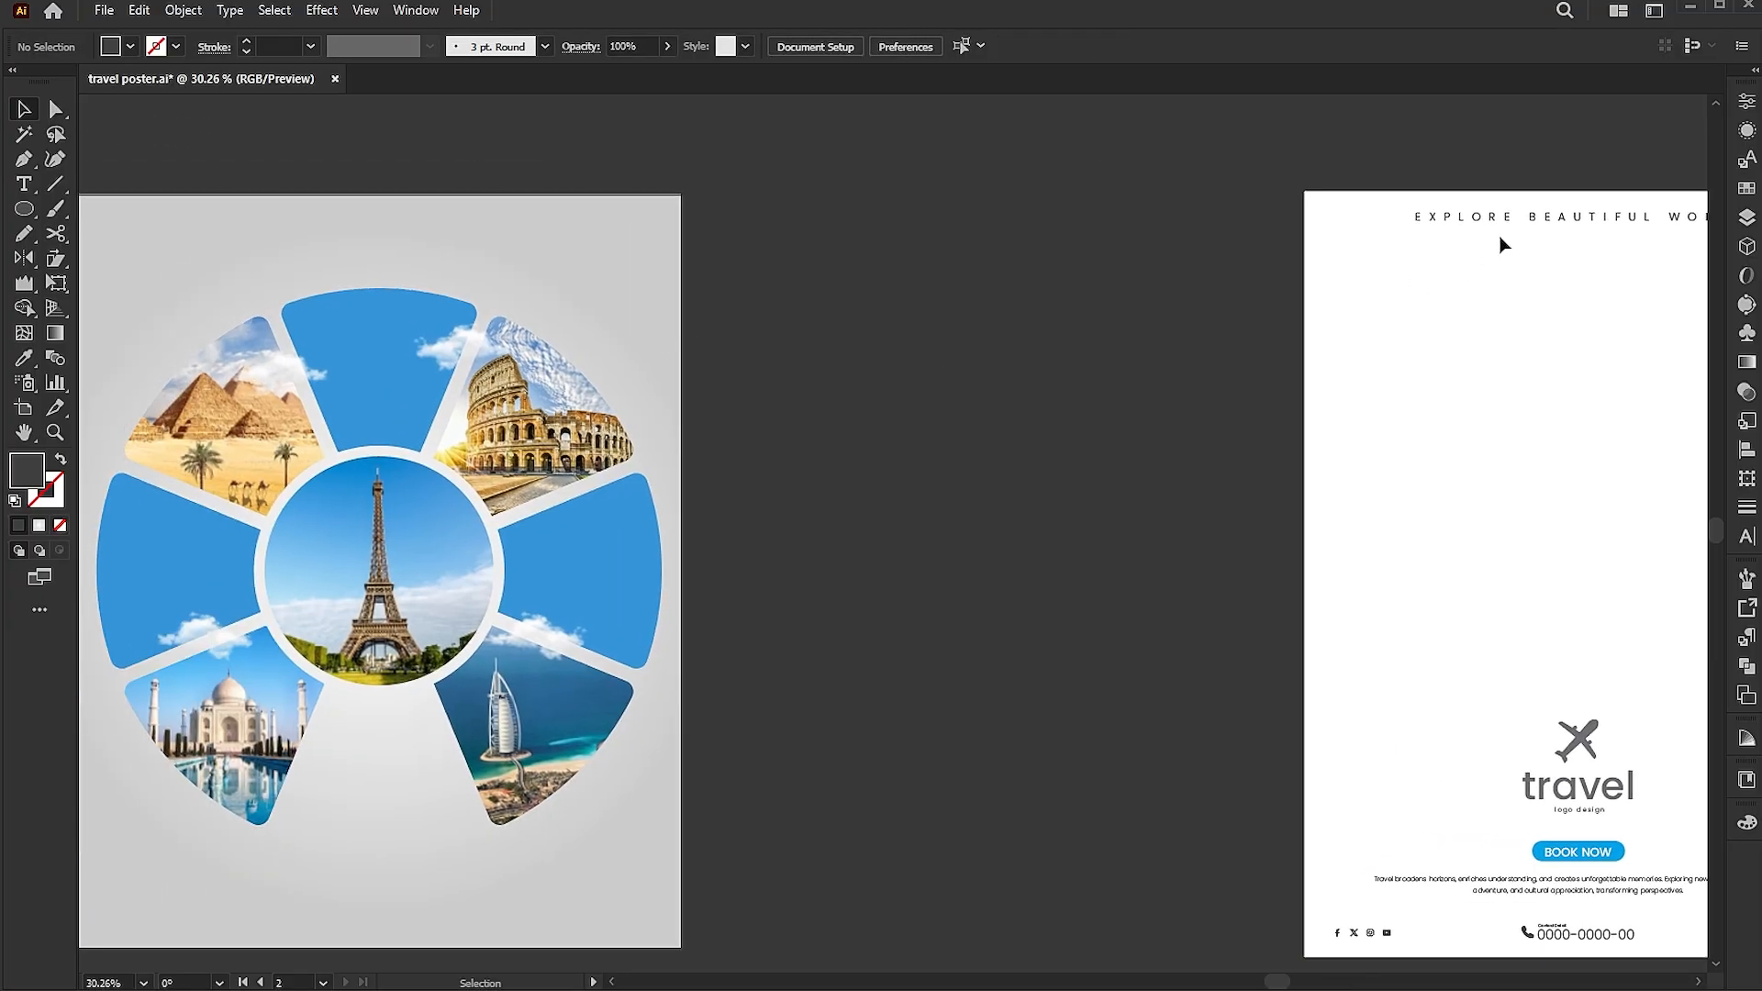
left_click(377, 224)
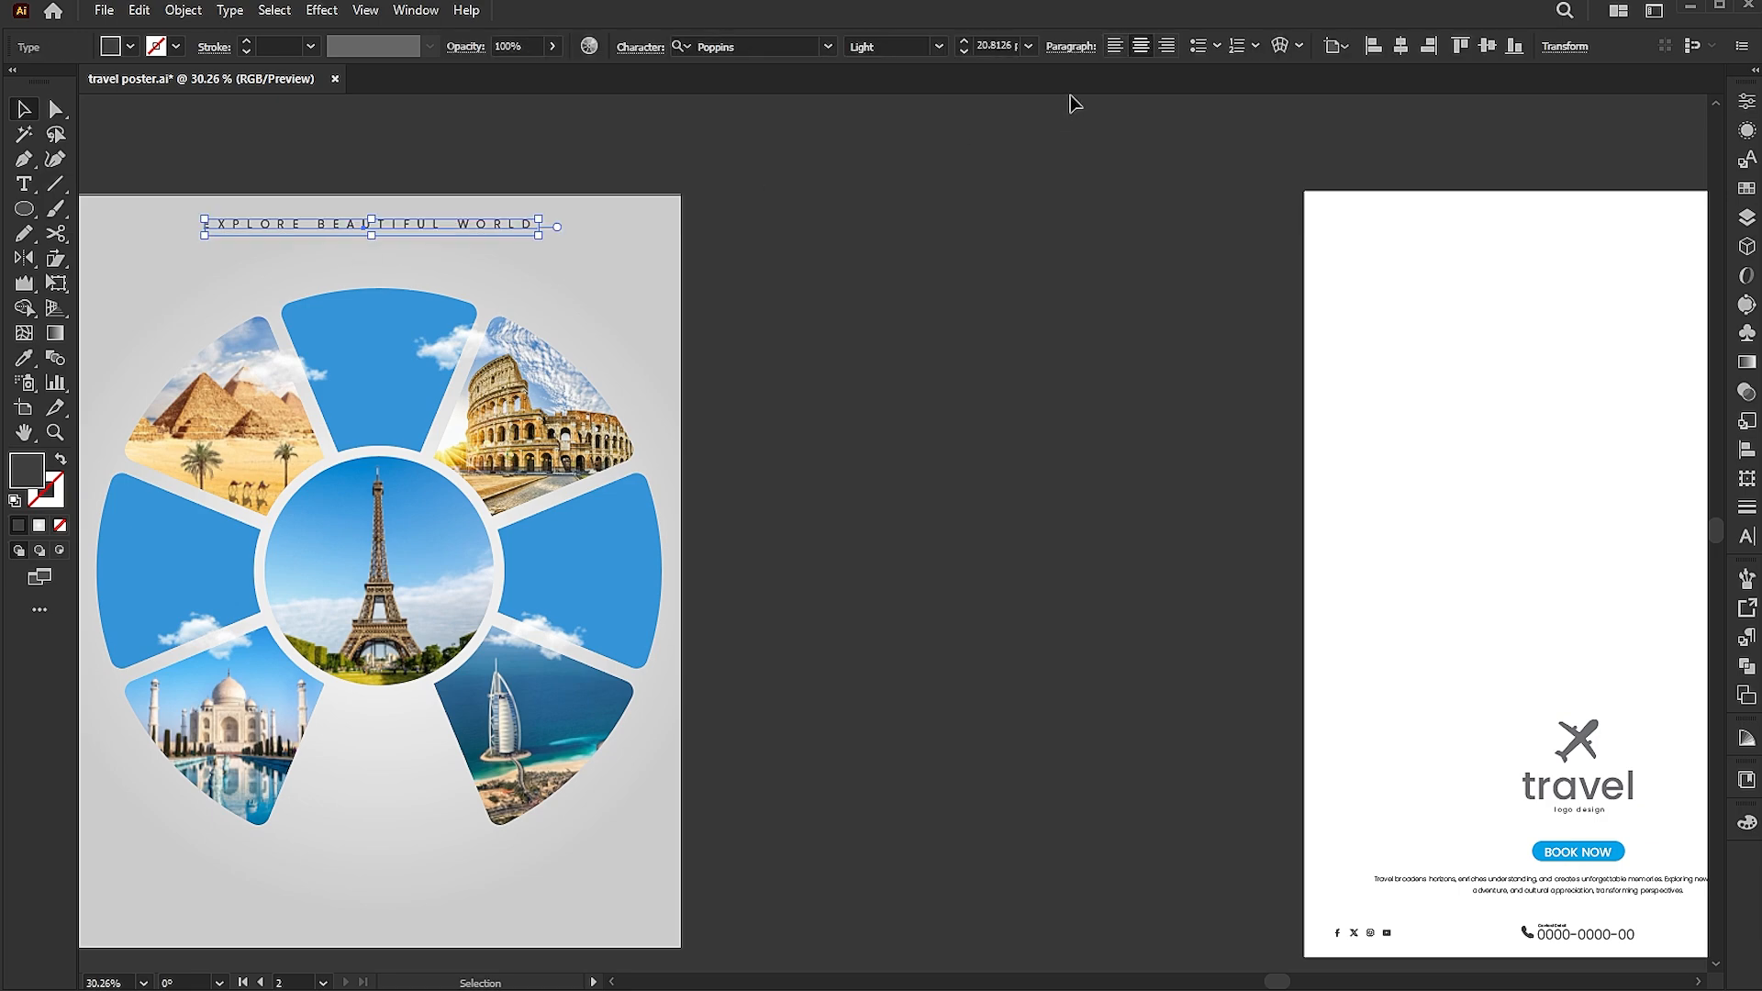